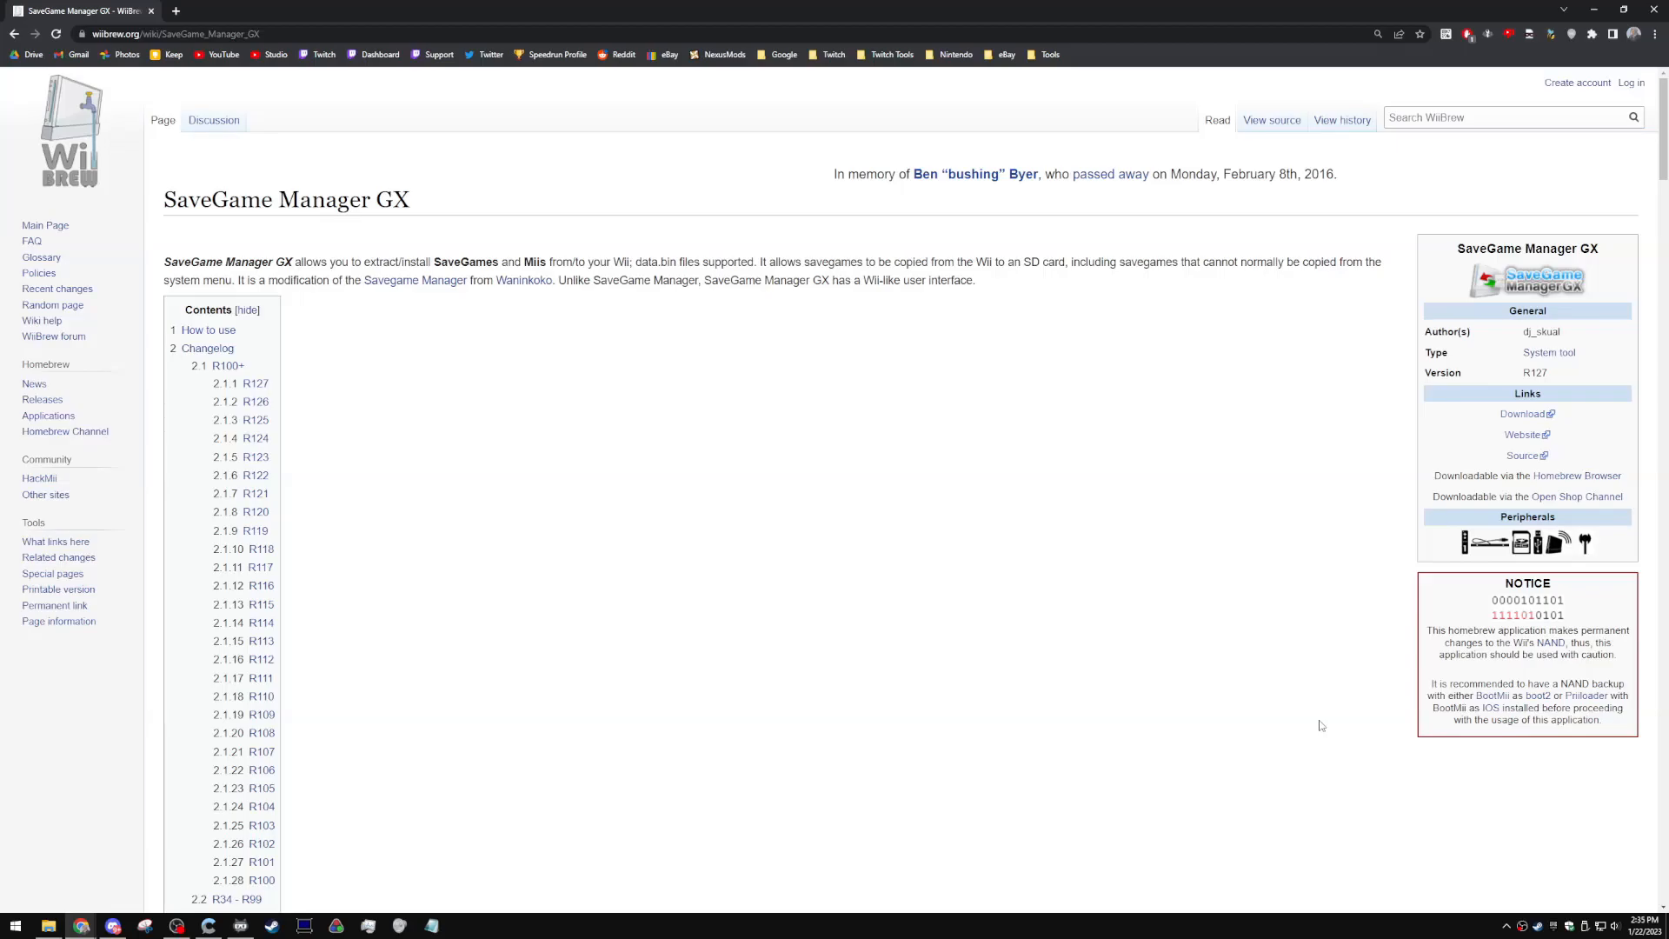
{"action": "mouse_move", "coordinate": [876, 545]}
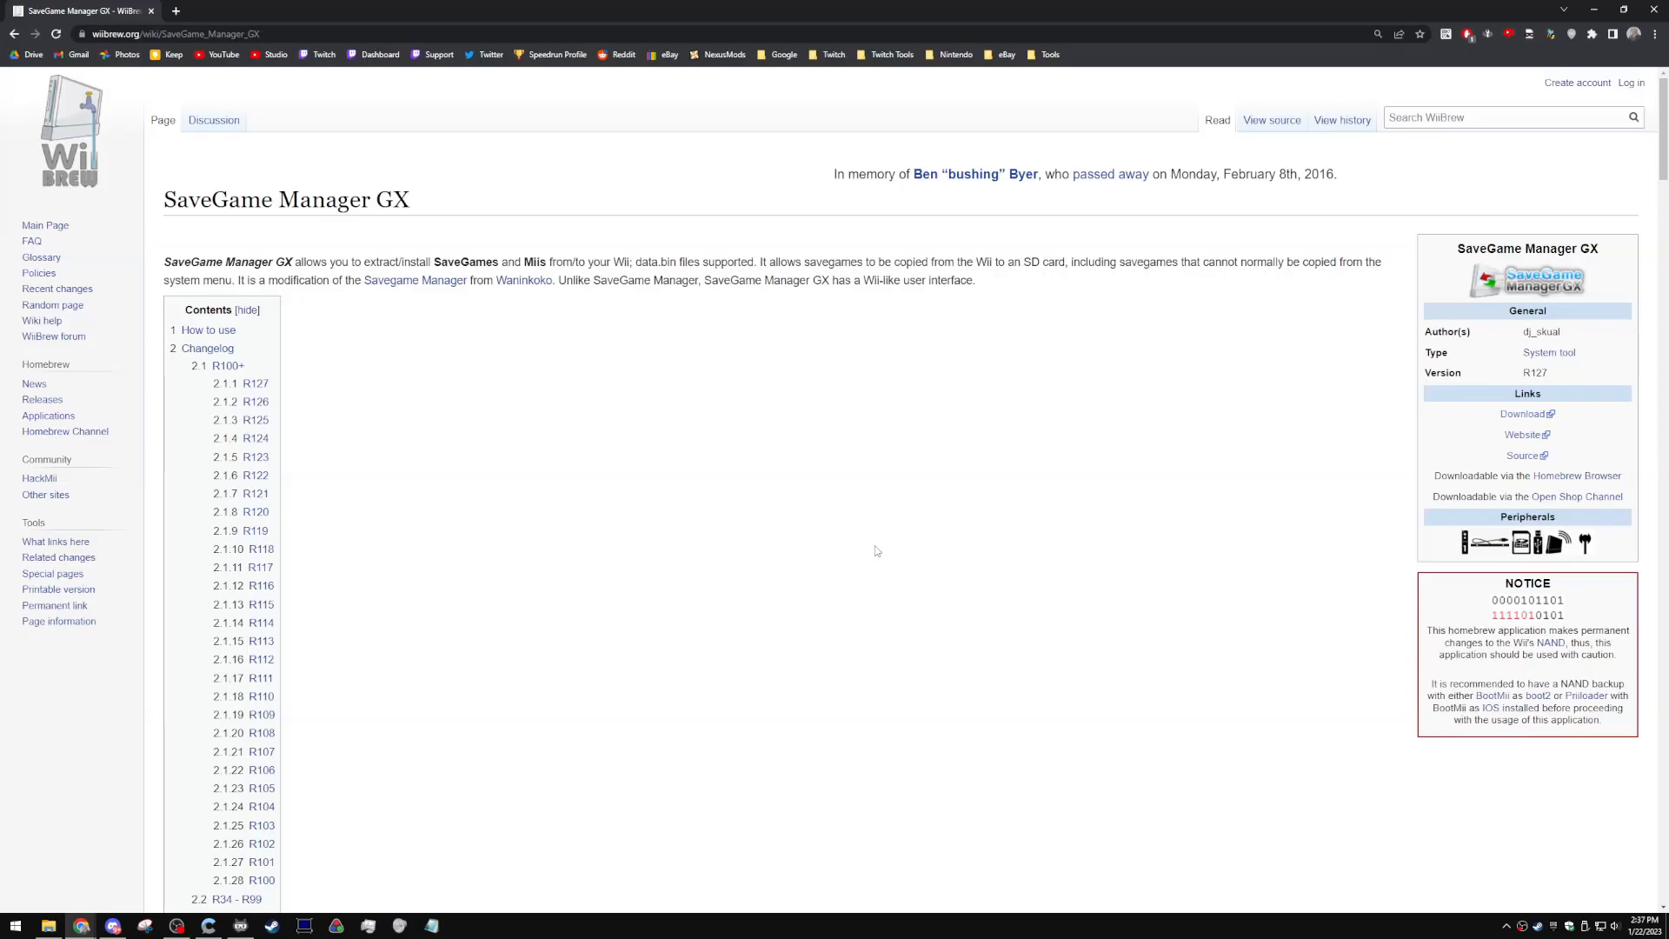
{"action": "mouse_move", "coordinate": [1522, 413]}
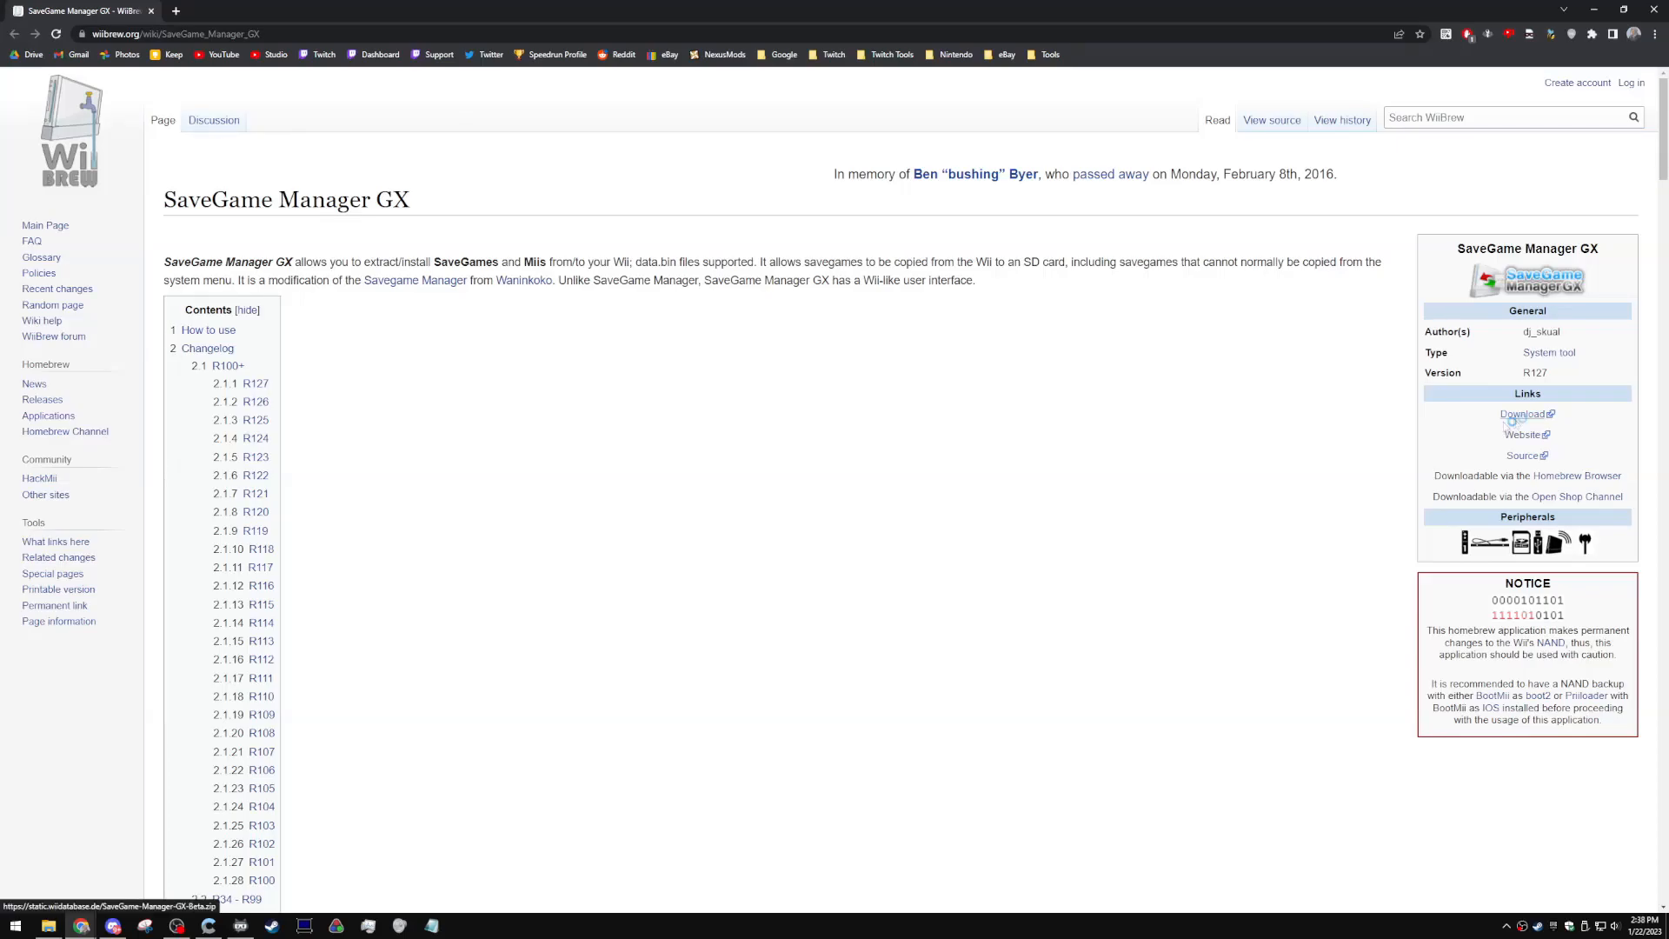
Step: Download SaveGame-Manager-GX-Beta.zip from WiiBrew and view its SaveGame_Manager_GX folder in File Explorer
{"action": "left_click", "coordinate": [1525, 413]}
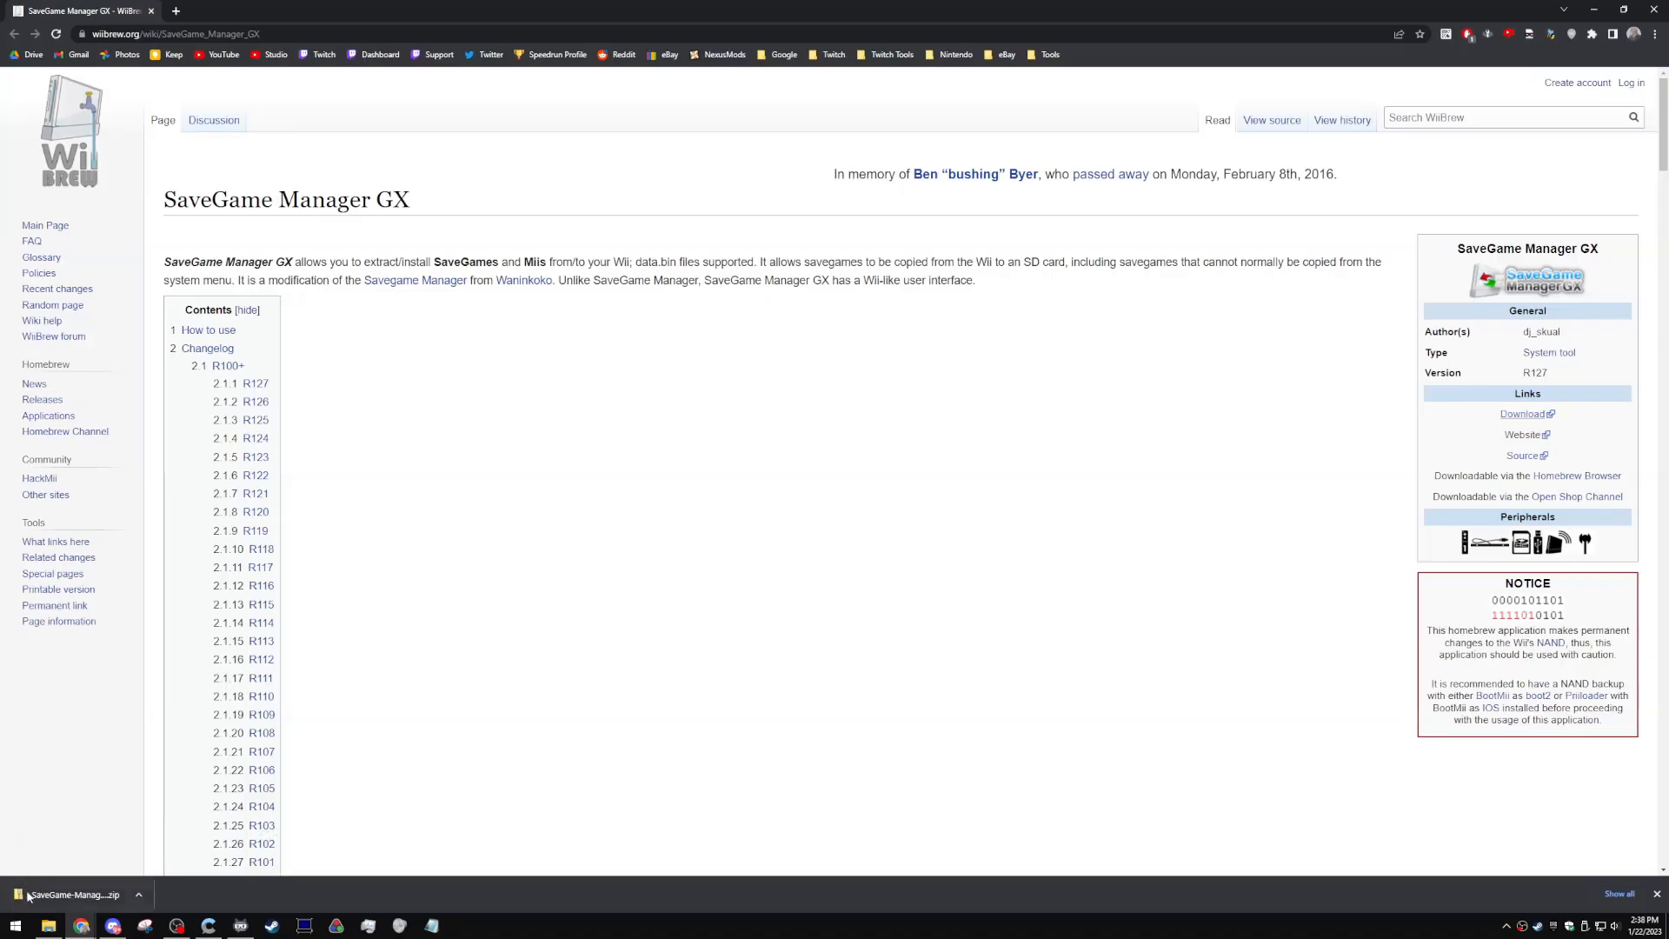
{"action": "left_click", "coordinate": [72, 895]}
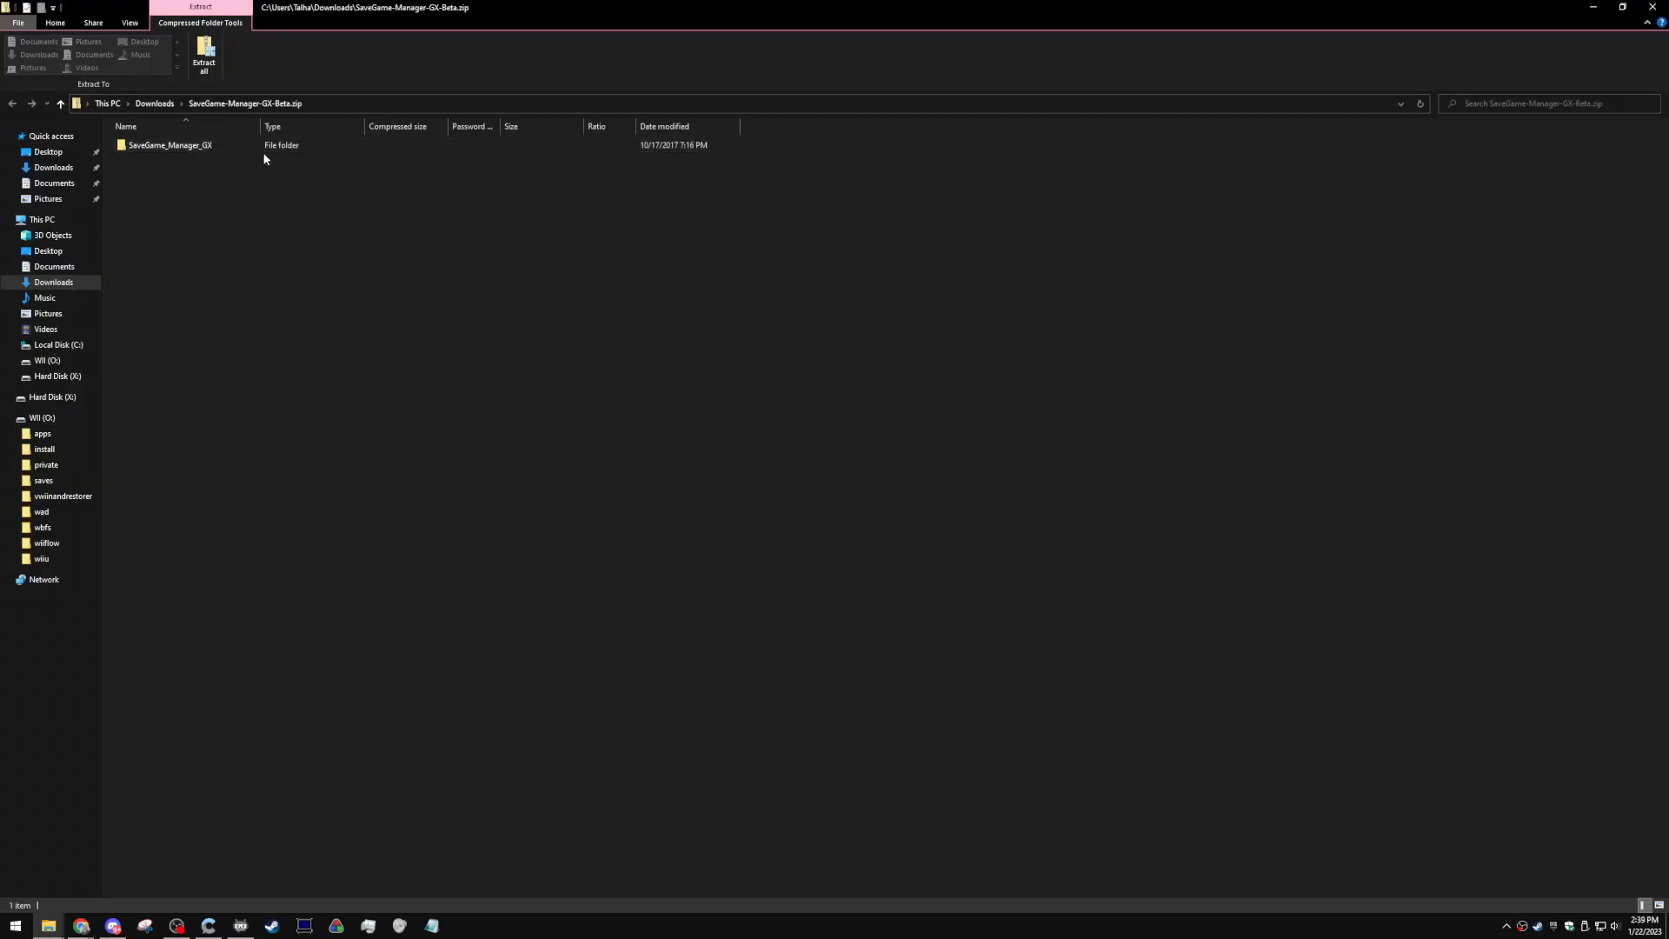
{"action": "left_click", "coordinate": [42, 433]}
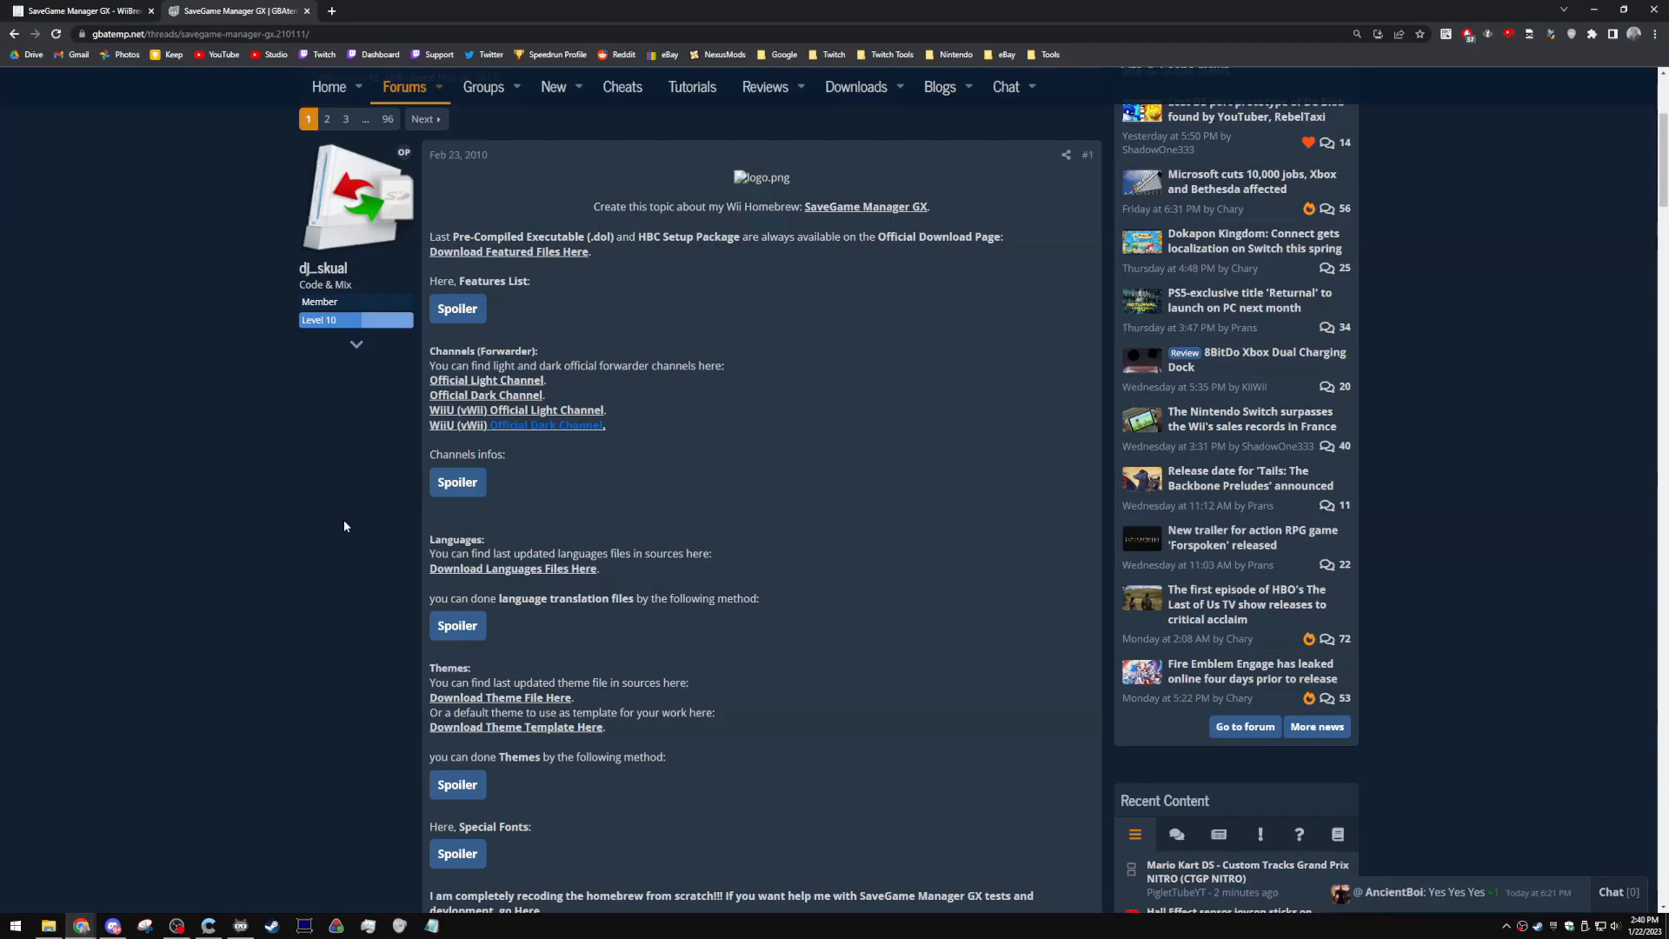
{"action": "mouse_move", "coordinate": [417, 437]}
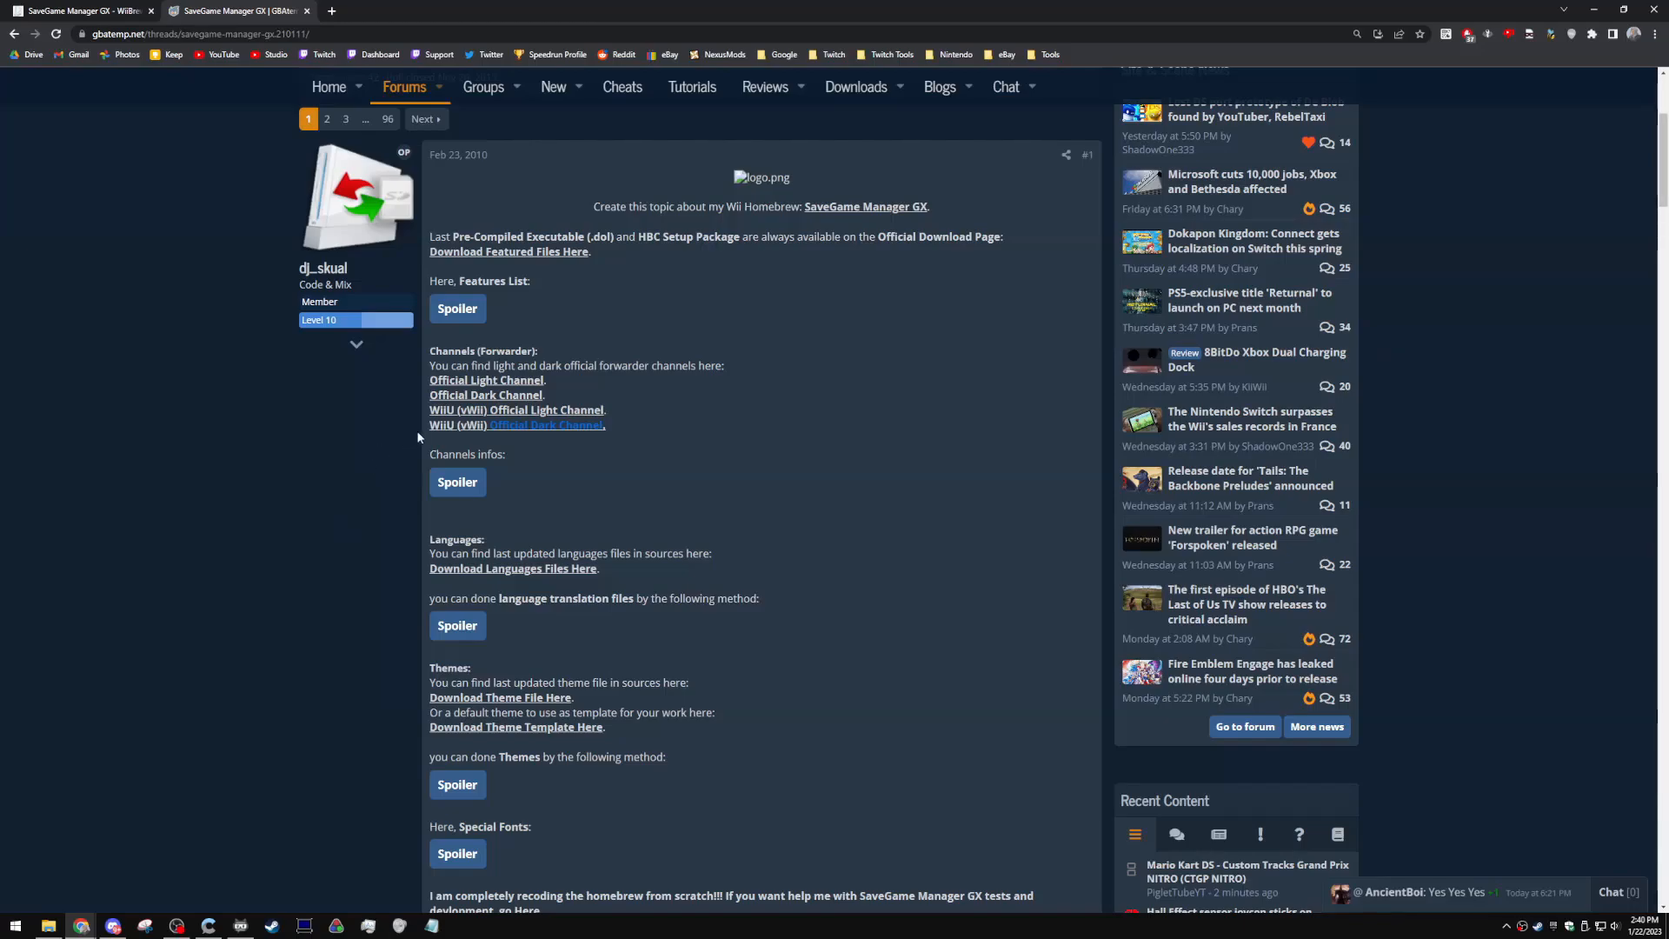
{"action": "mouse_move", "coordinate": [663, 493]}
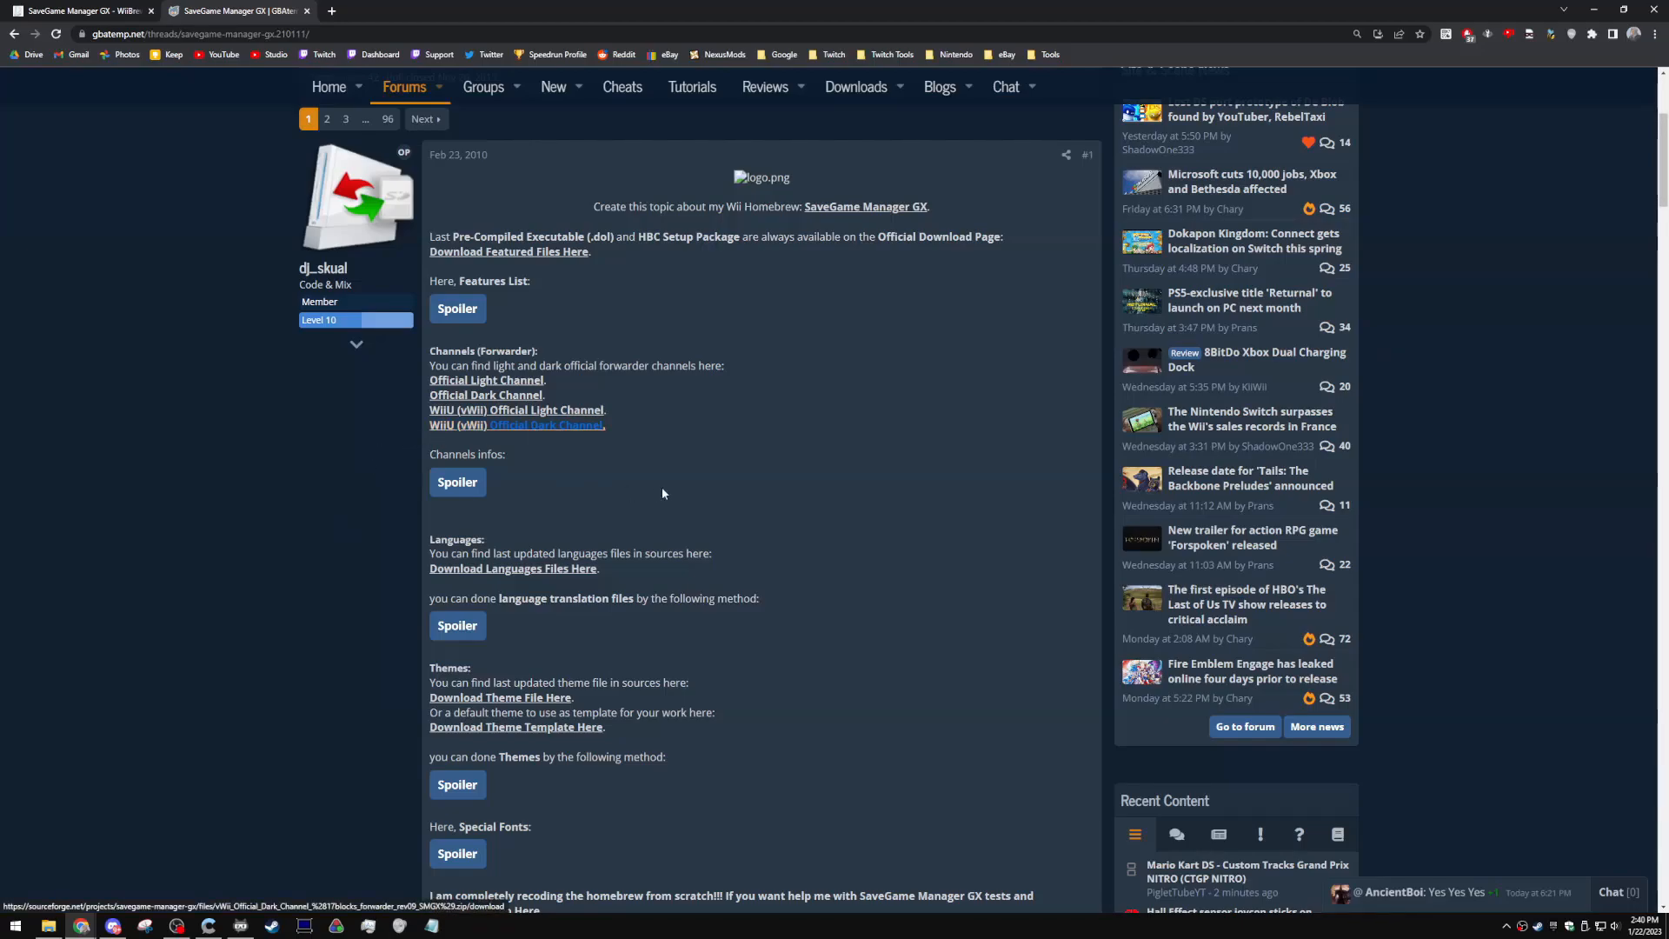
{"action": "mouse_move", "coordinate": [398, 385]}
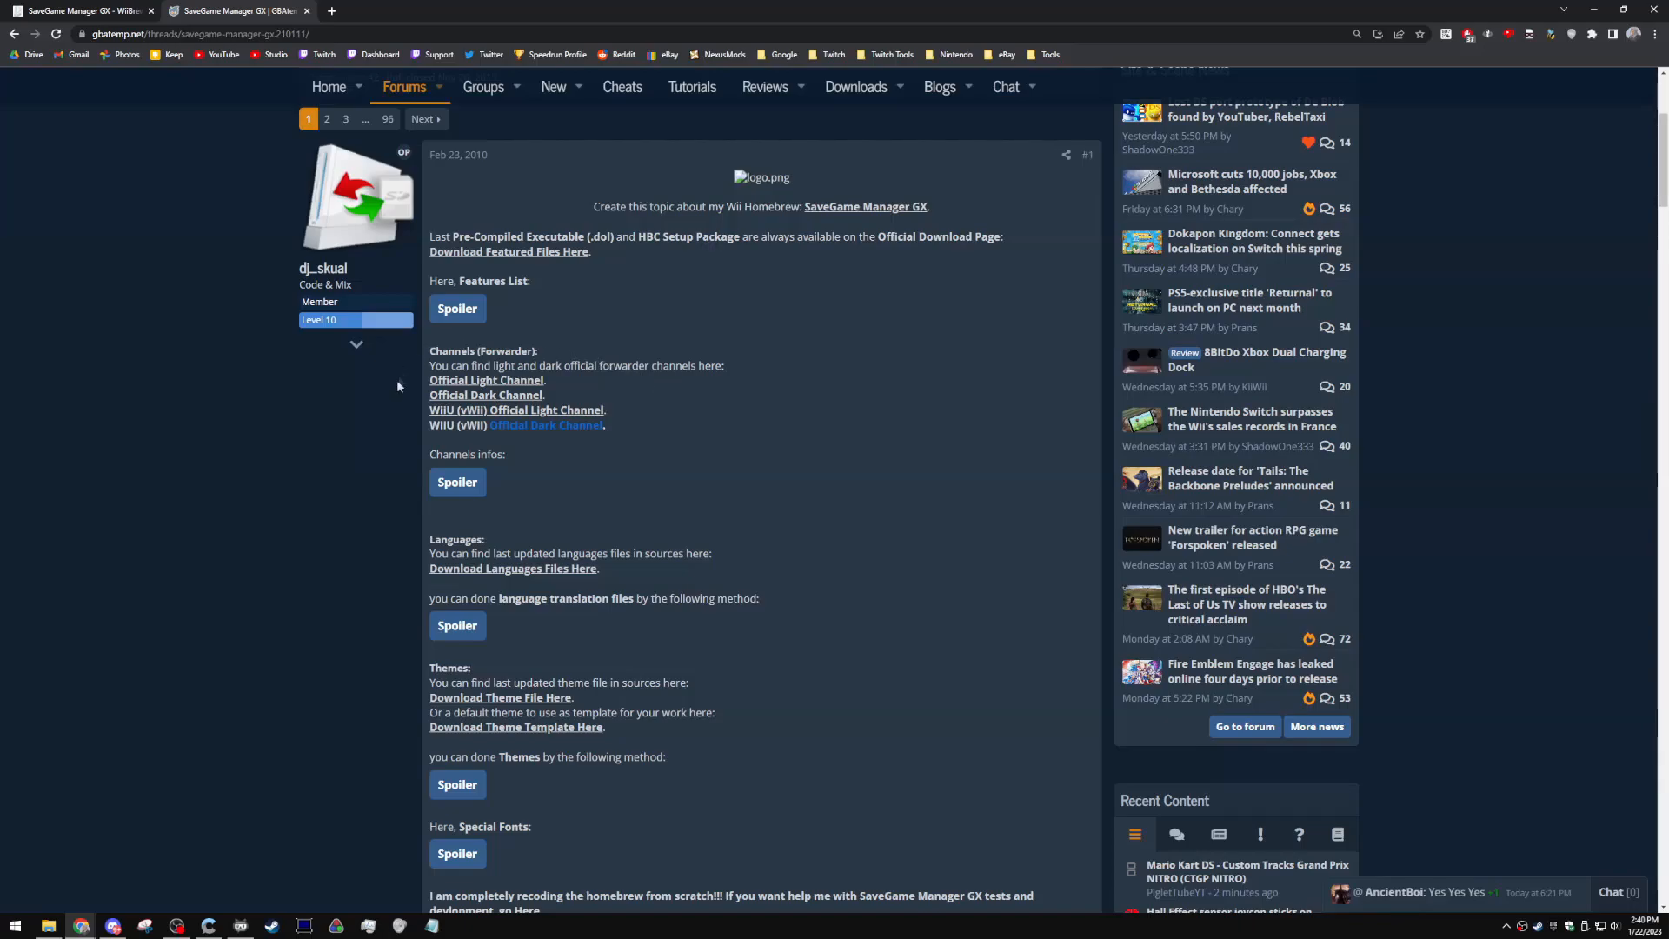
{"action": "mouse_move", "coordinate": [485, 395]}
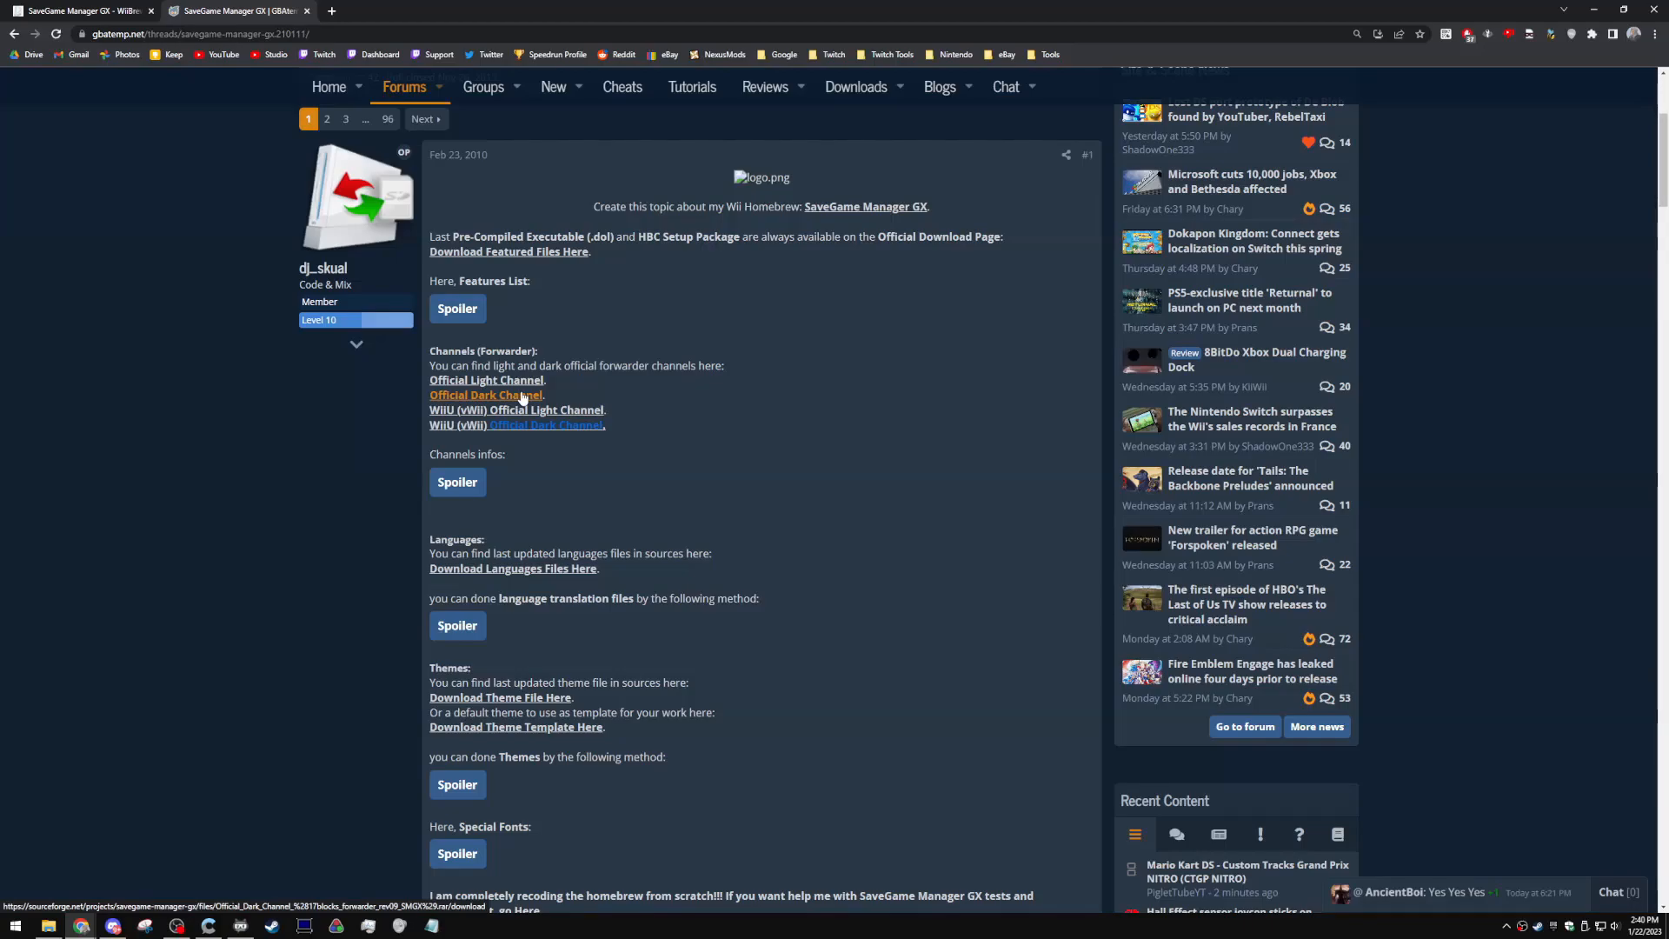
{"action": "mouse_move", "coordinate": [570, 425]}
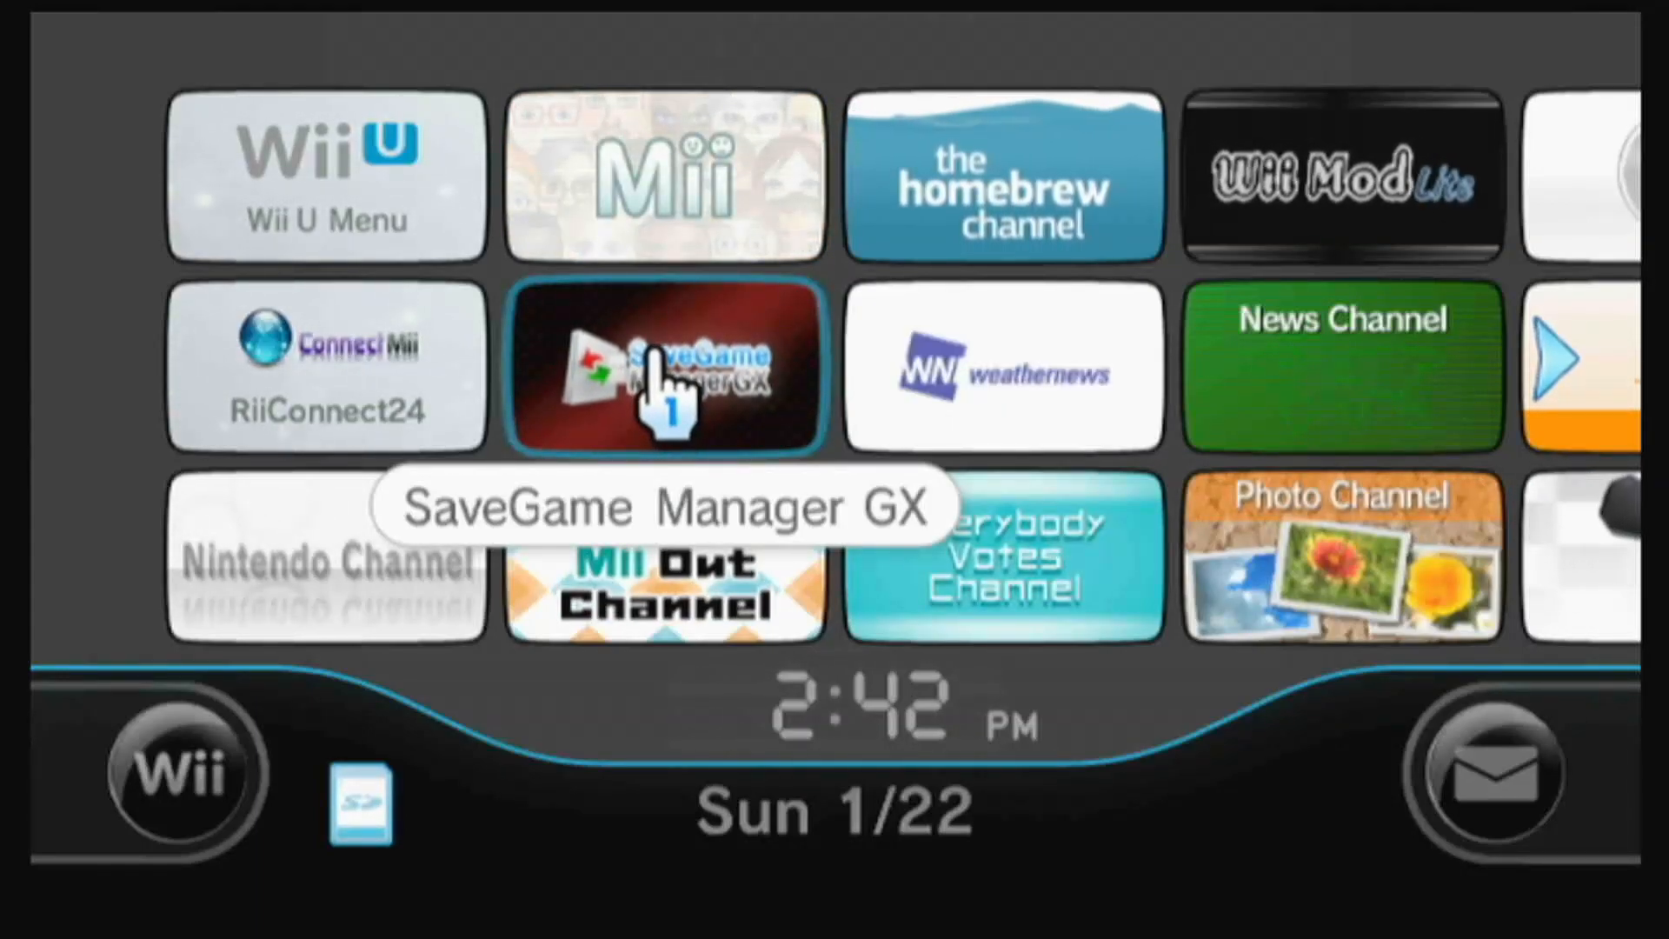
Step: Check SaveGame Manager GX rev76's details in the Homebrew Channel, then launch it
{"action": "left_click", "coordinate": [663, 370]}
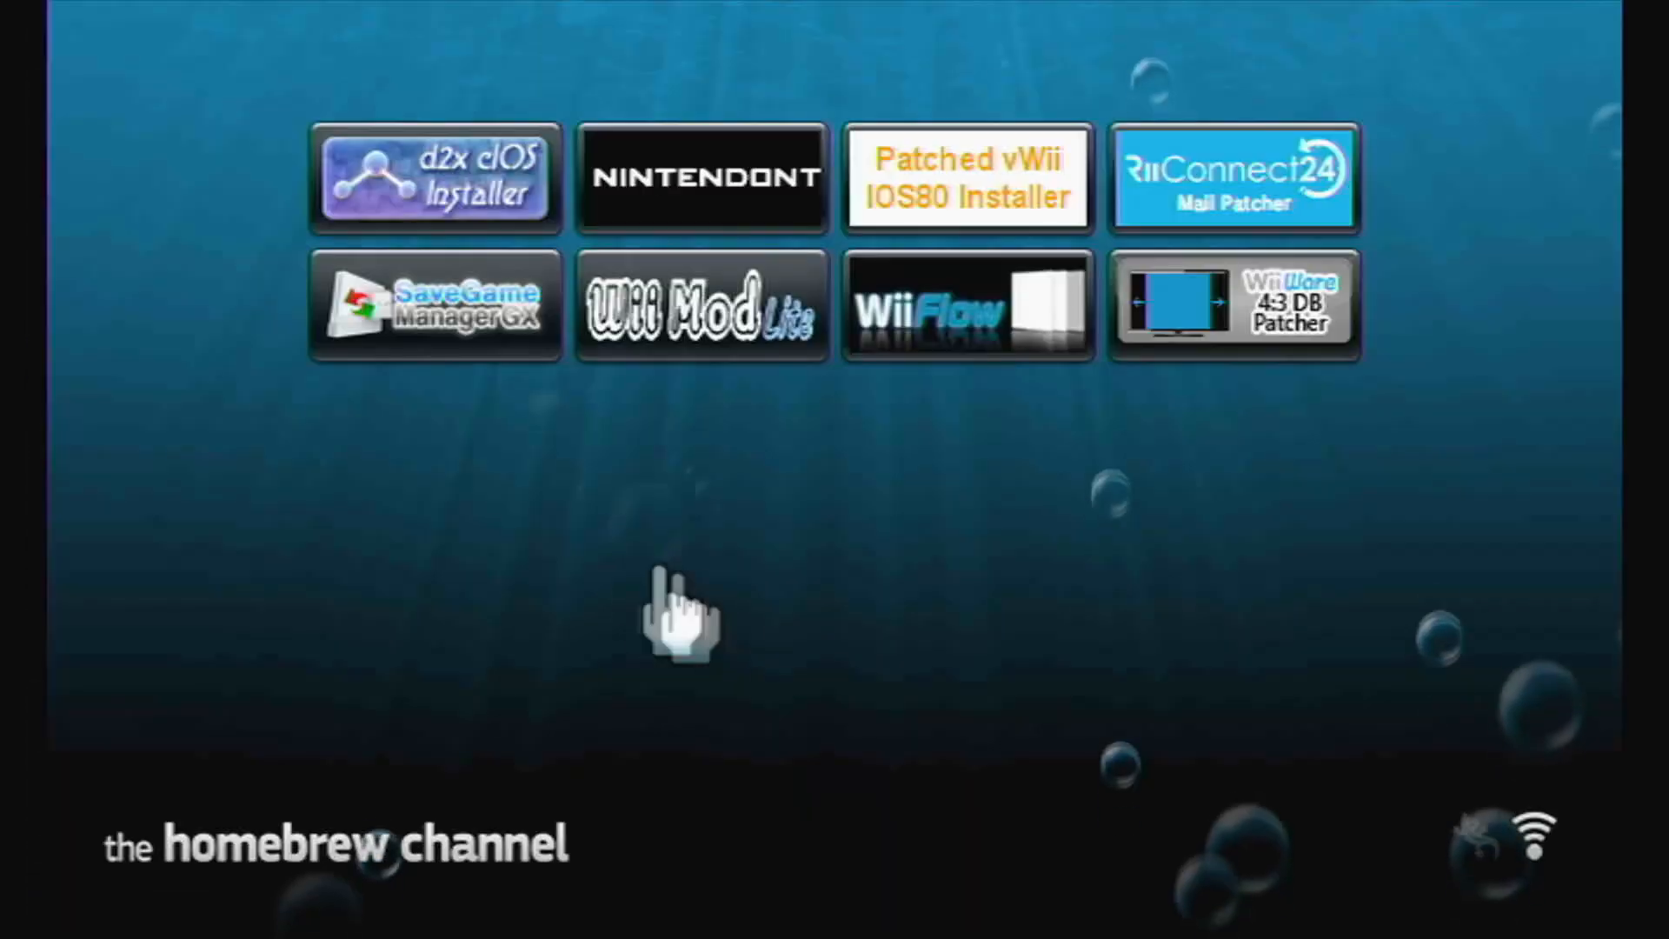
{"action": "left_click", "coordinate": [434, 305]}
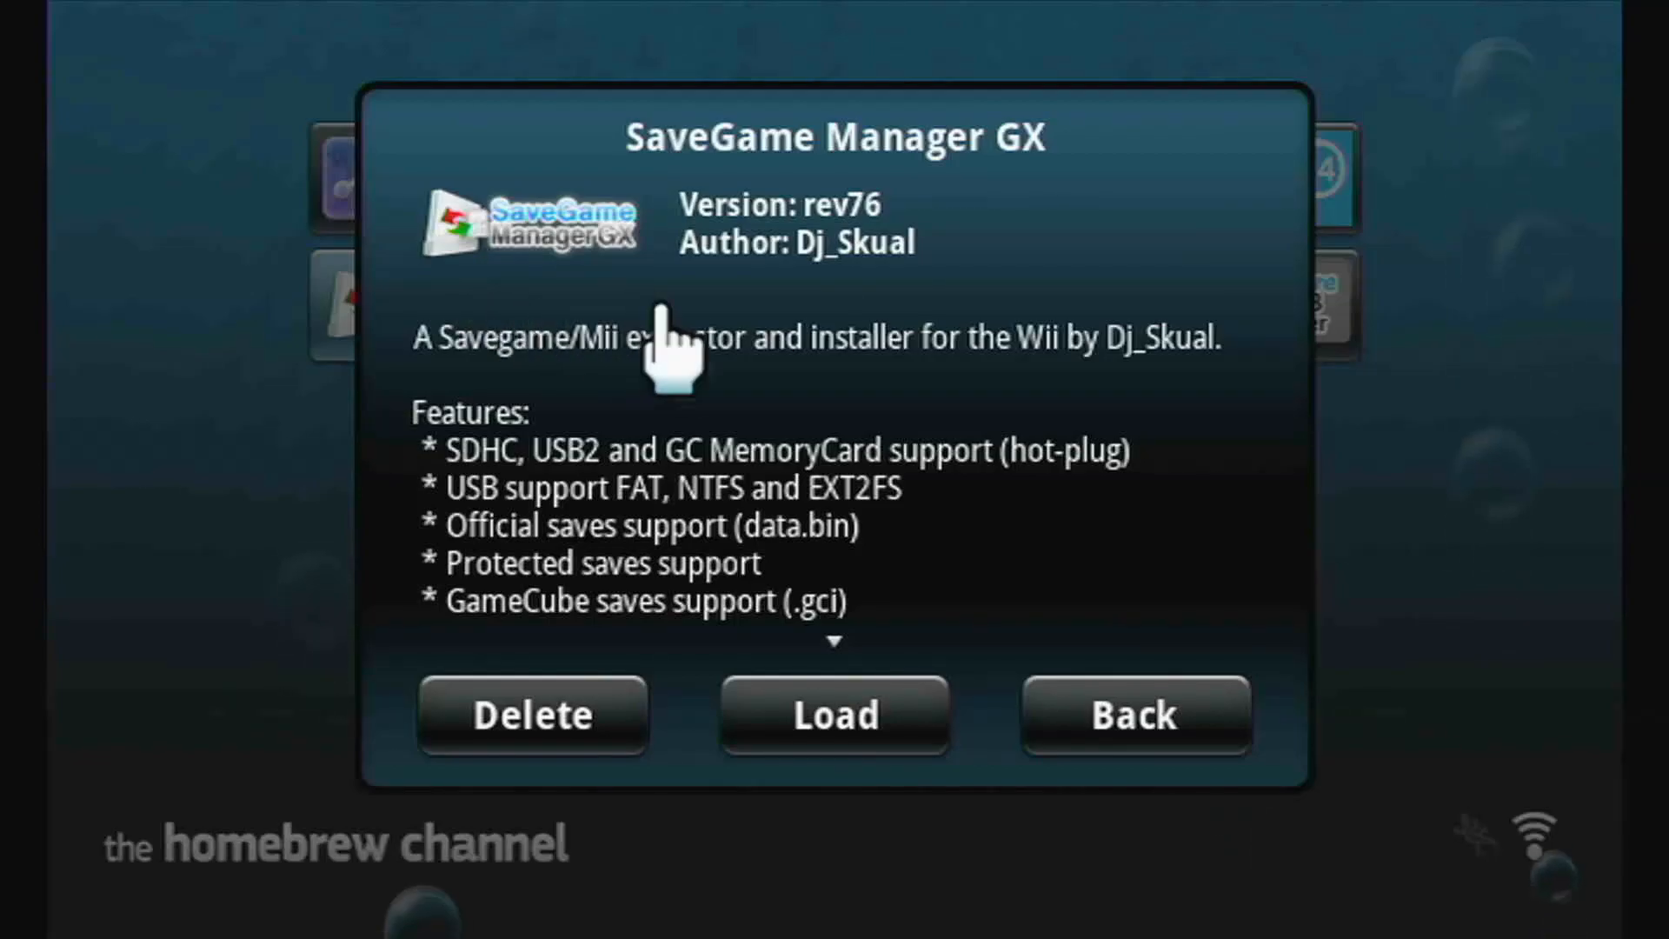
{"action": "mouse_move", "coordinate": [852, 575]}
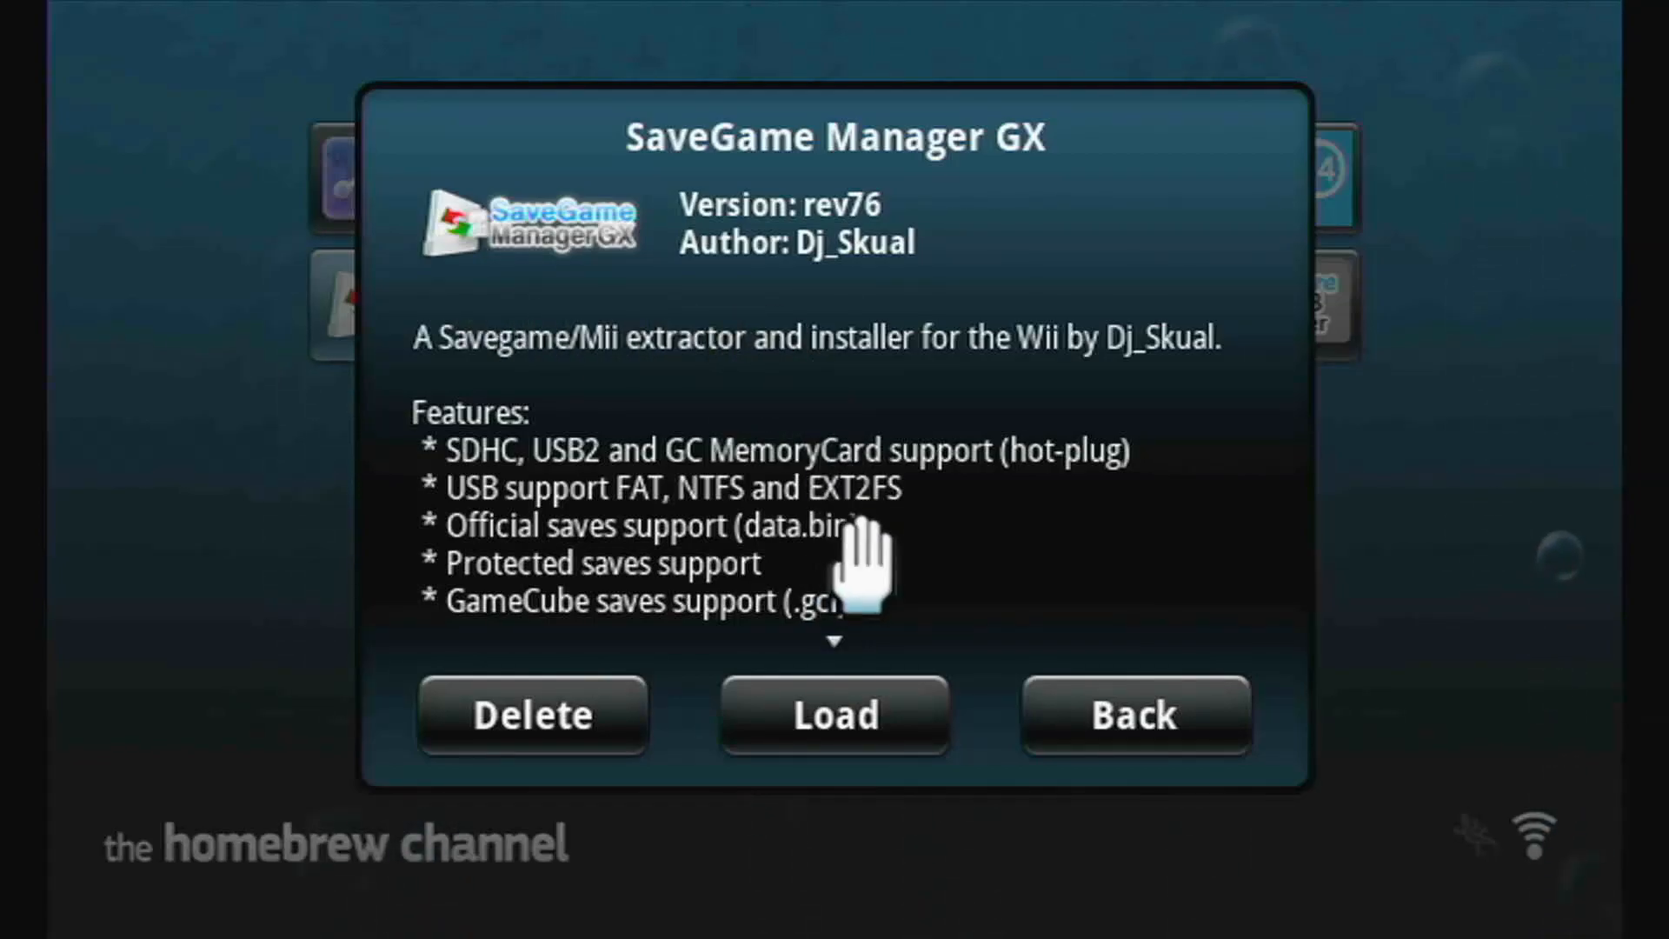
{"action": "left_click", "coordinate": [1133, 715]}
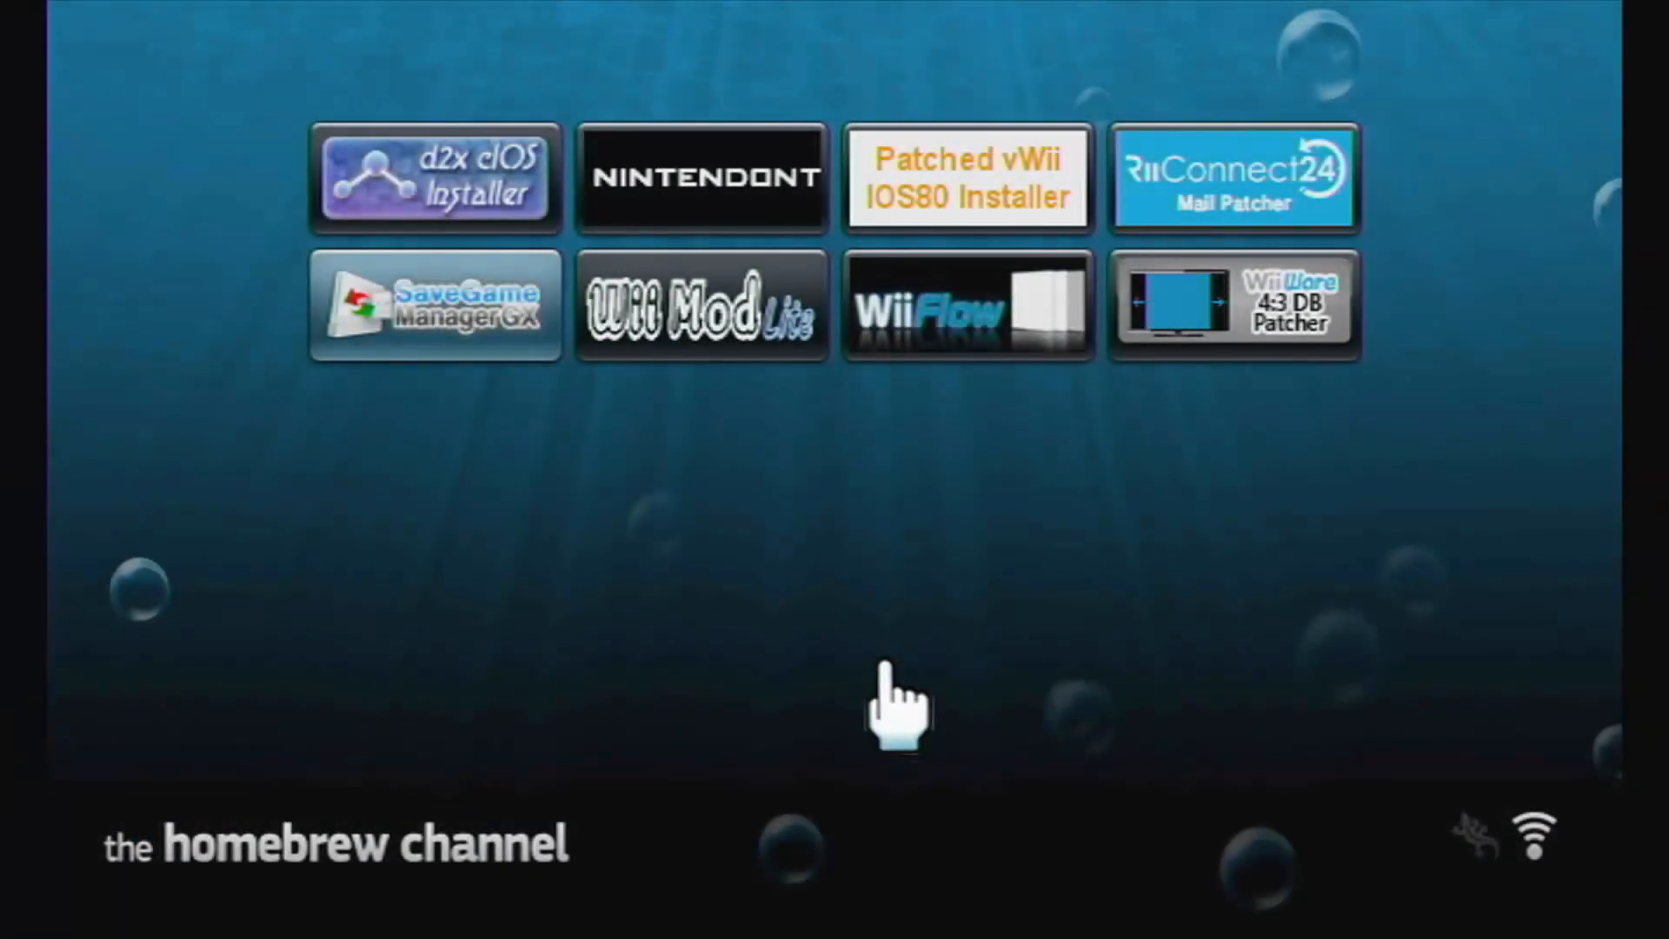
{"action": "left_click", "coordinate": [436, 305]}
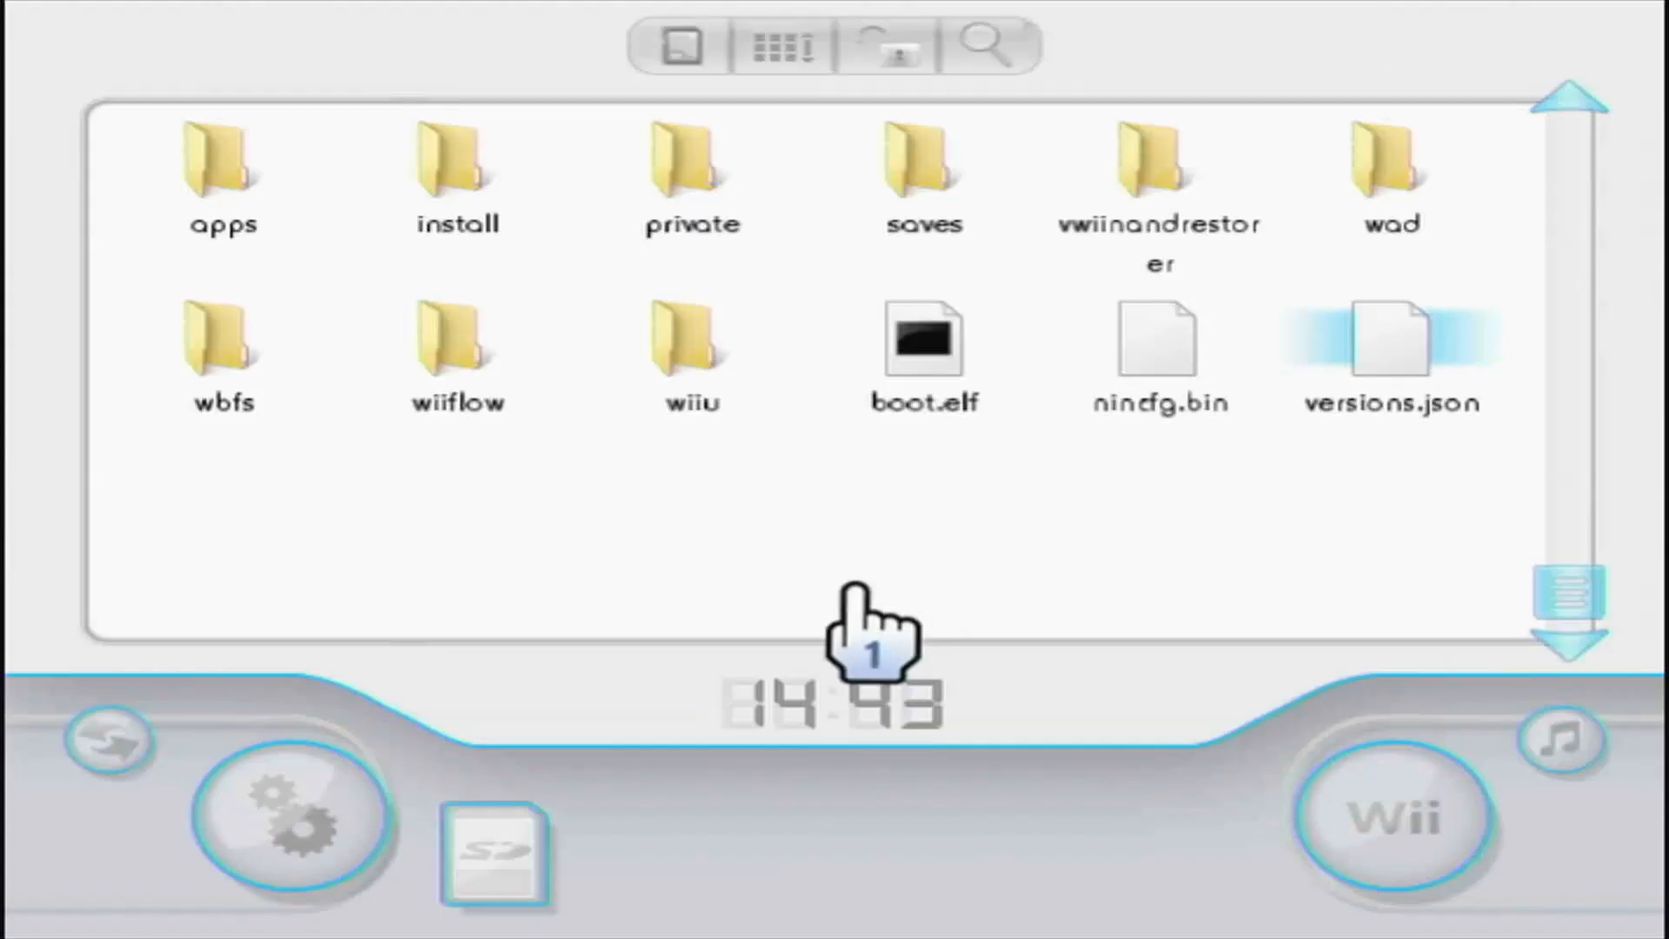
Step: Open and close the HOME Menu, then switch the device from SD card to Wii saves
{"action": "left_click", "coordinate": [289, 816]}
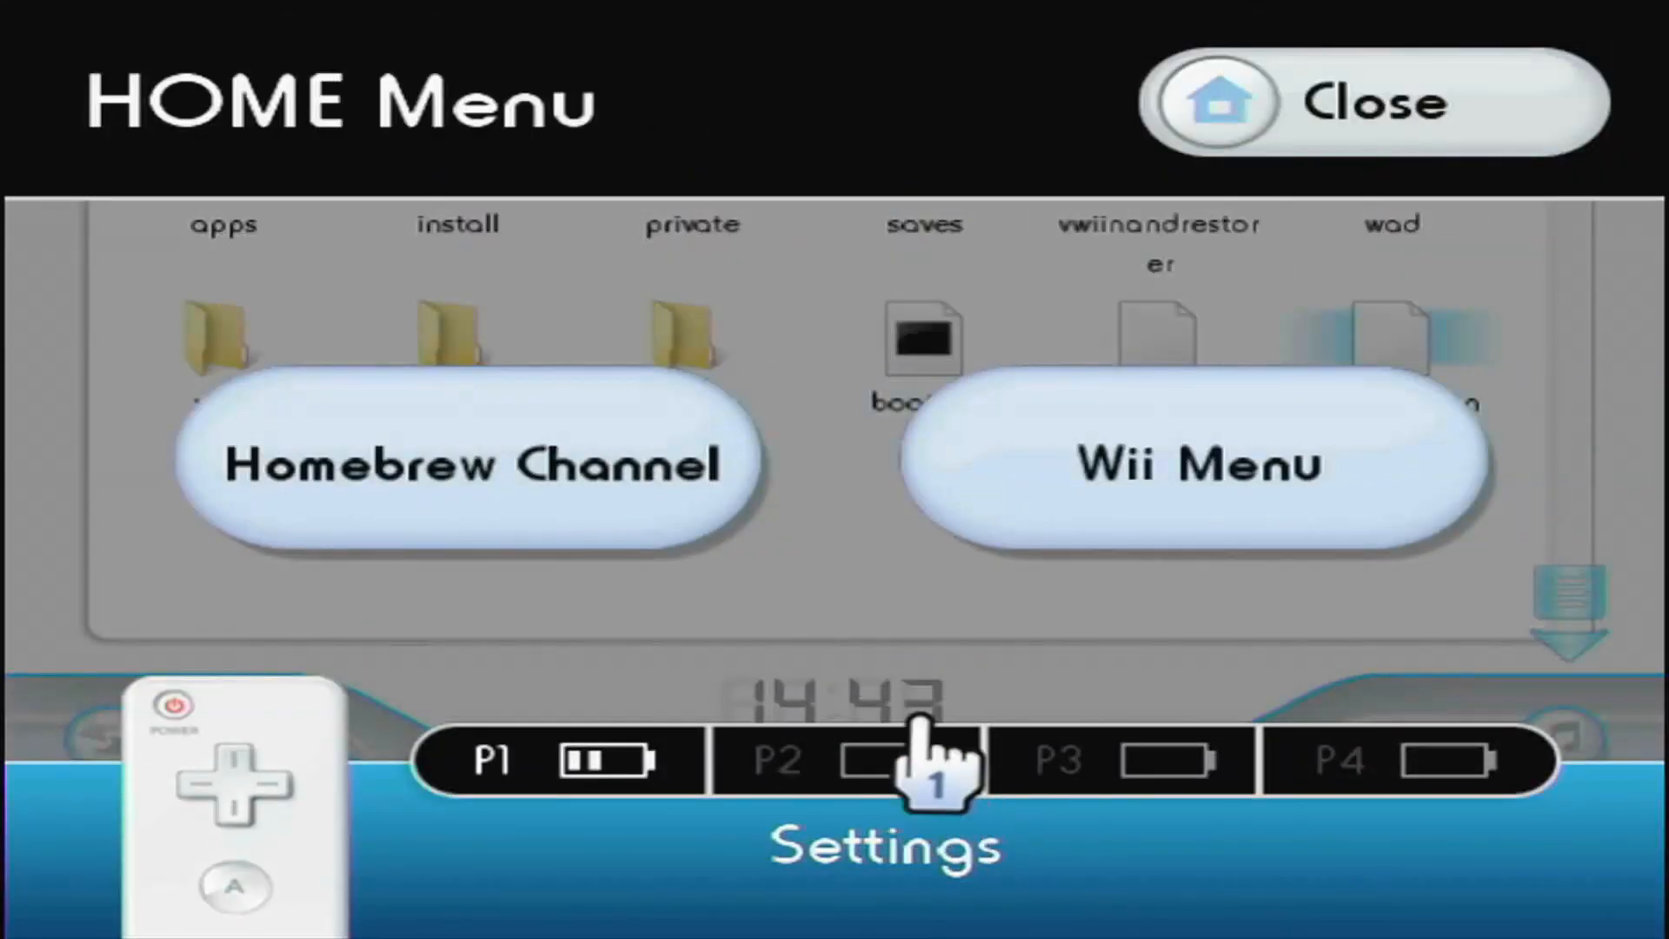
{"action": "left_click", "coordinate": [1375, 102]}
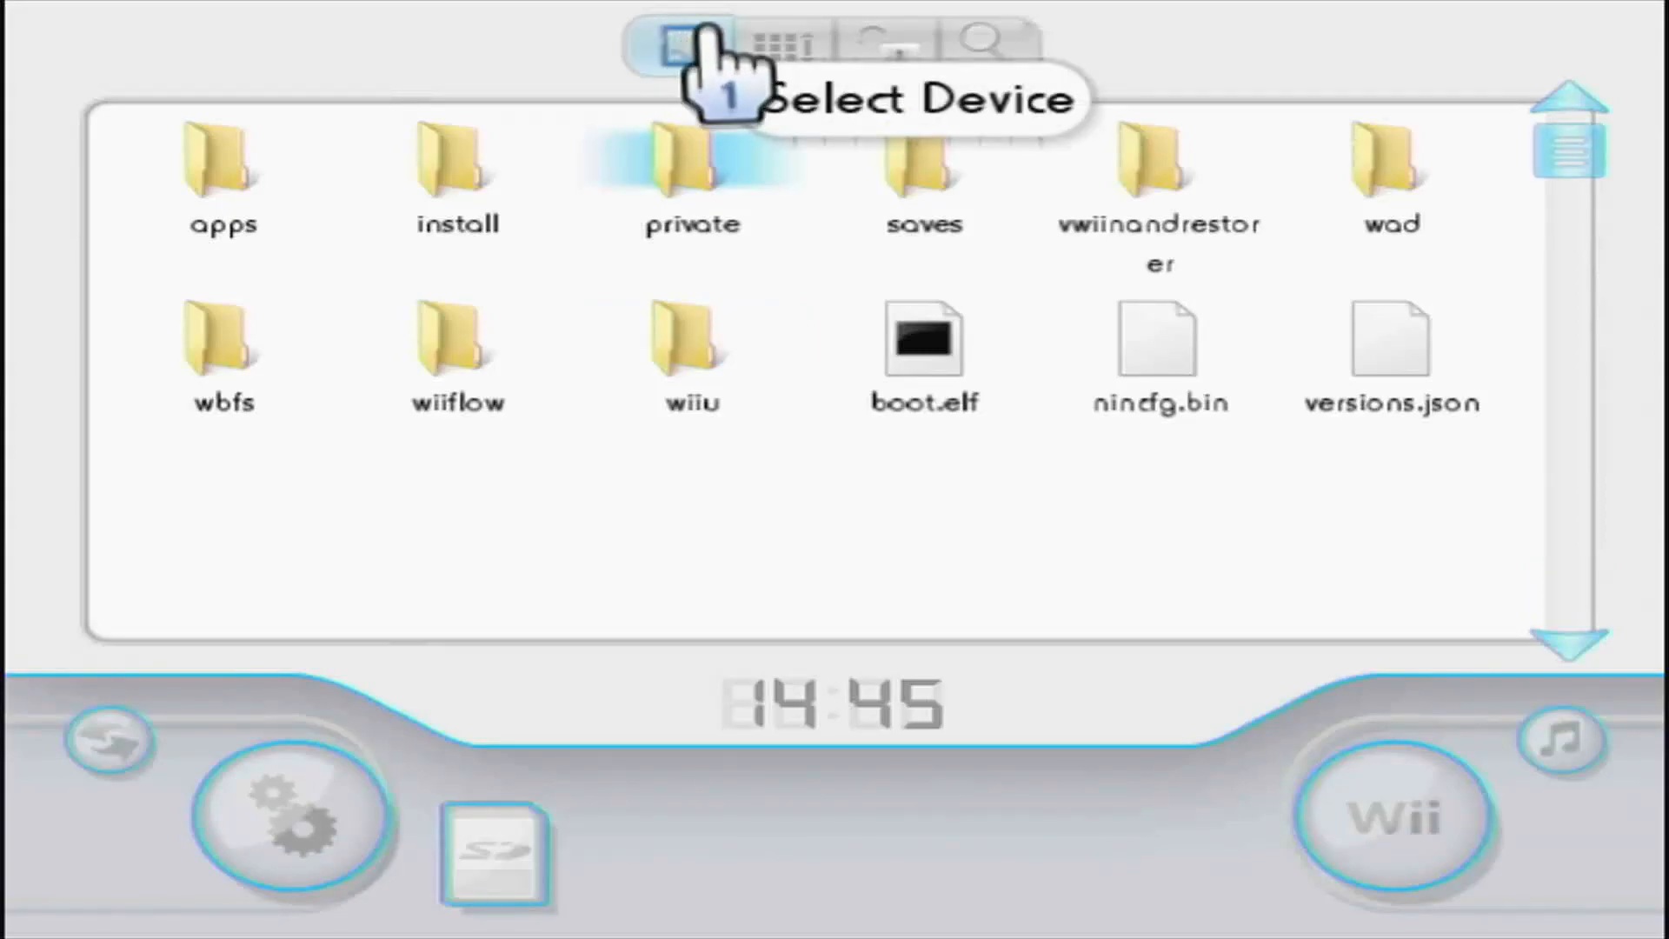
{"action": "left_click", "coordinate": [679, 41]}
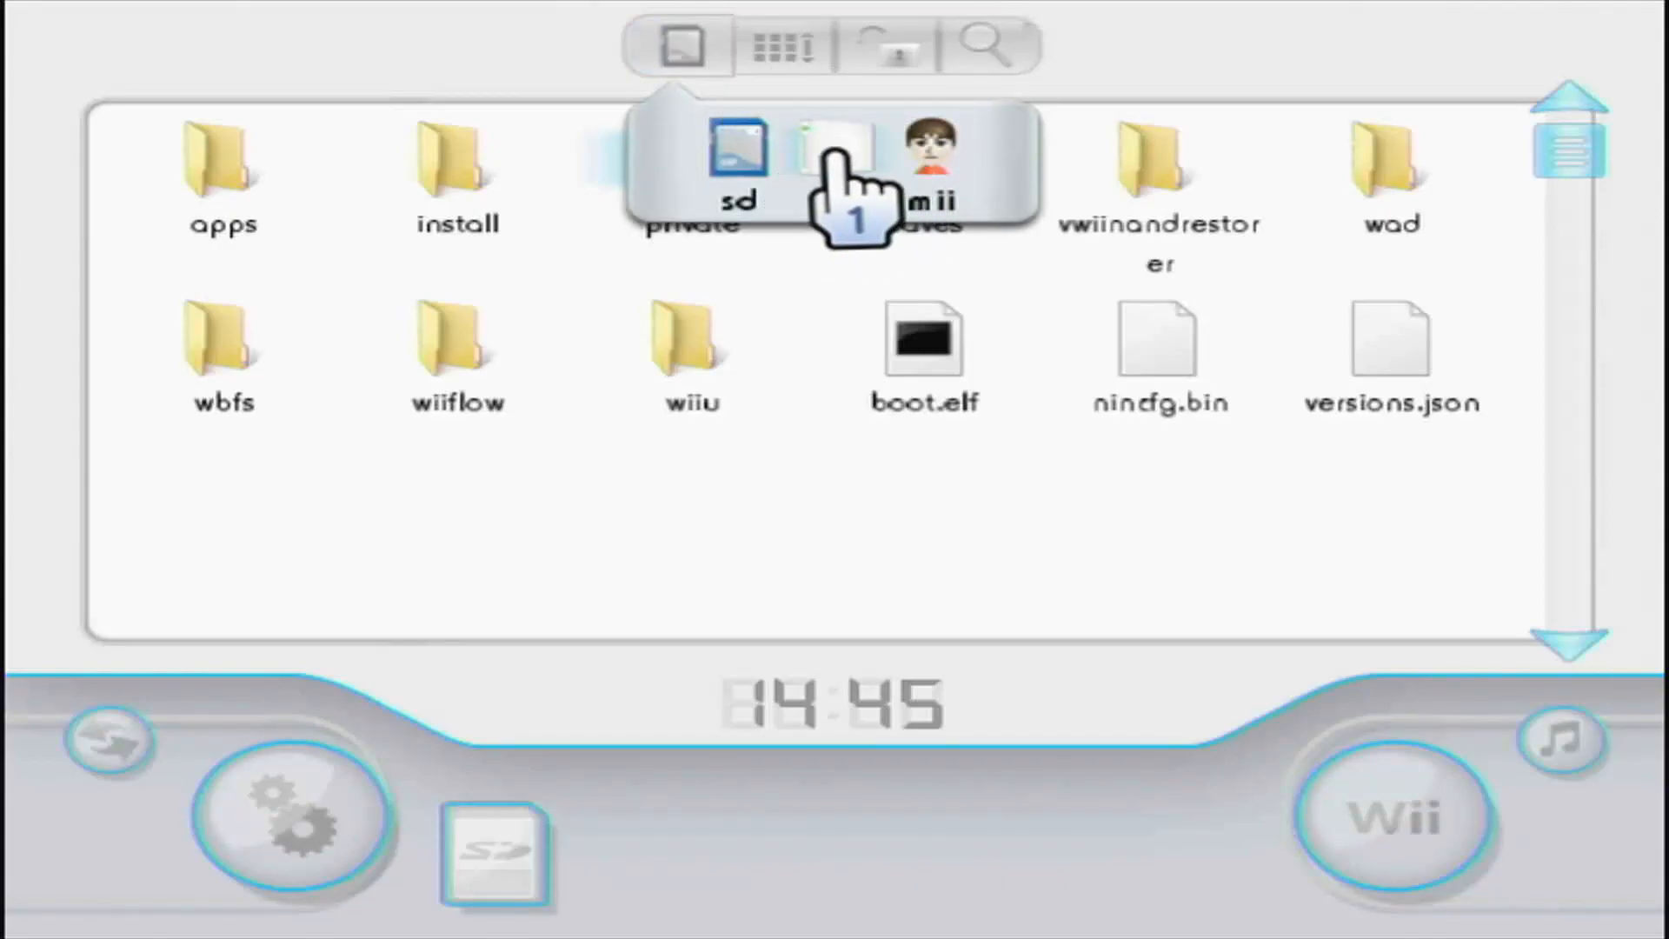
{"action": "left_click", "coordinate": [783, 46]}
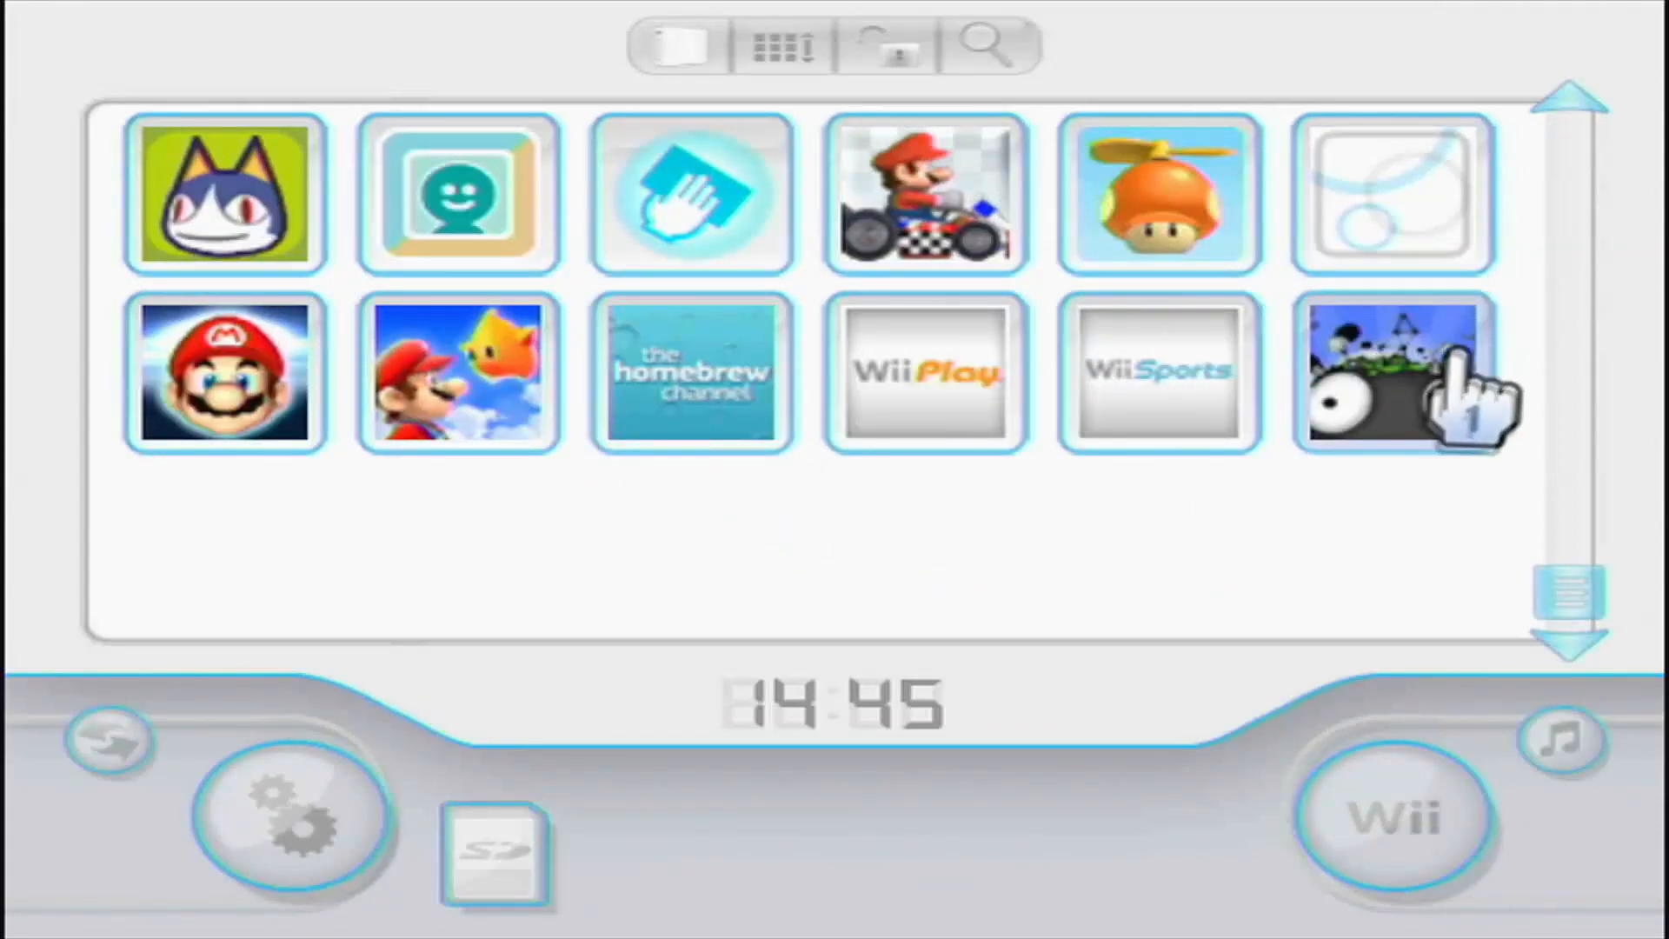
Step: Extract the Wii Sports save to the default sd:/savegames location and dismiss the success message
{"action": "left_click", "coordinate": [1156, 373]}
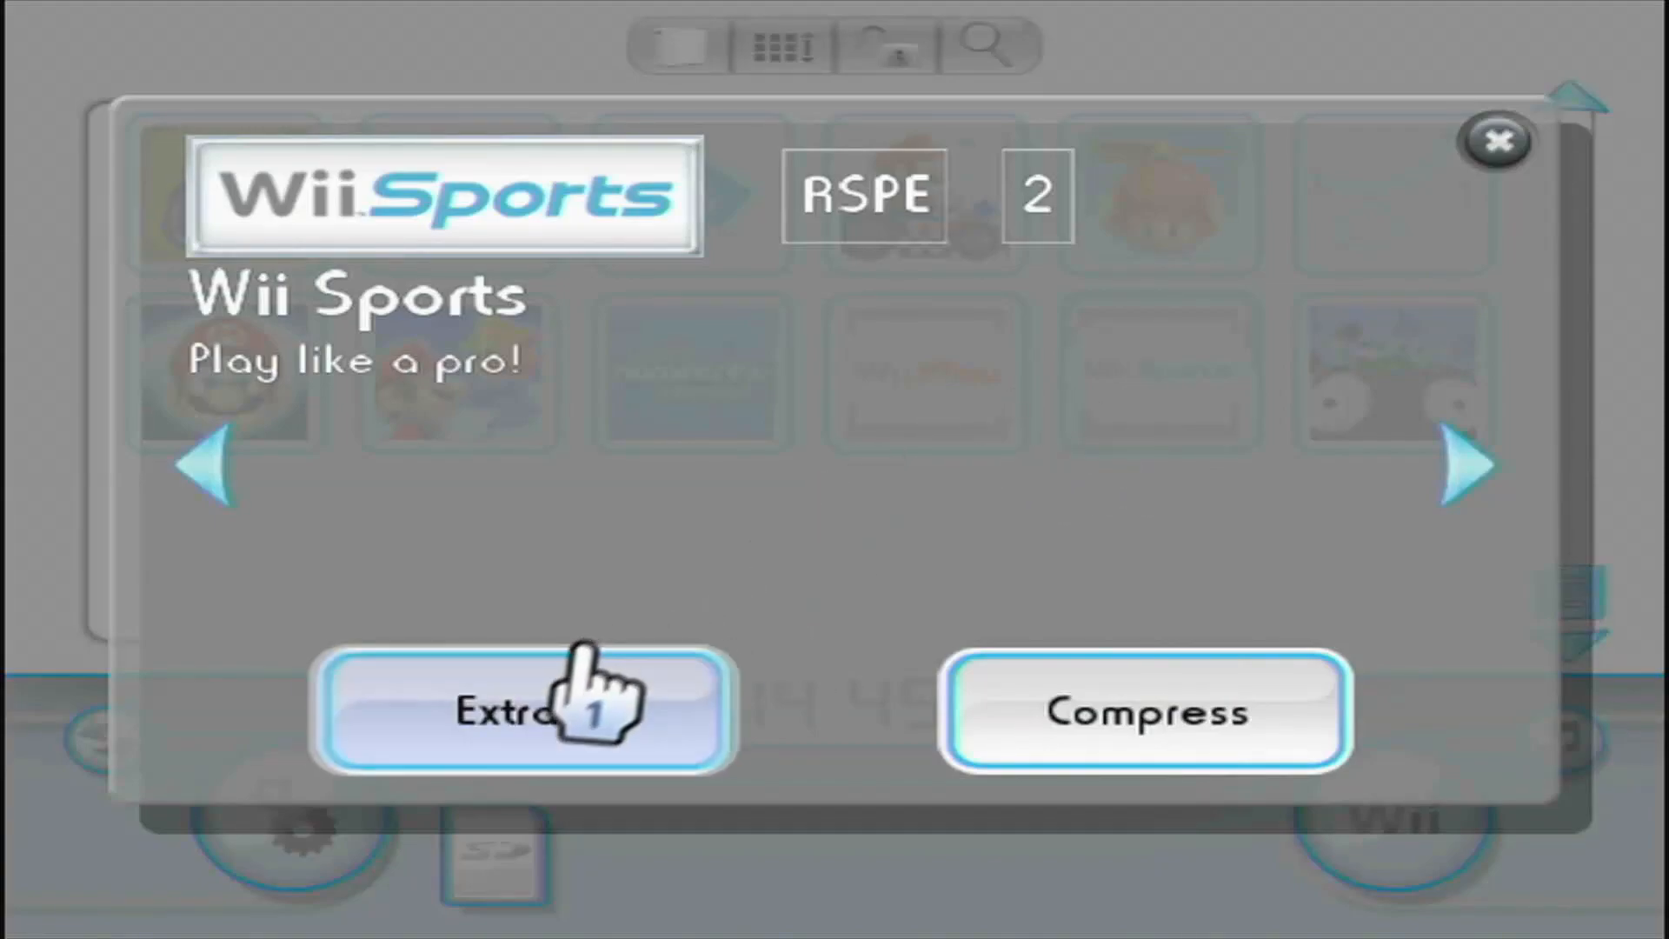
{"action": "left_click", "coordinate": [522, 711]}
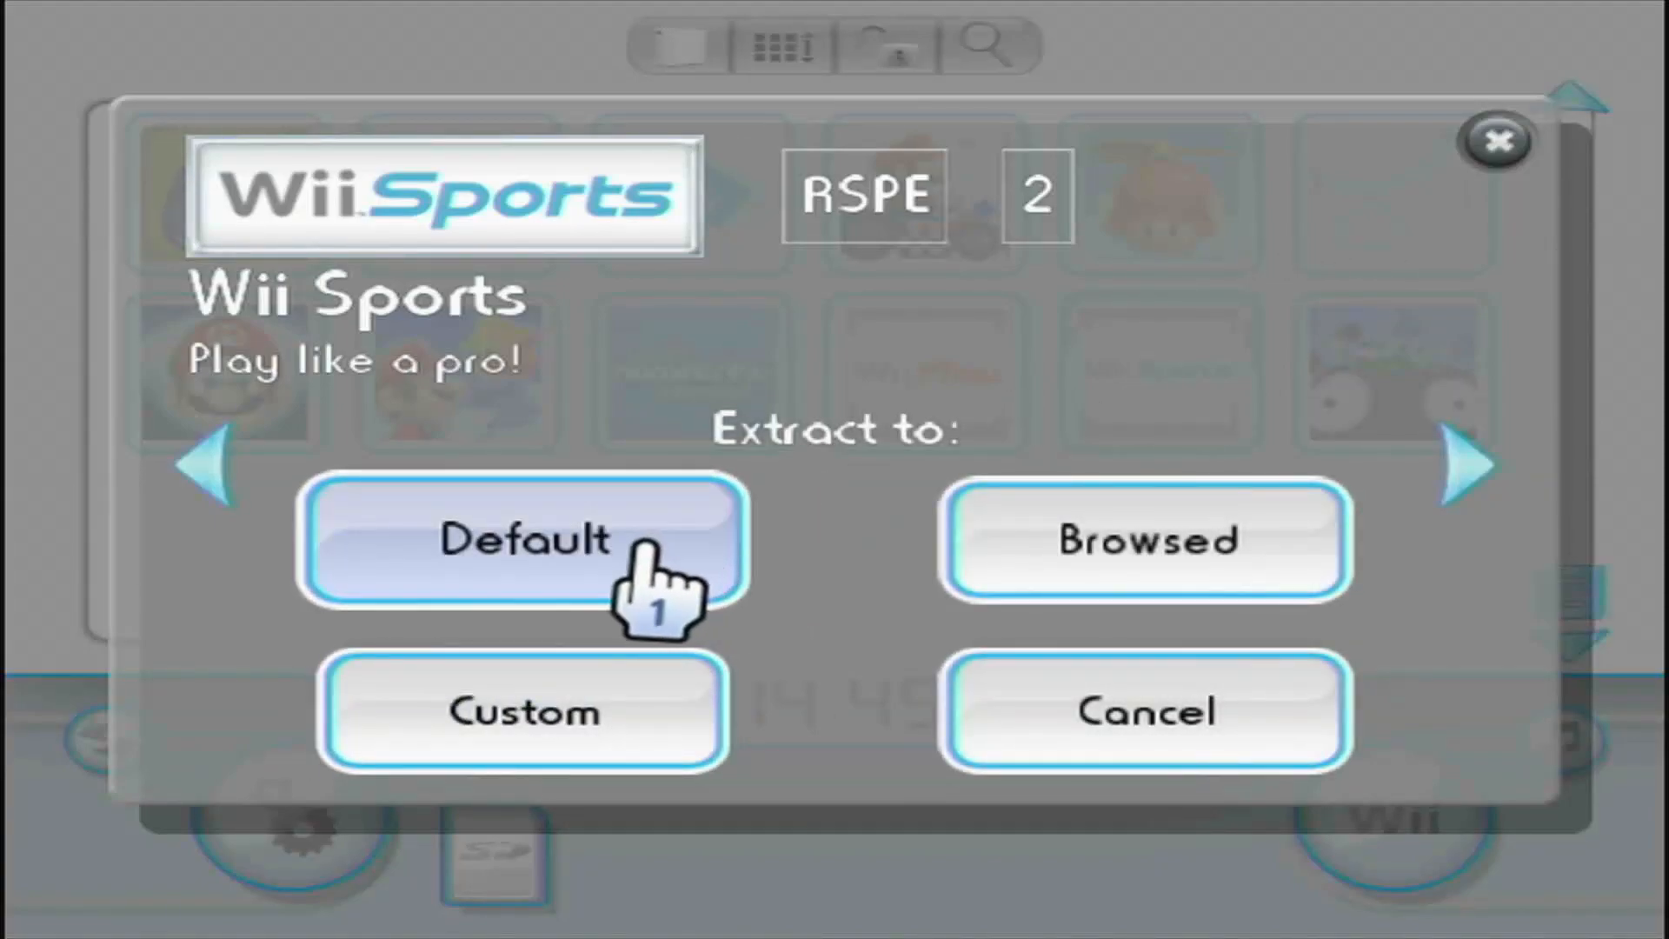
{"action": "left_click", "coordinate": [521, 540]}
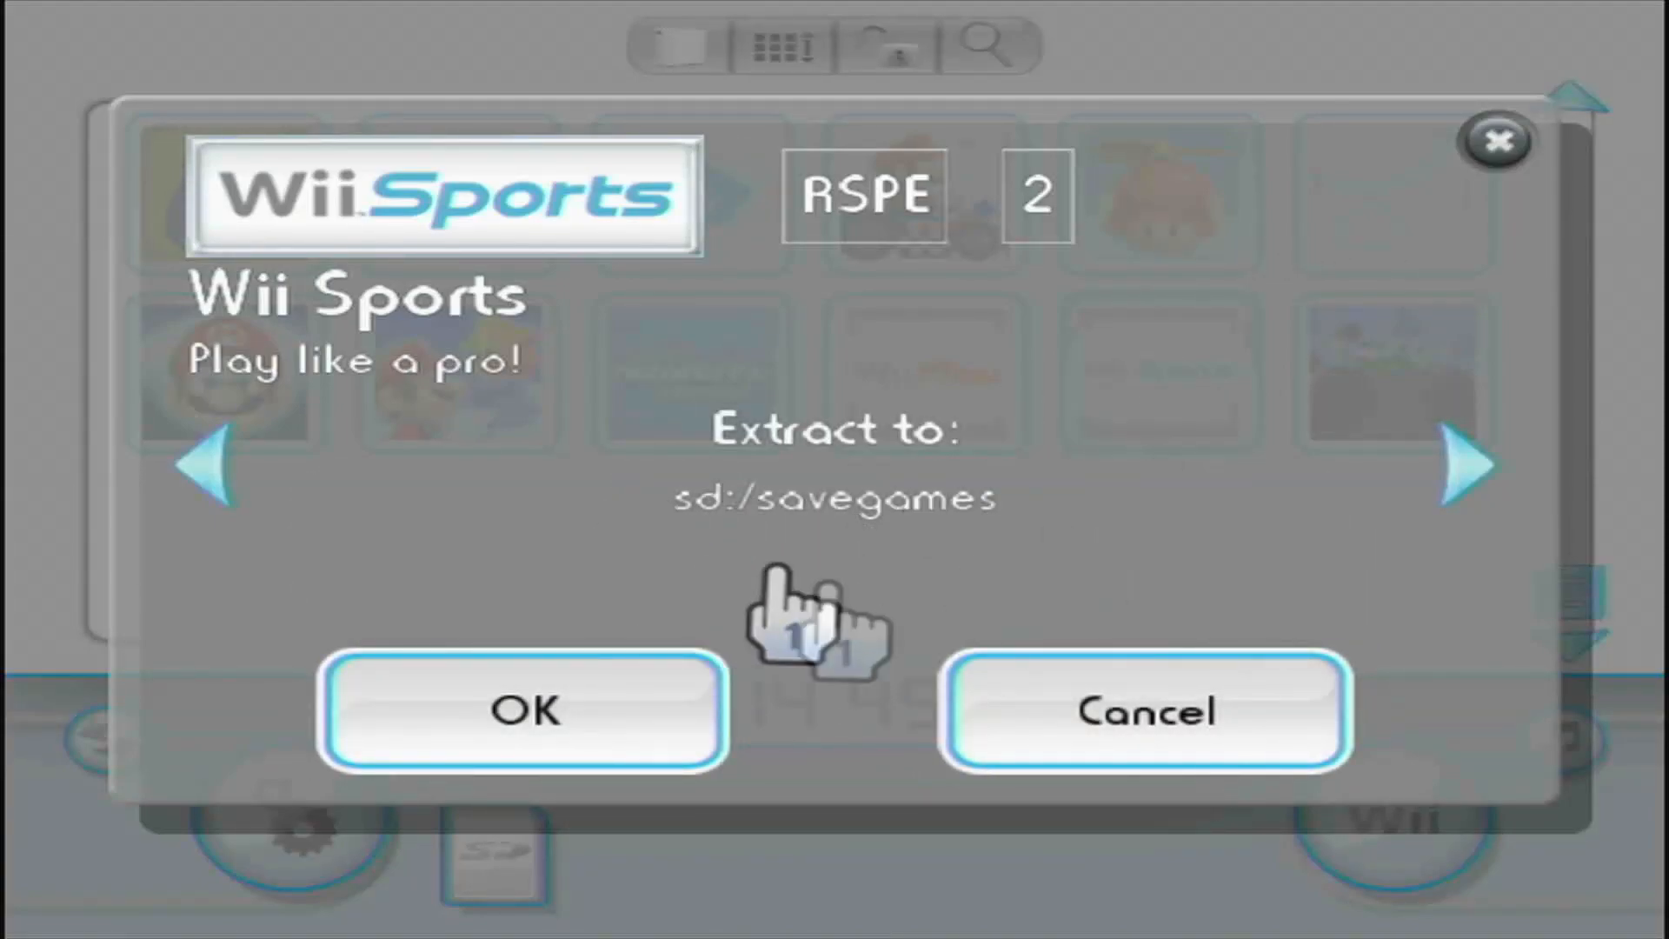
{"action": "left_click", "coordinate": [521, 710]}
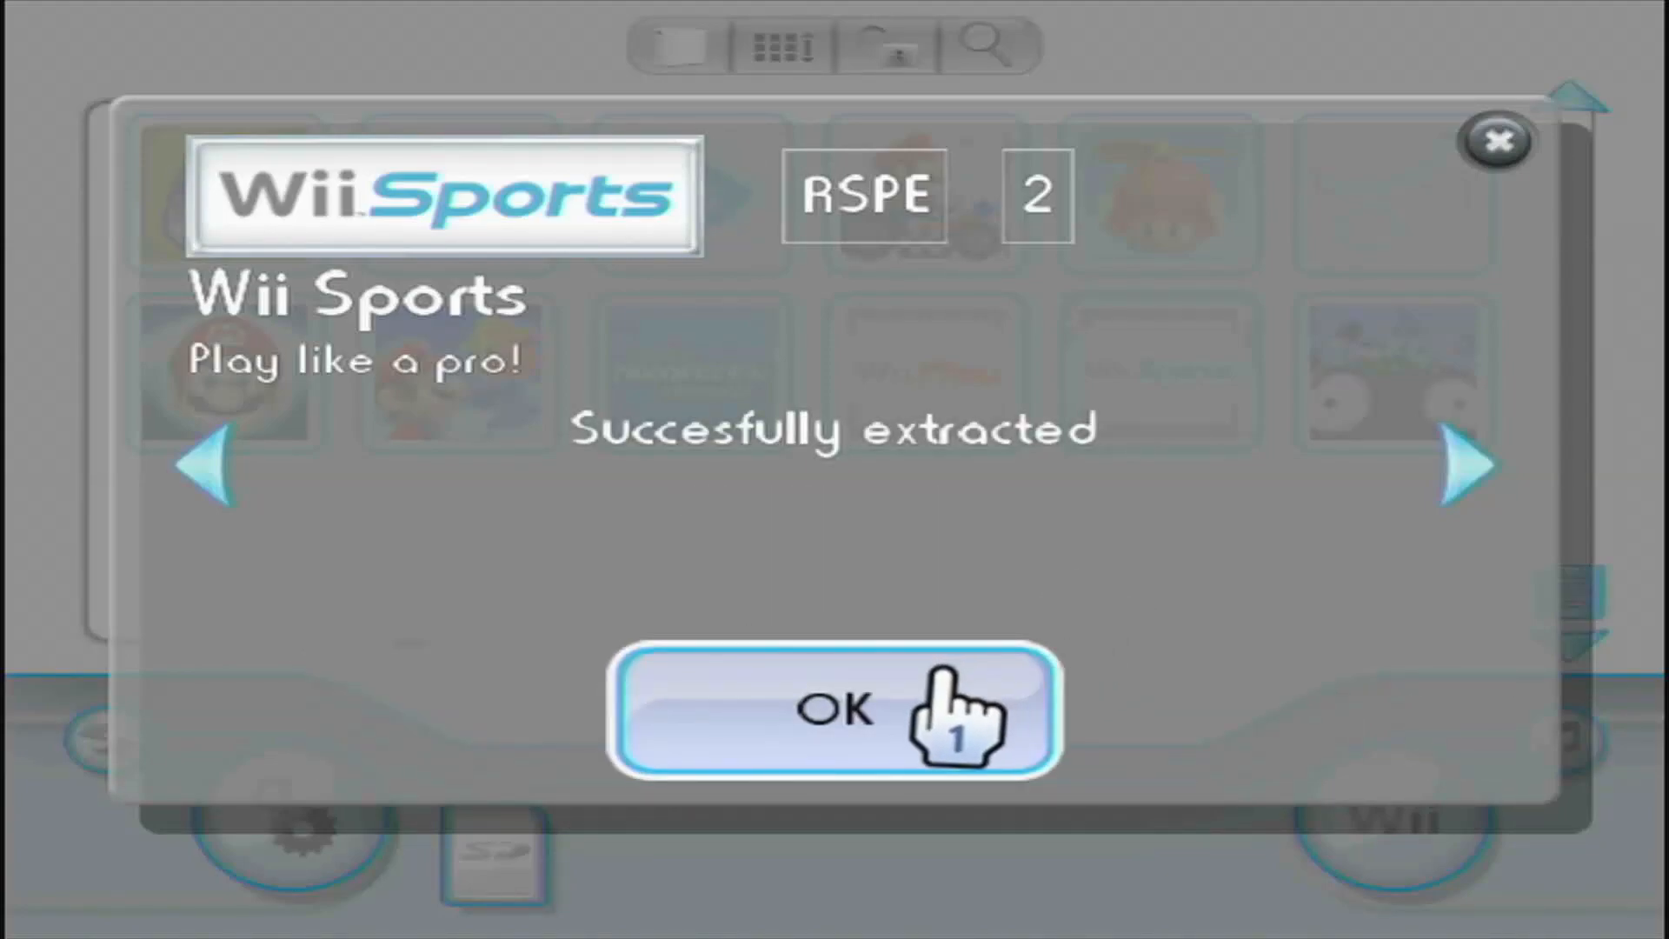
{"action": "mouse_move", "coordinate": [937, 724]}
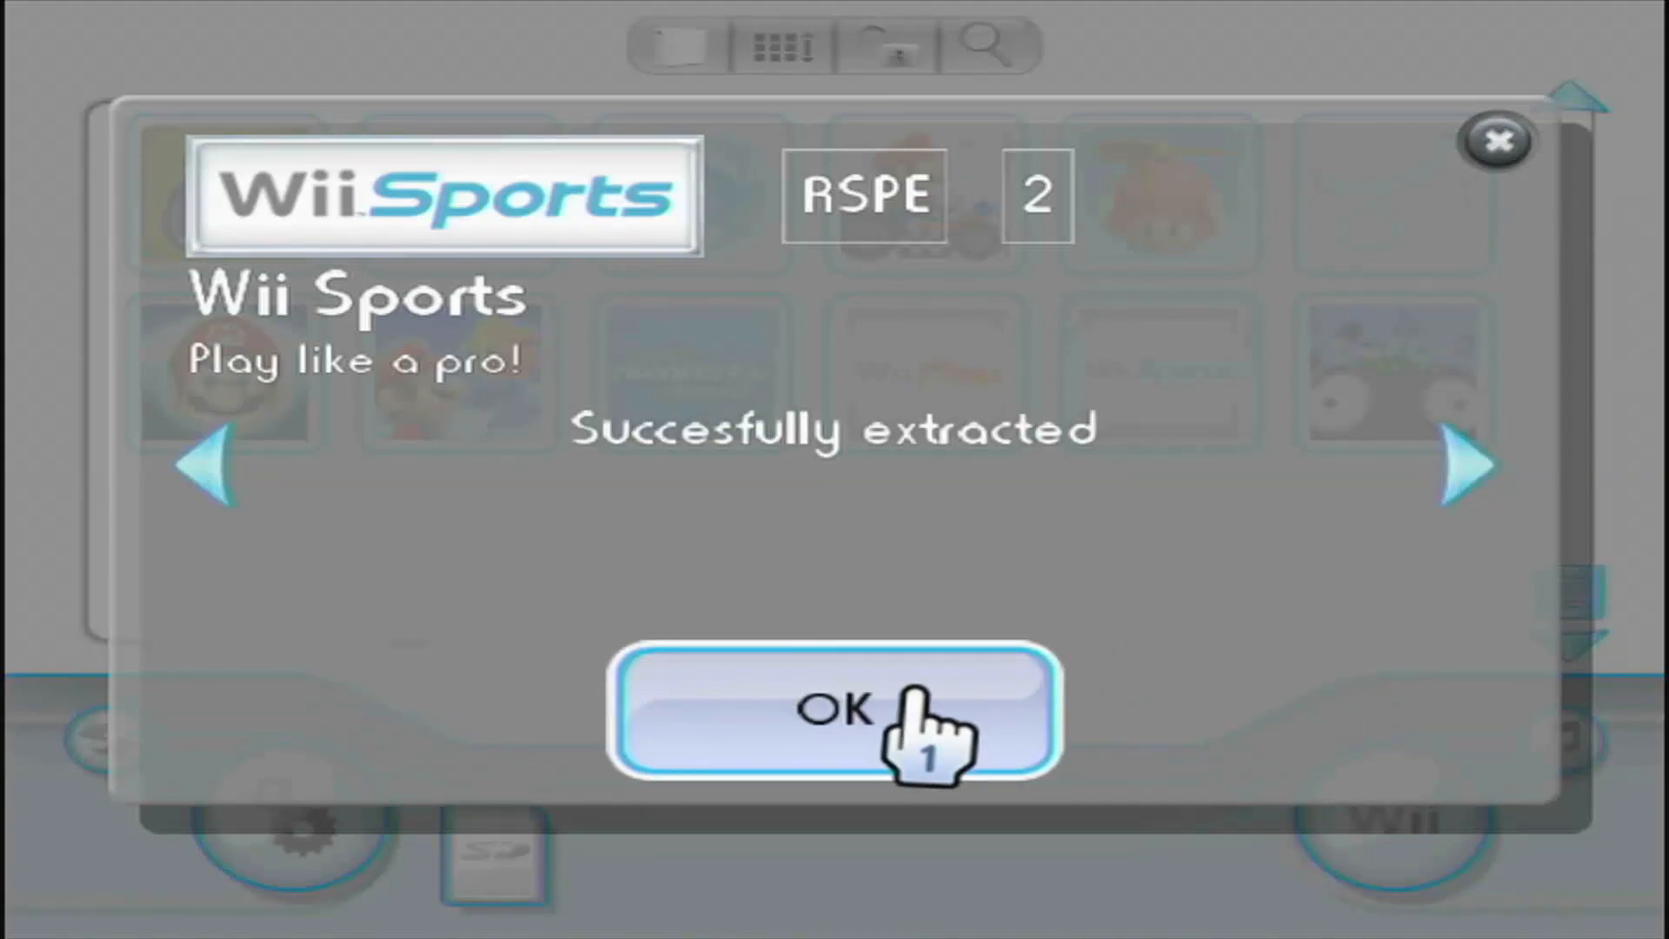
{"action": "left_click", "coordinate": [836, 711]}
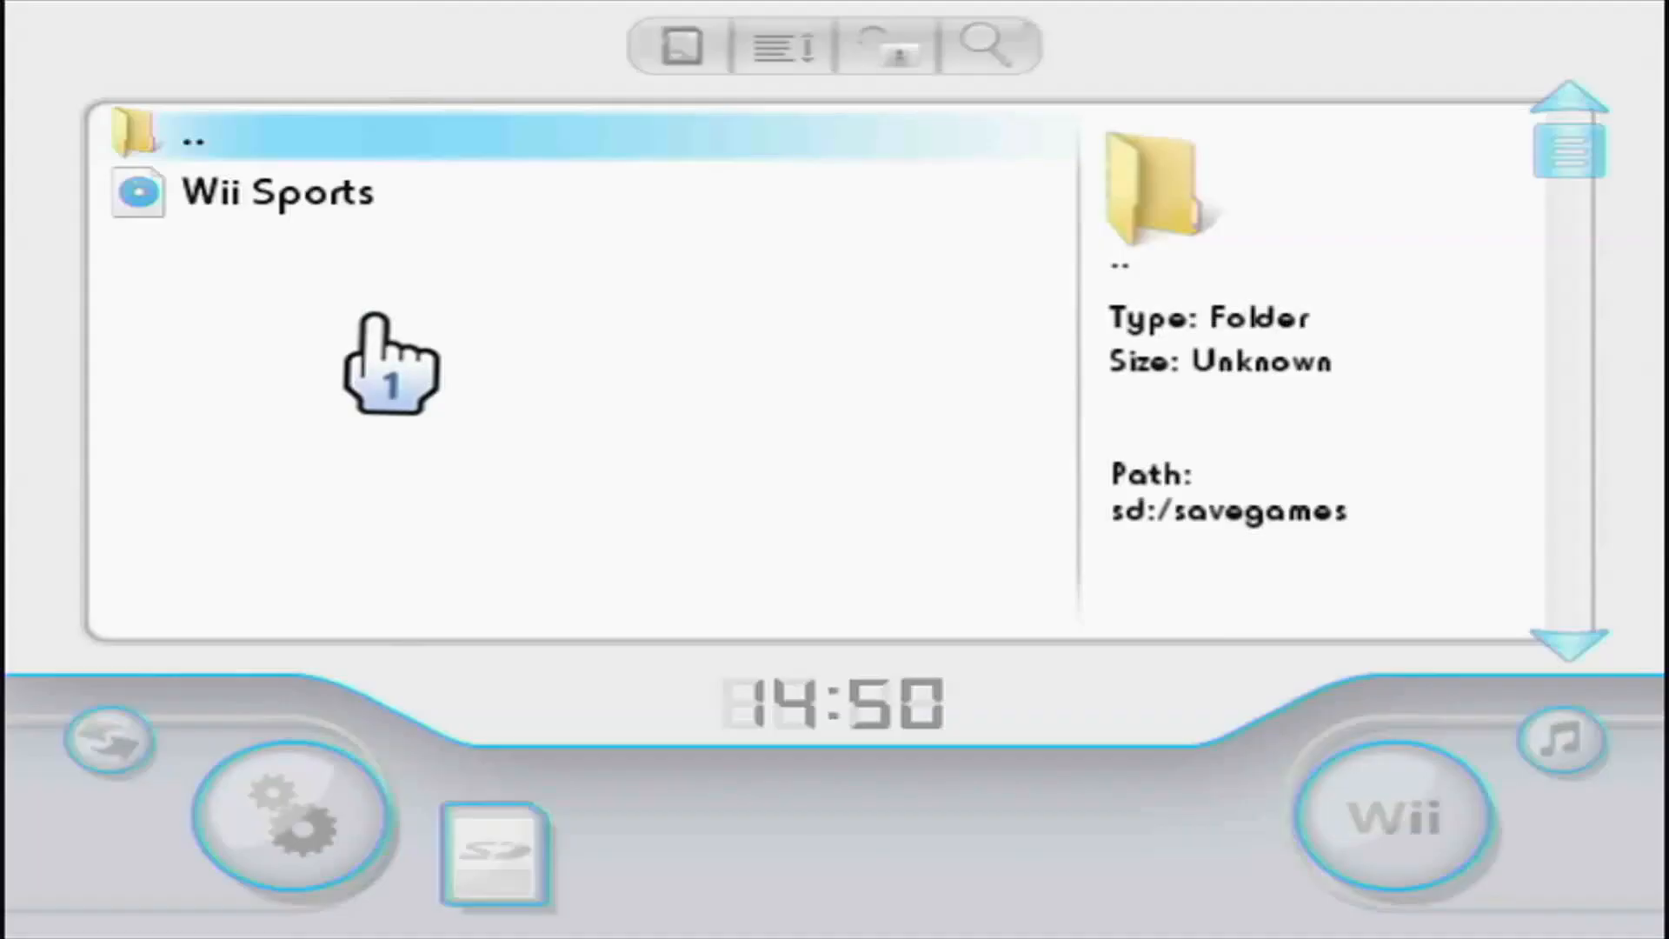
{"action": "mouse_move", "coordinate": [381, 325]}
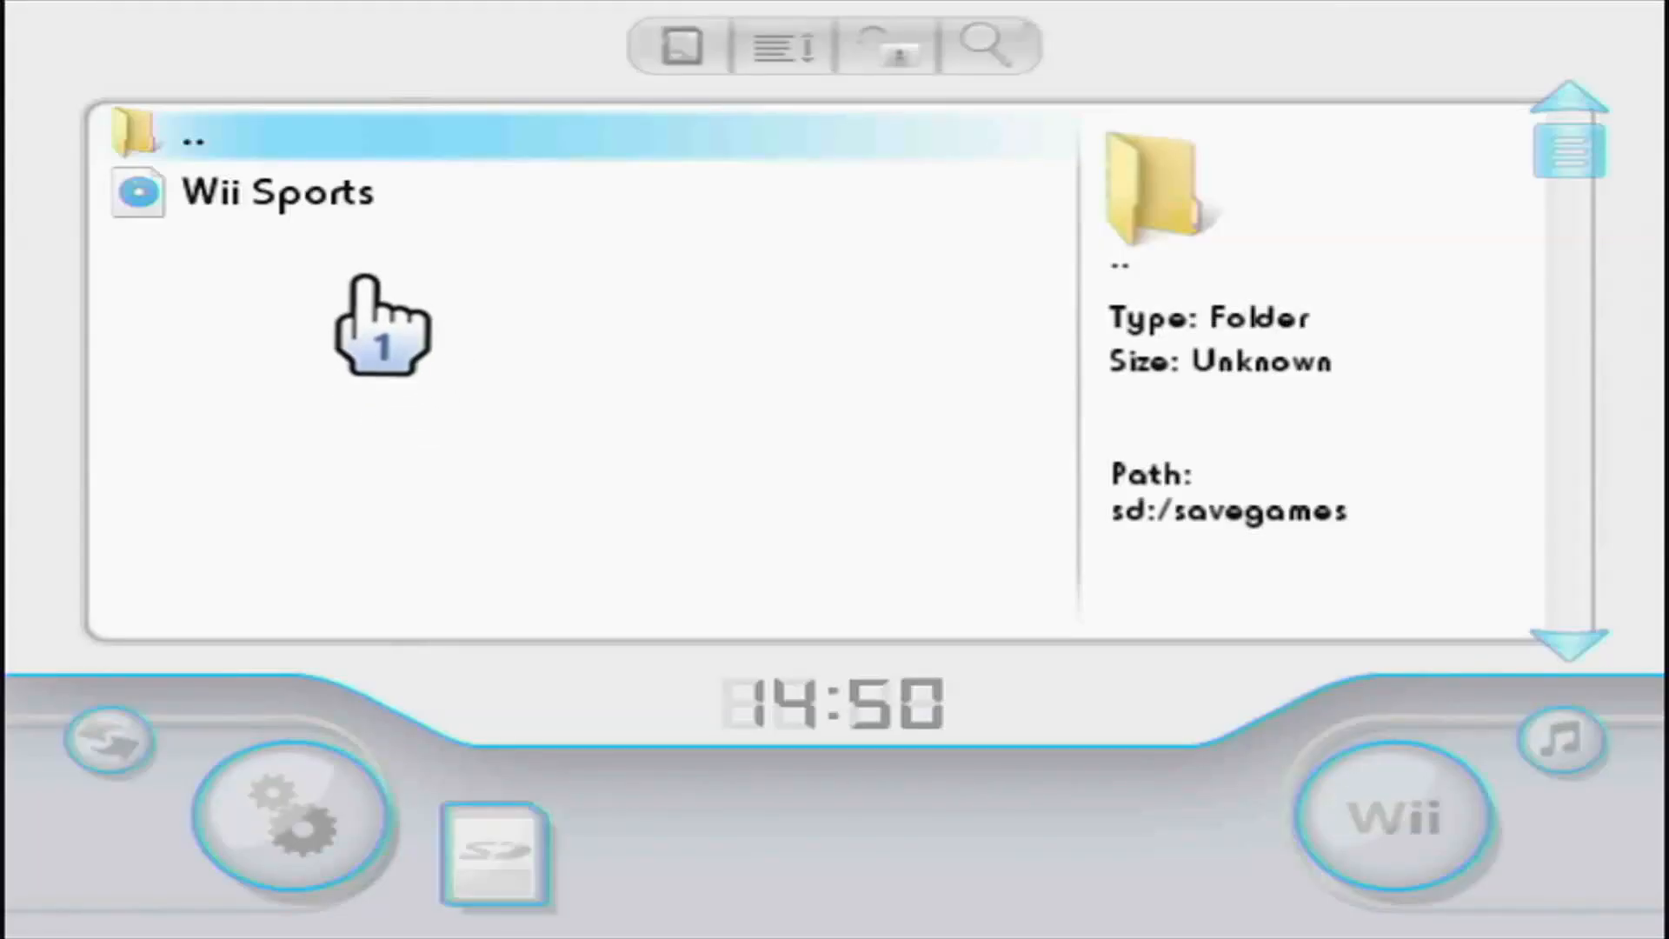
Step: Select the extracted Wii Sports save in sd:/savegames and choose Install
{"action": "left_click", "coordinate": [279, 193]}
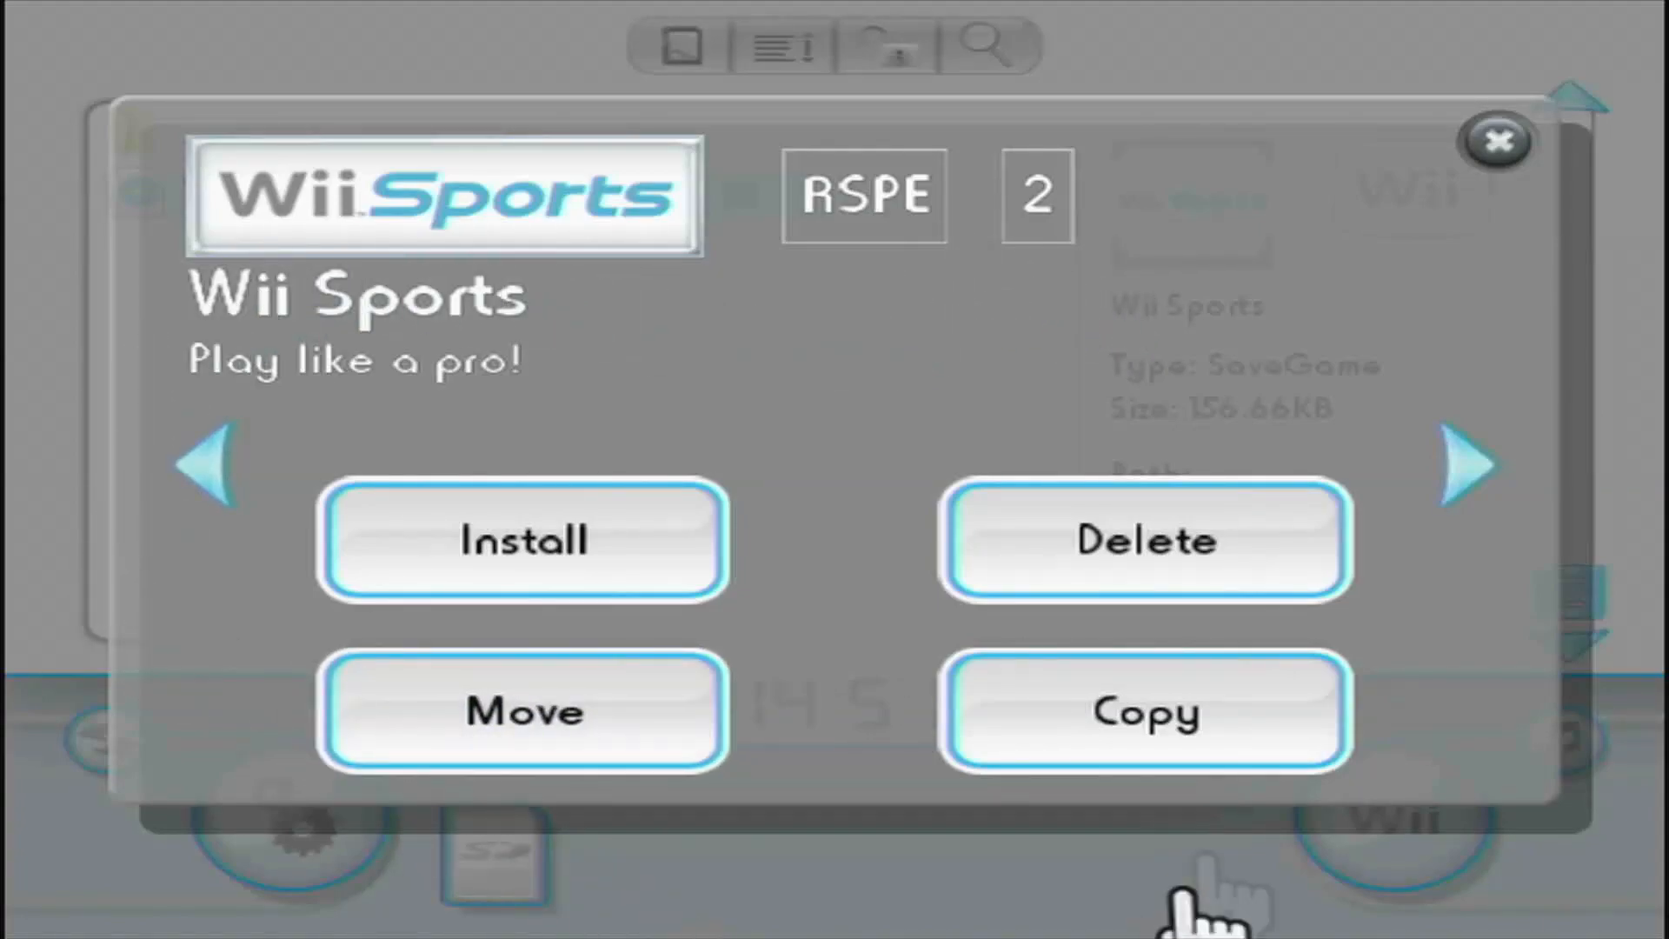
{"action": "mouse_move", "coordinate": [1161, 351]}
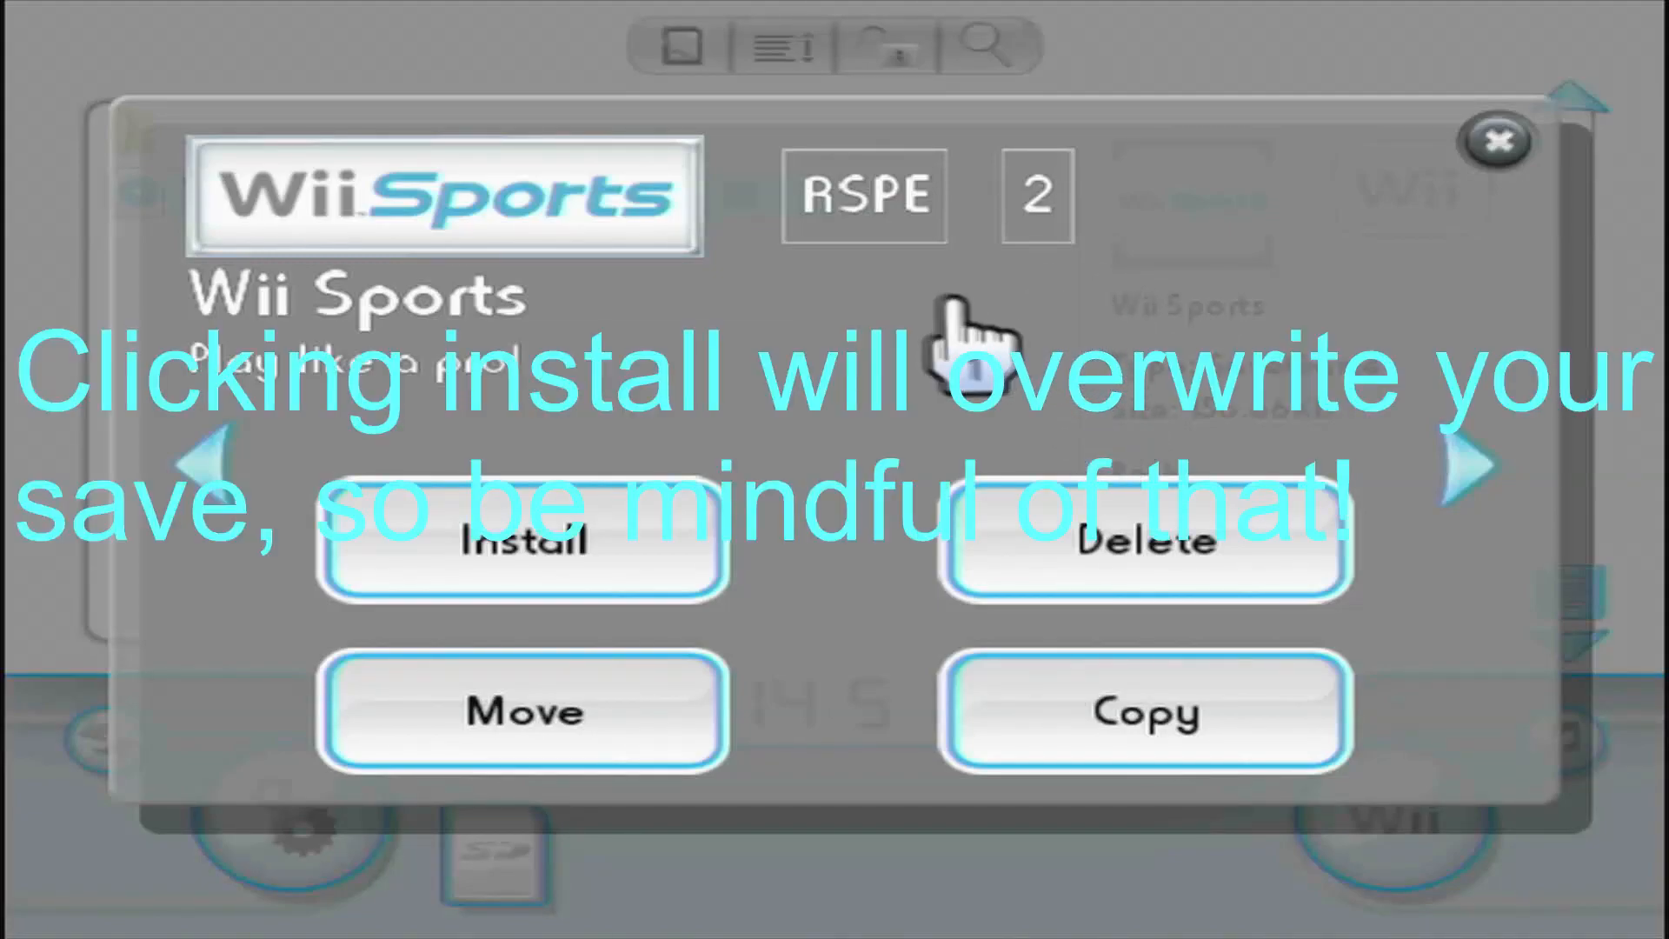
{"action": "mouse_move", "coordinate": [968, 426]}
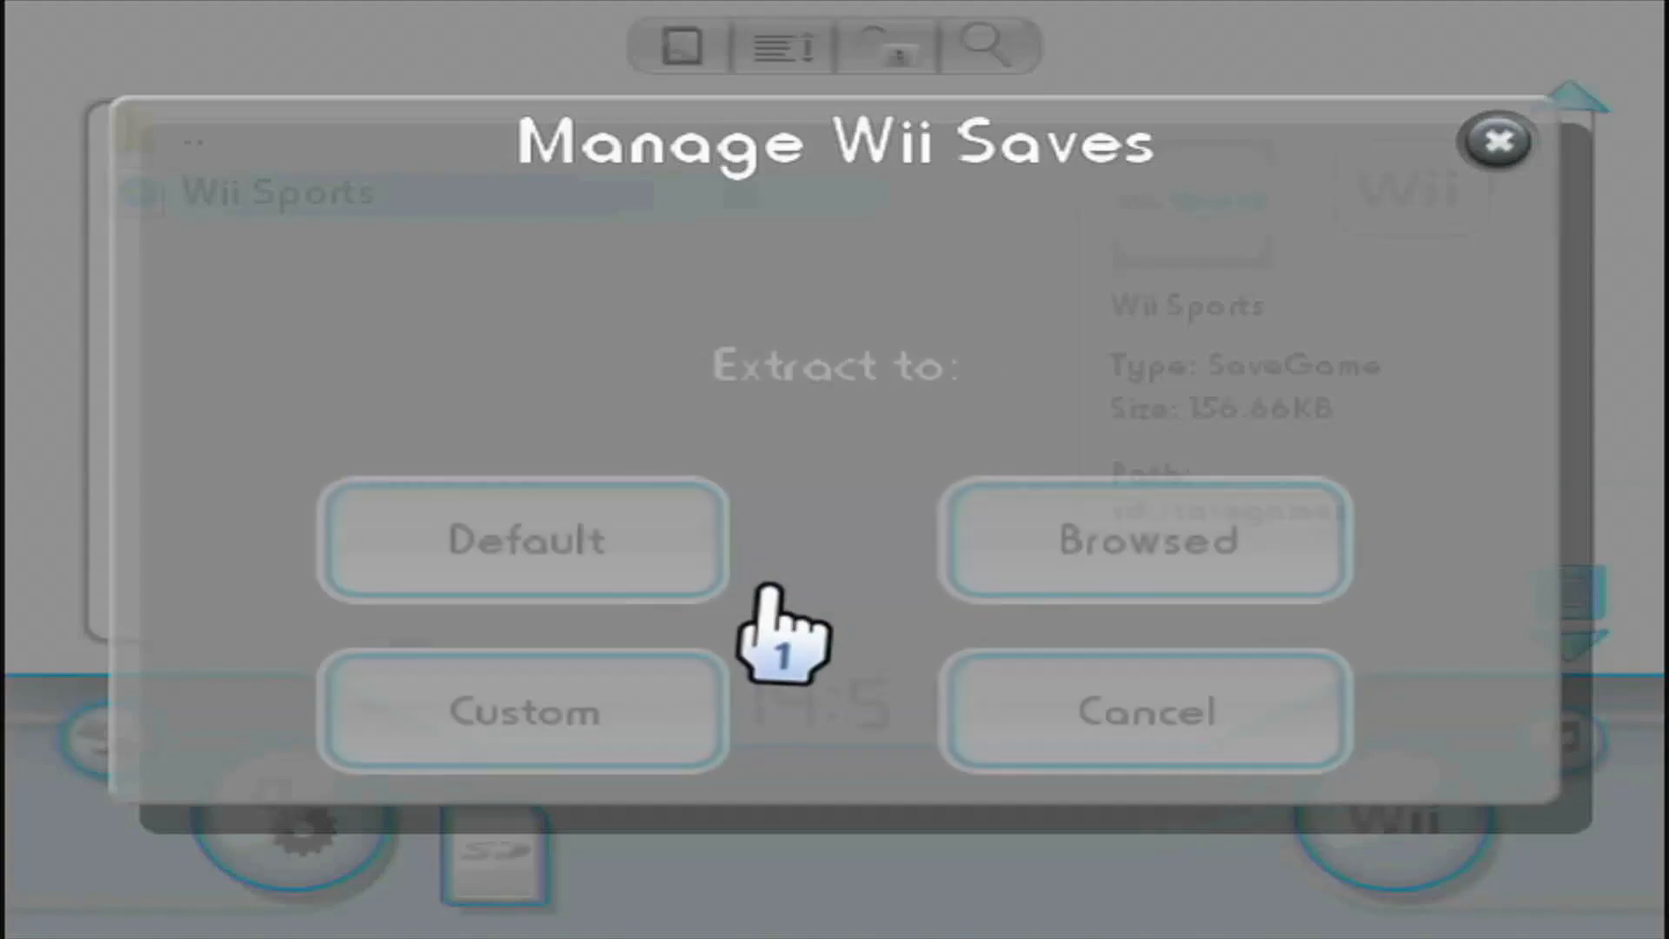
{"action": "left_click", "coordinate": [523, 539]}
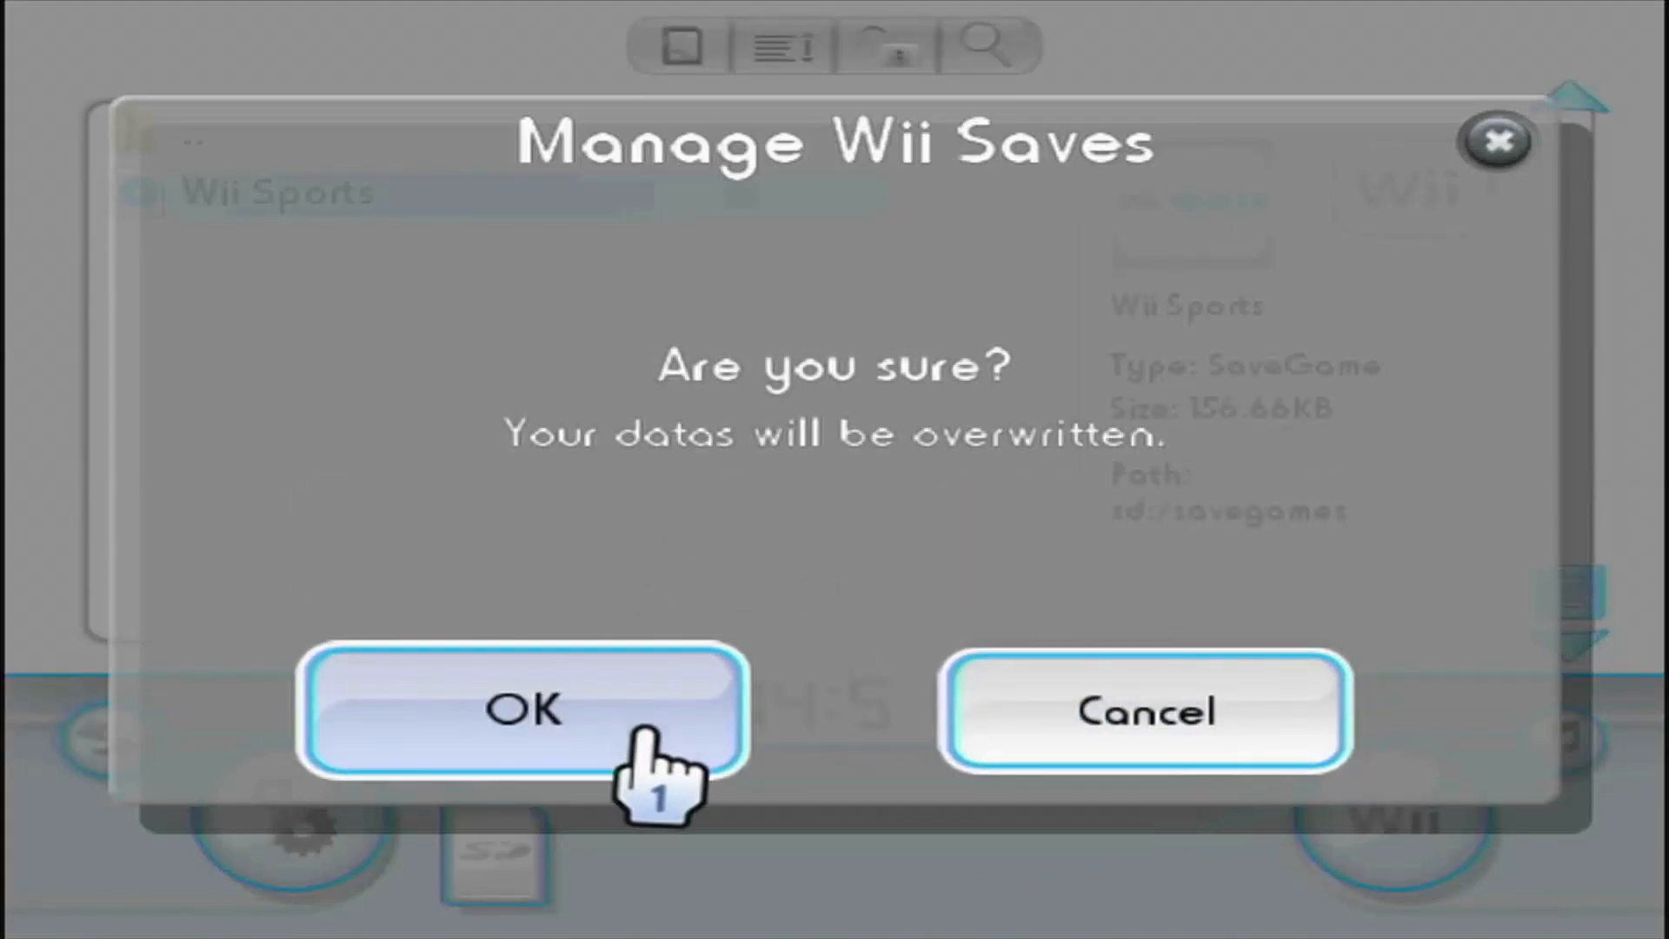
Step: Dismiss the Canceled message, switch to the Wii's Miis, and show them as a detailed list
{"action": "left_click", "coordinate": [522, 710]}
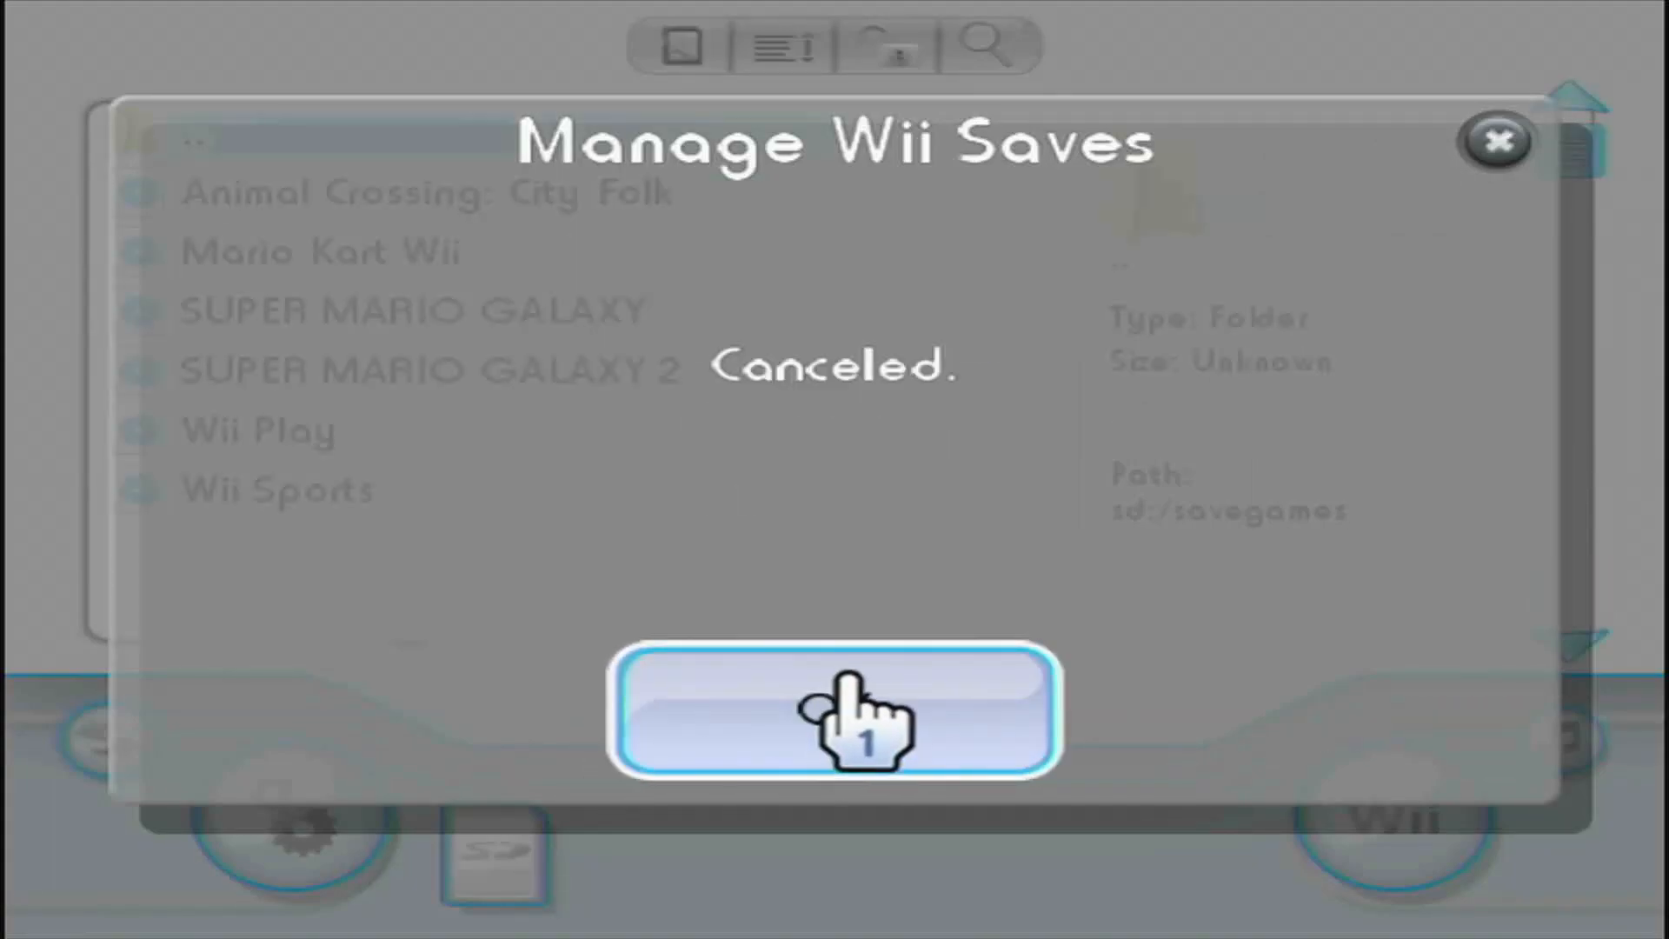
{"action": "left_click", "coordinate": [834, 710]}
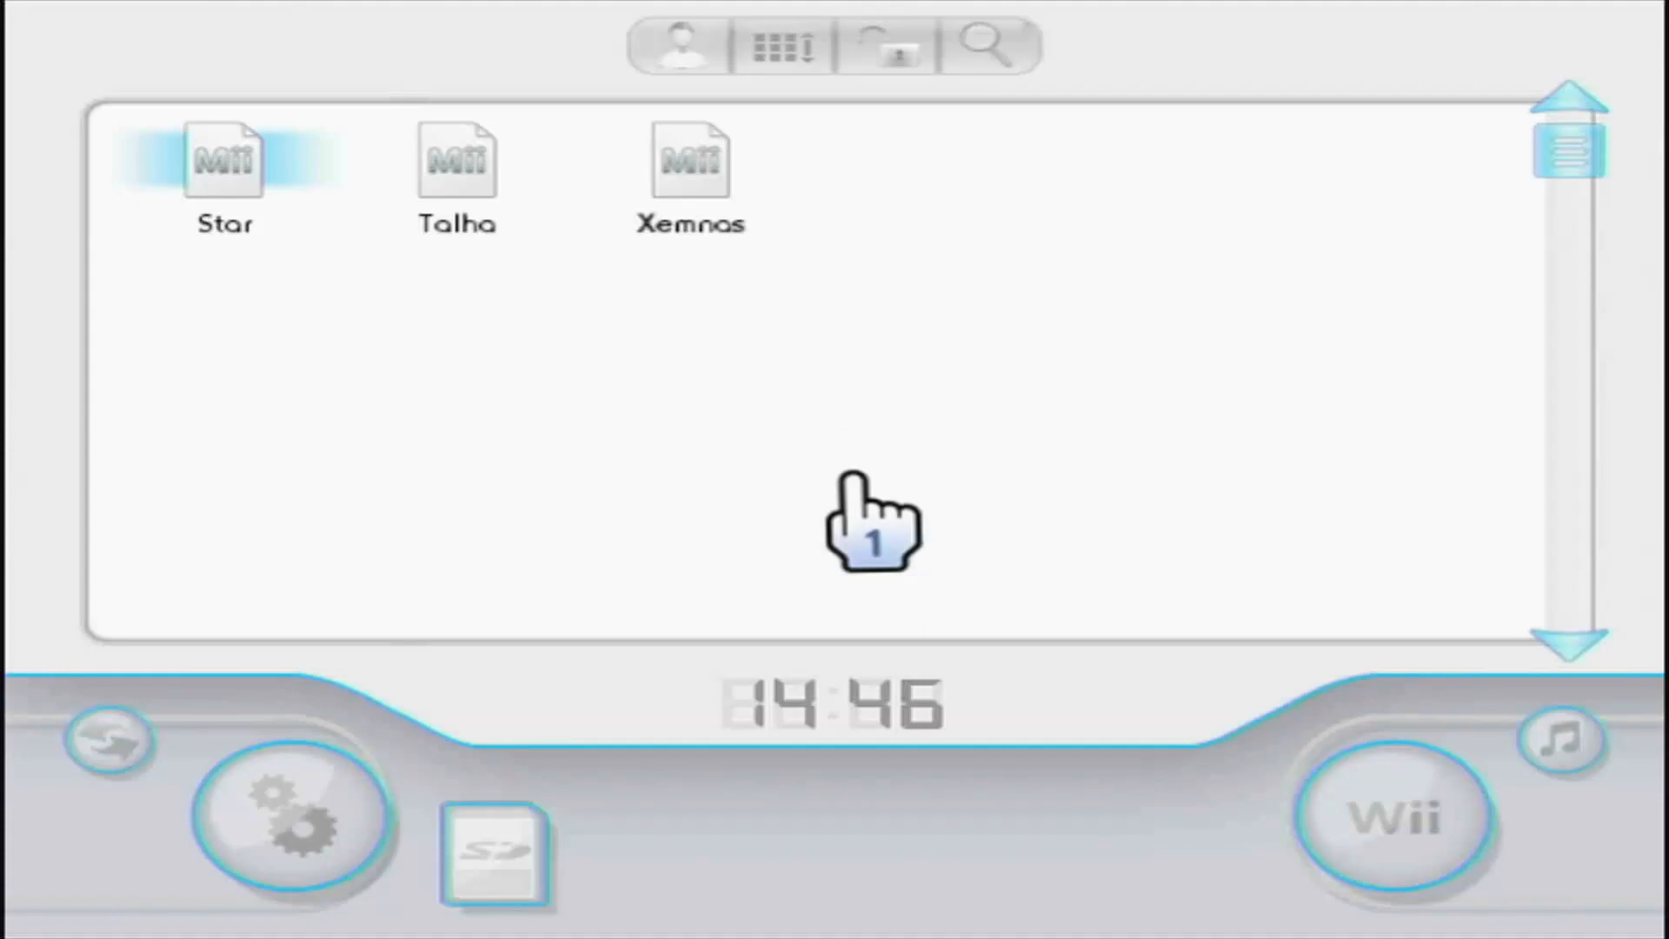
{"action": "mouse_move", "coordinate": [687, 53]}
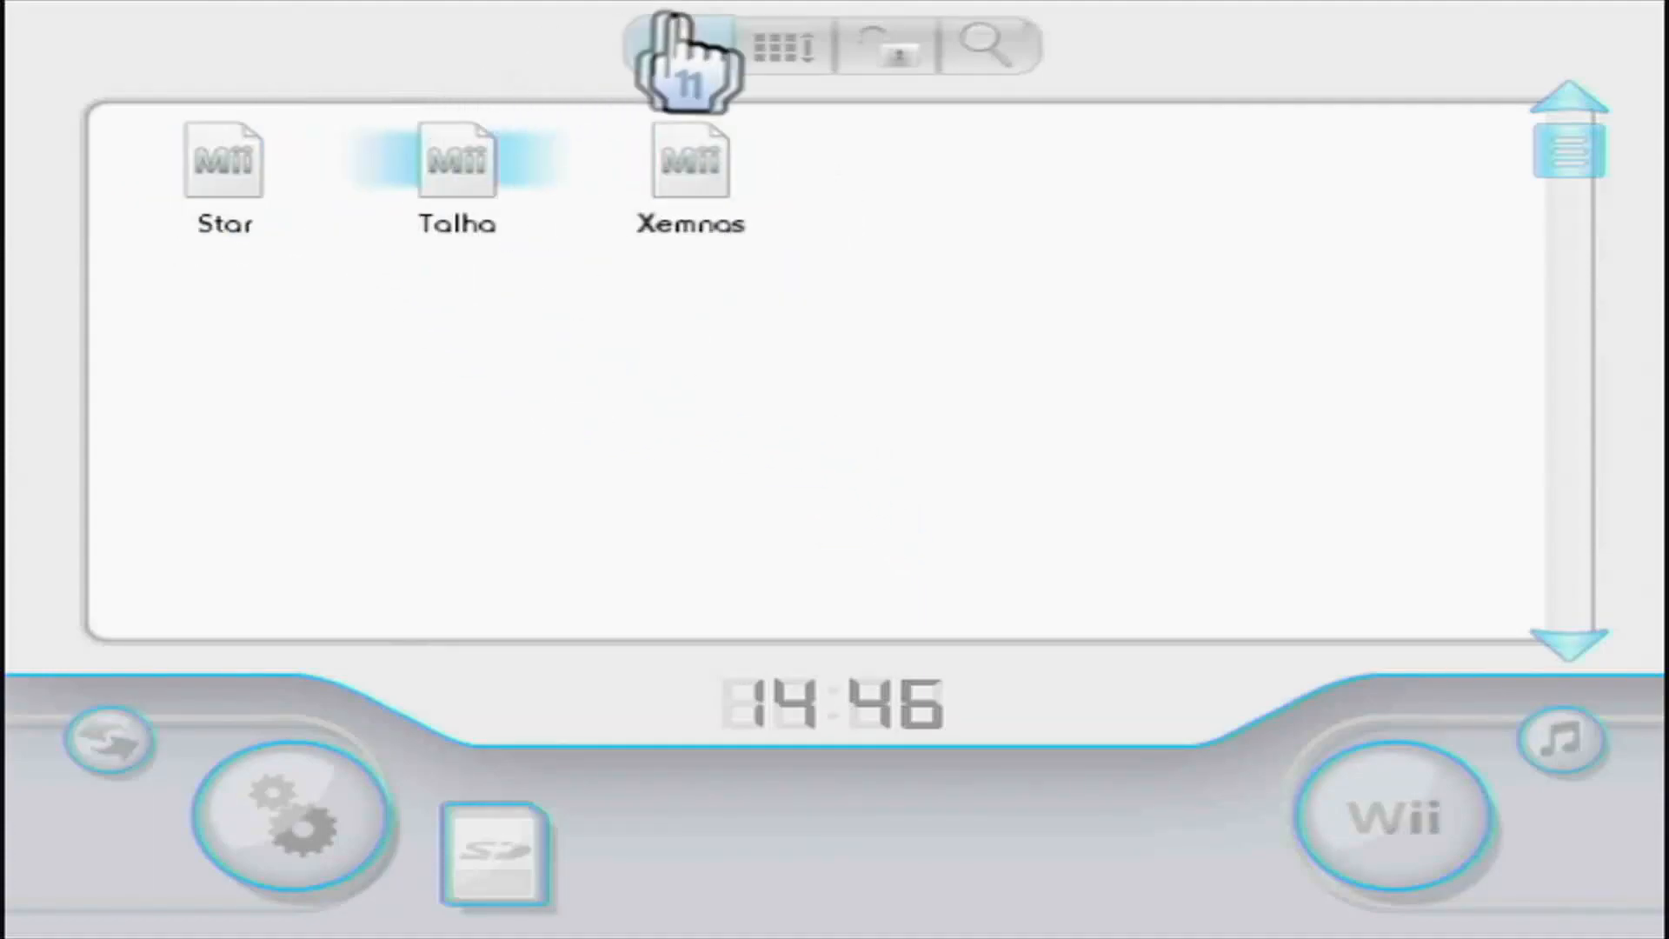
{"action": "left_click", "coordinate": [788, 46]}
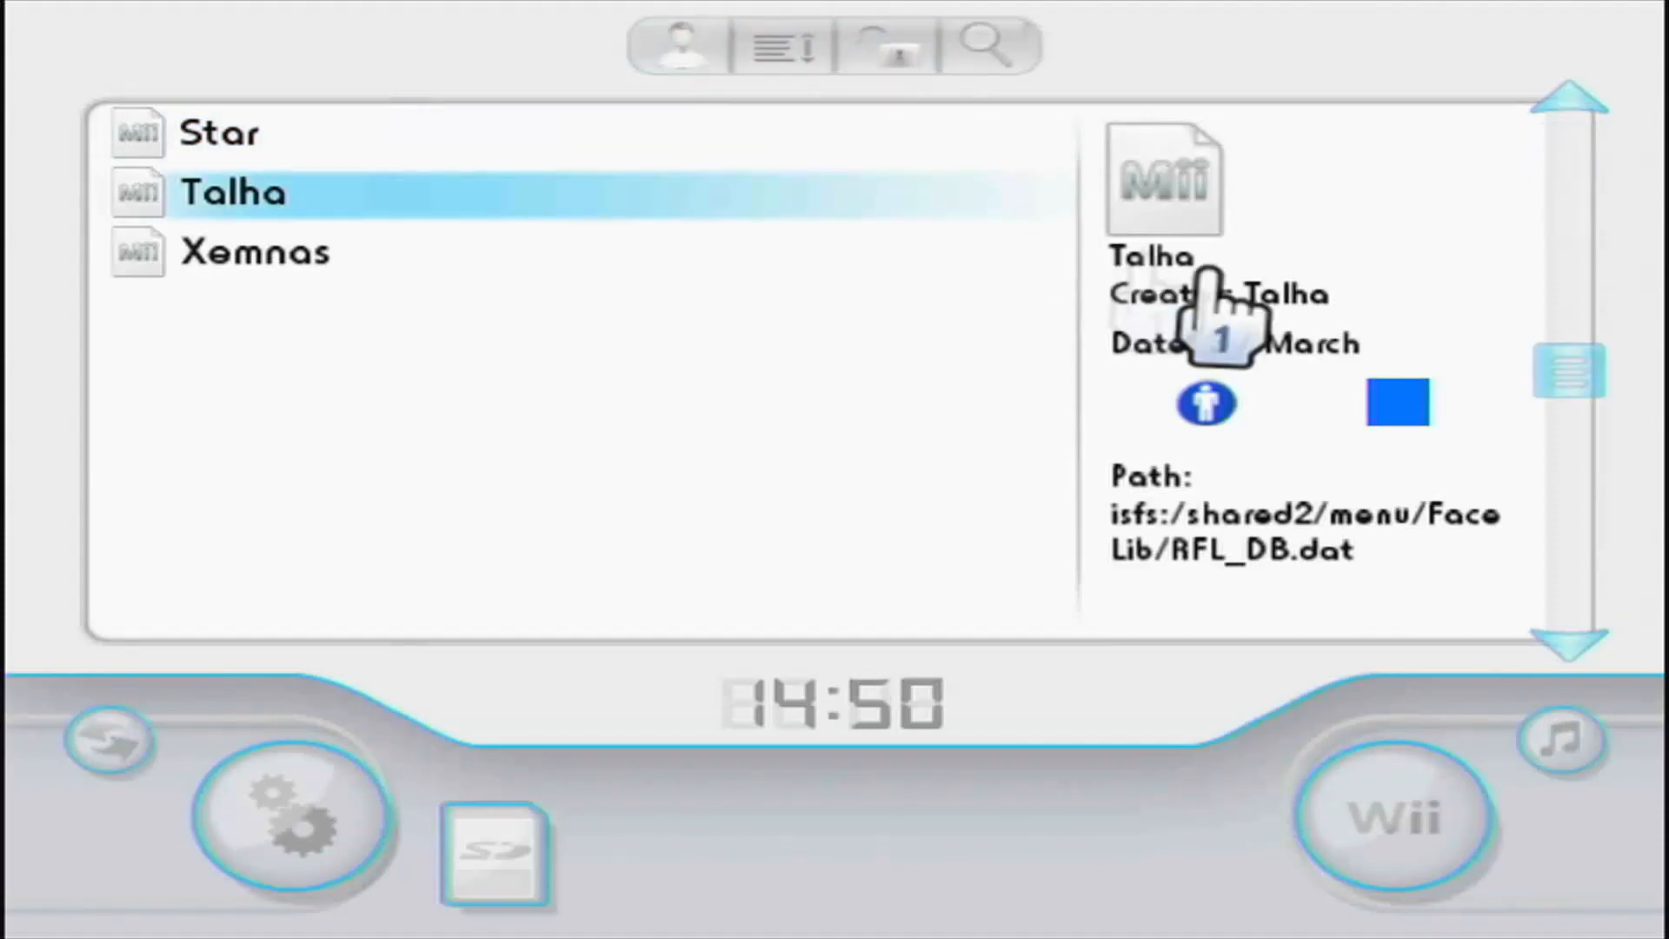
{"action": "mouse_move", "coordinate": [1209, 426]}
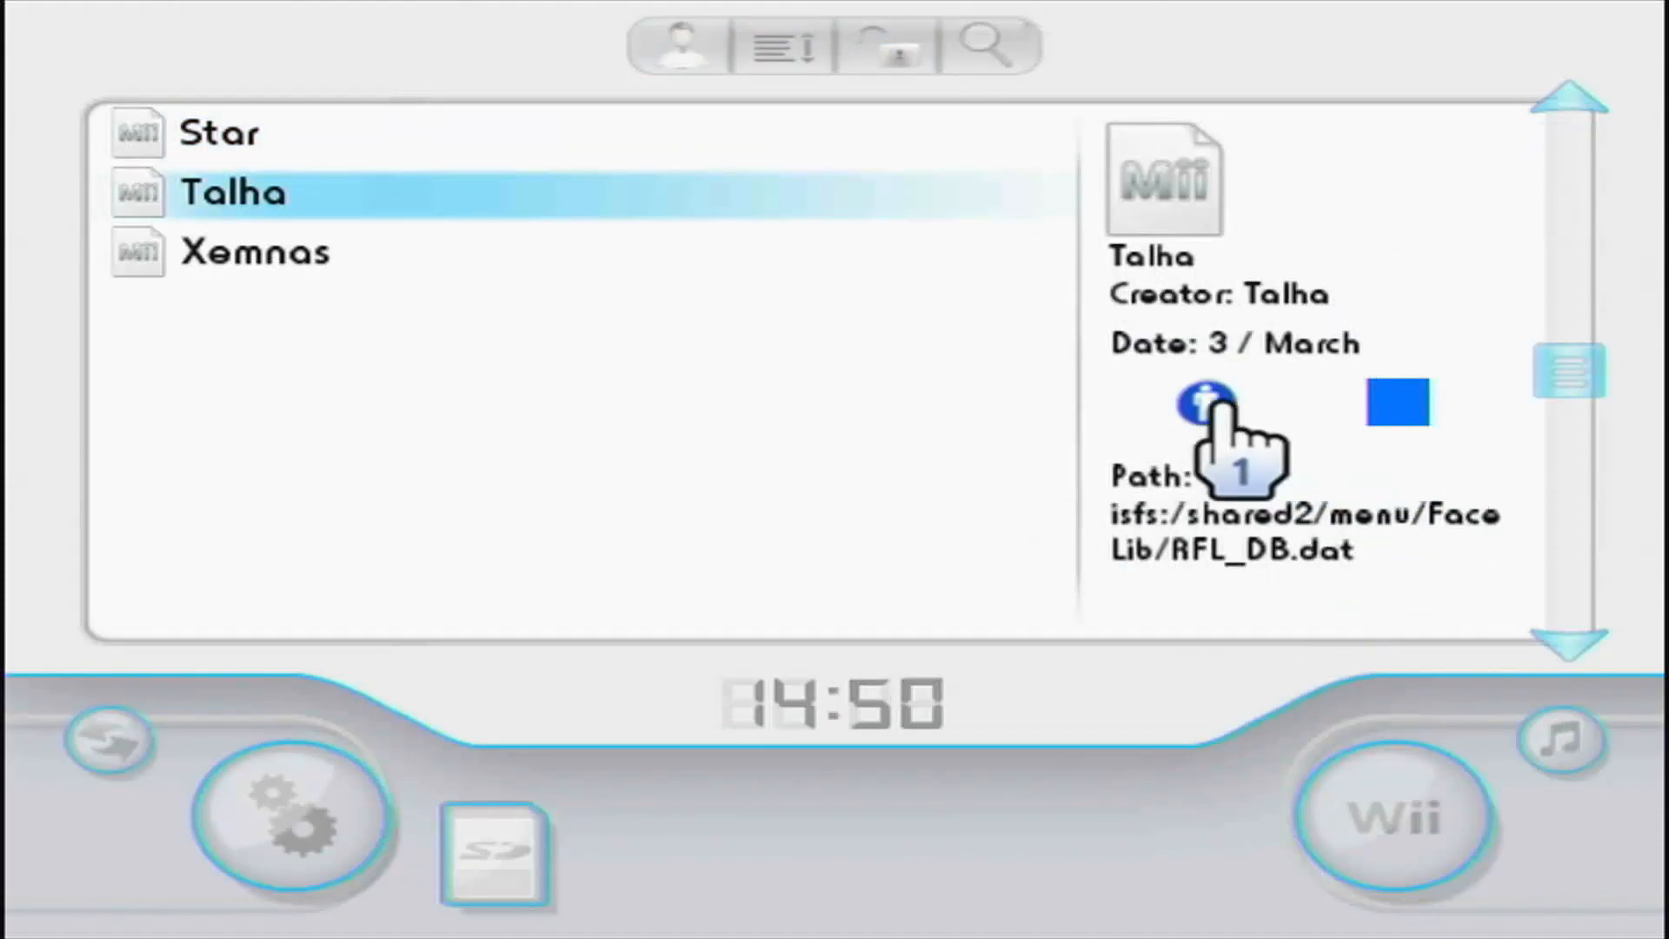
{"action": "mouse_move", "coordinate": [1277, 575]}
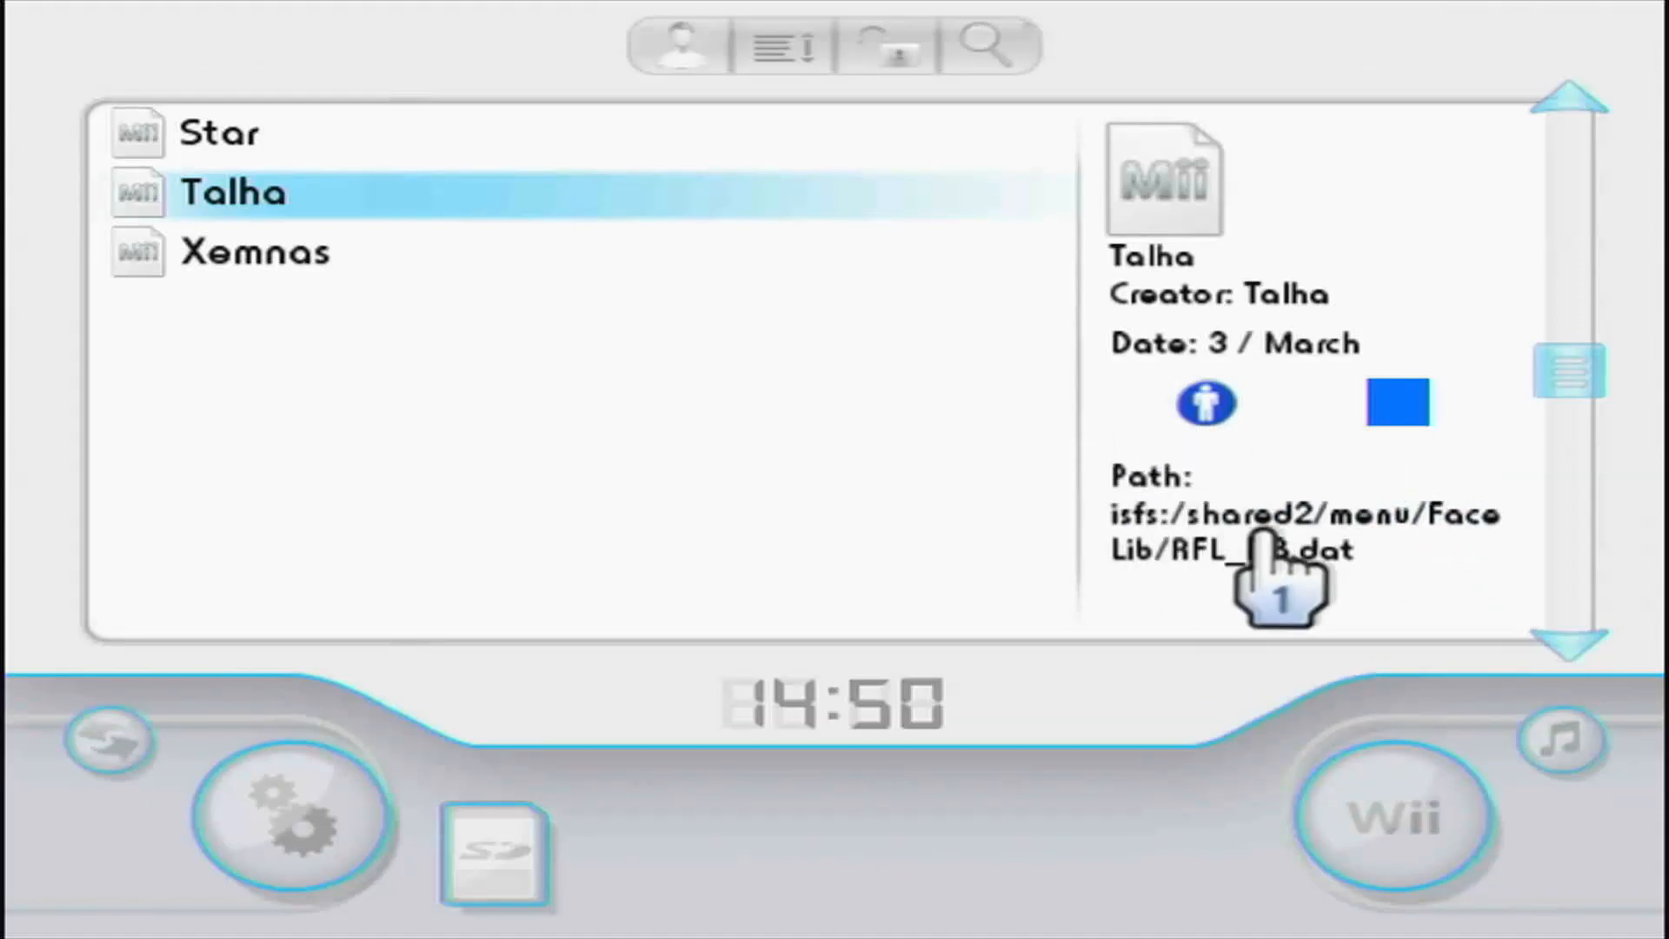
Step: Install the tv Mii onto the Wii and answer Yes to both editable prompts
{"action": "left_click", "coordinate": [1277, 574]}
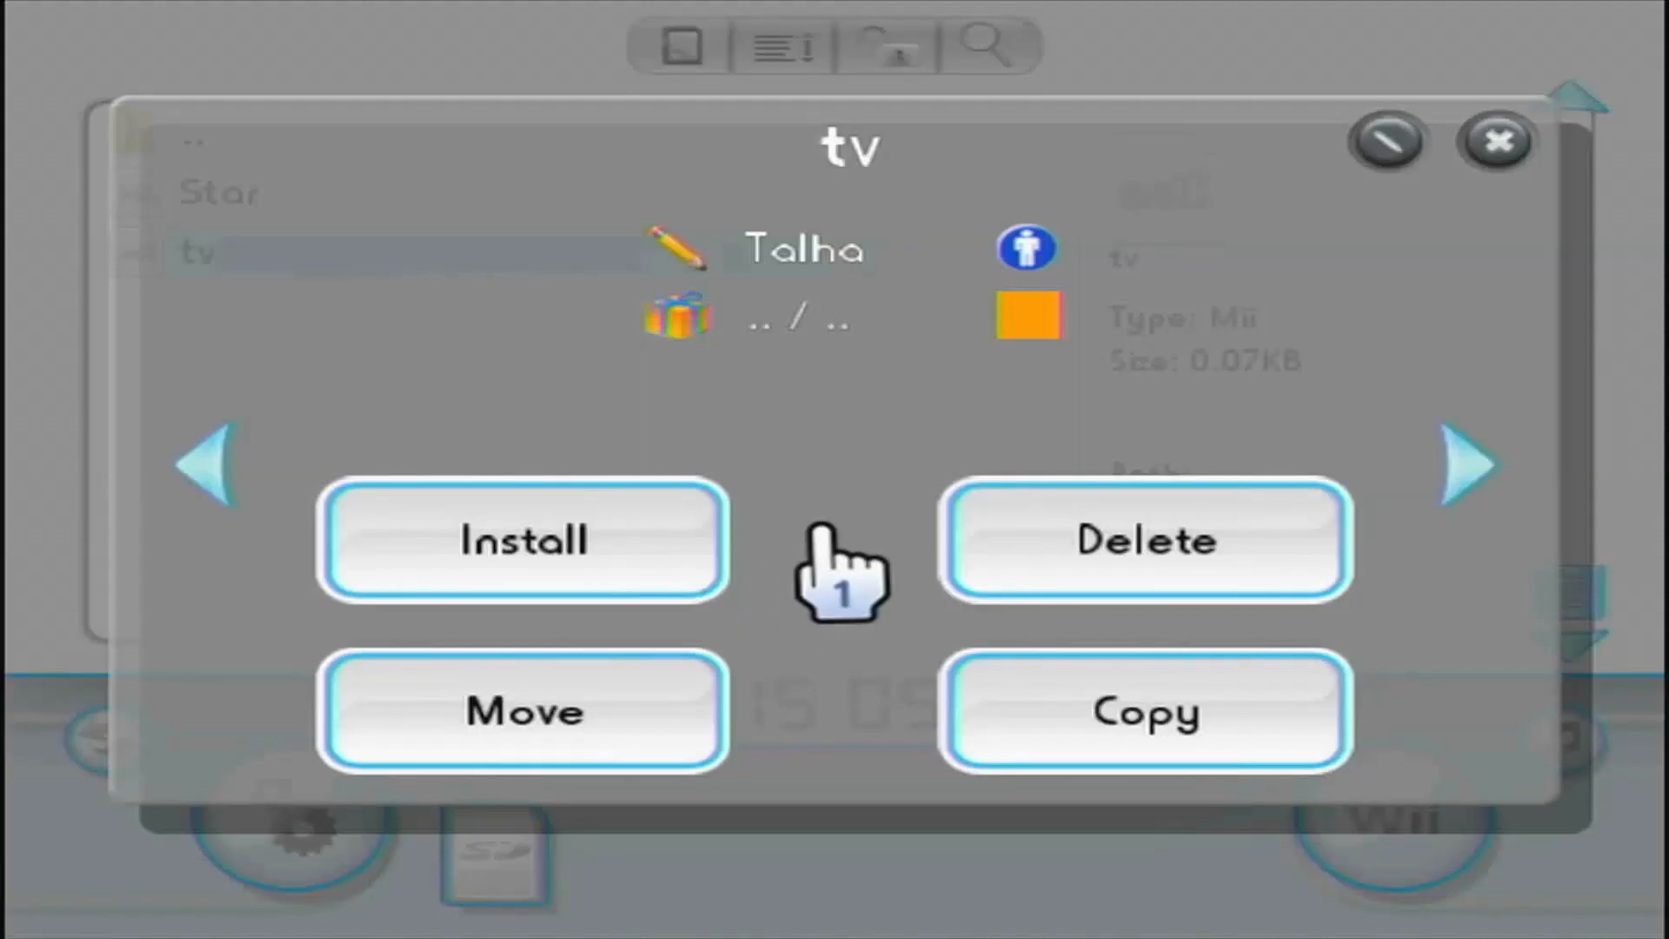
{"action": "mouse_move", "coordinate": [825, 559]}
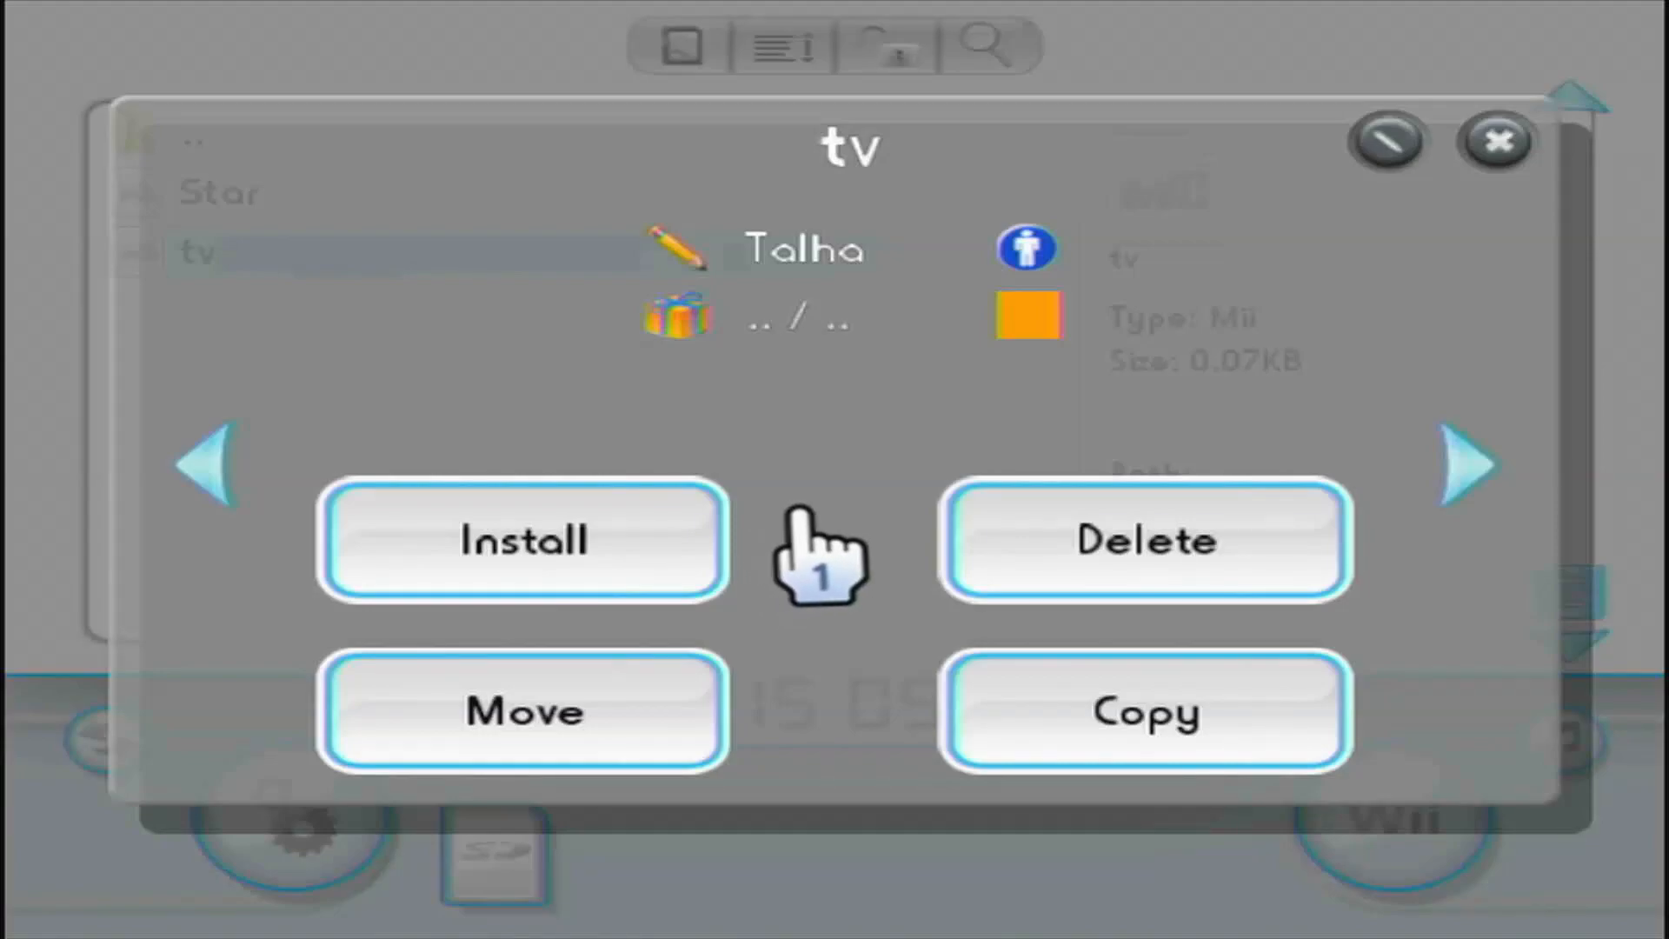
{"action": "mouse_move", "coordinate": [692, 245]}
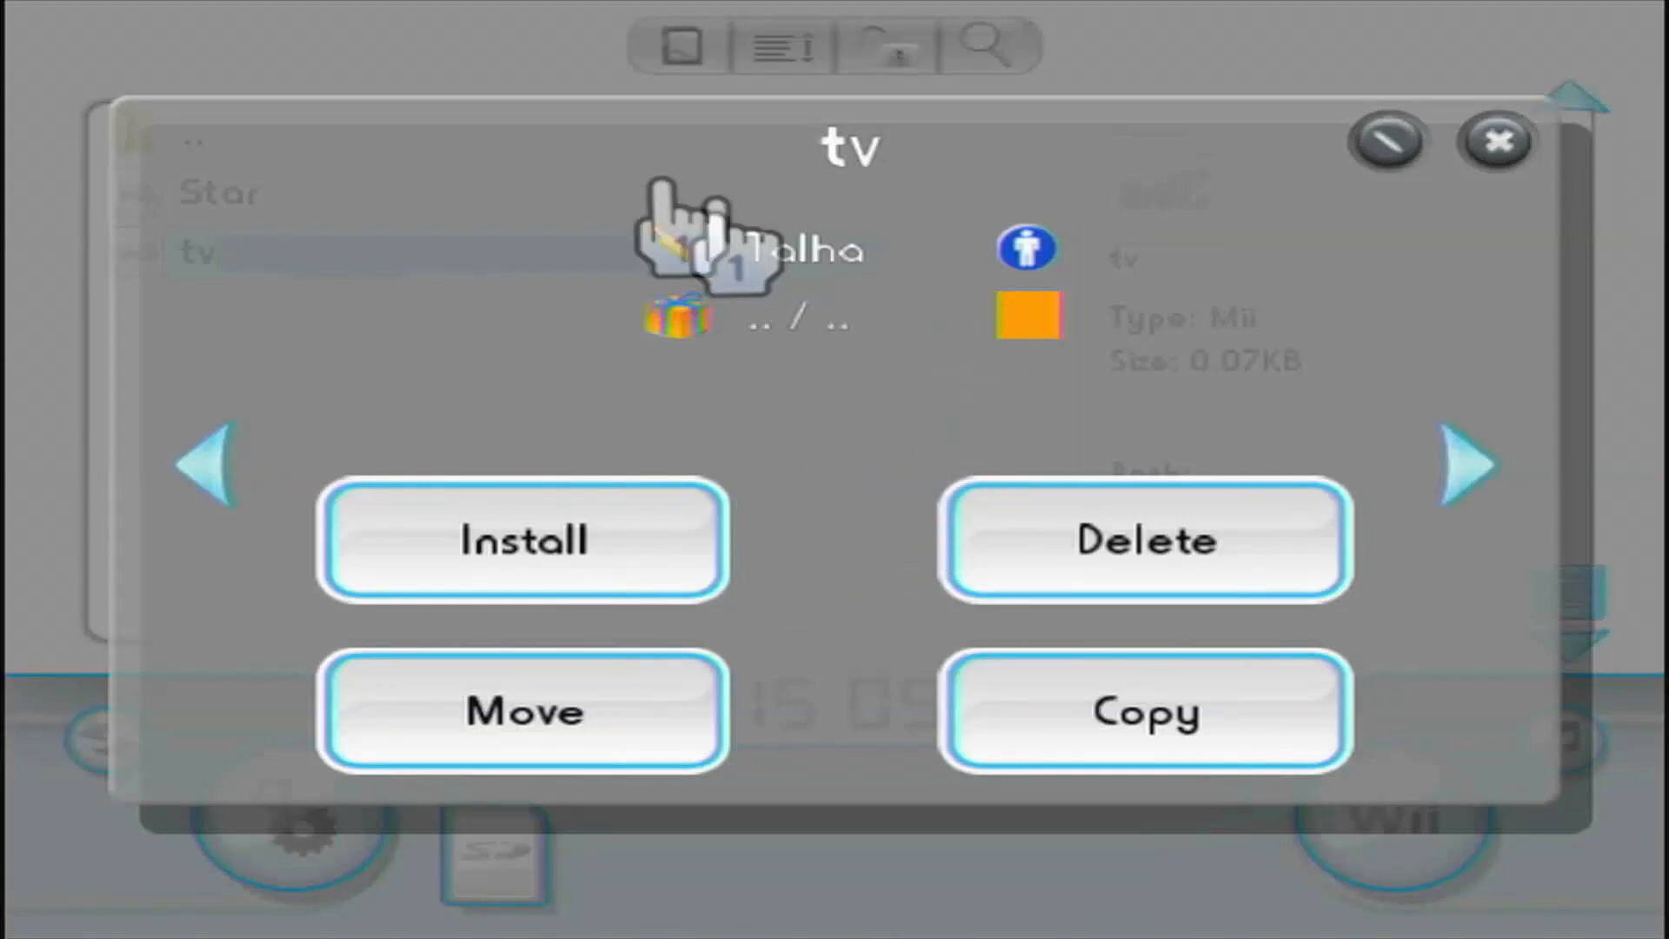
{"action": "mouse_move", "coordinate": [862, 506]}
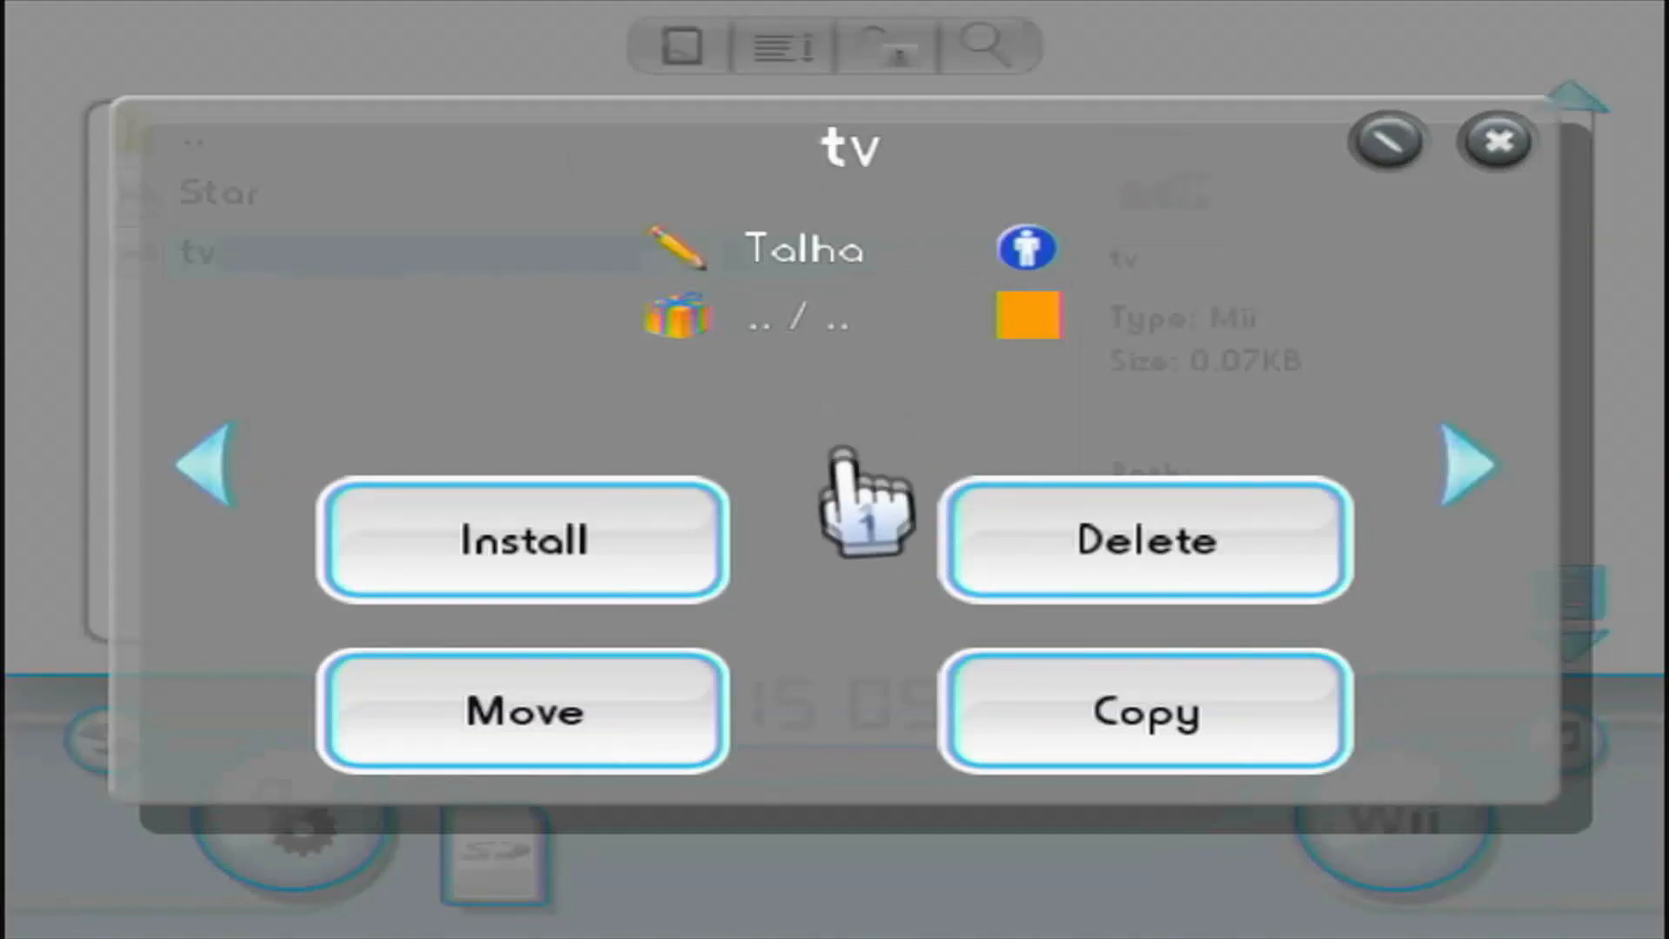
{"action": "mouse_move", "coordinate": [692, 394]}
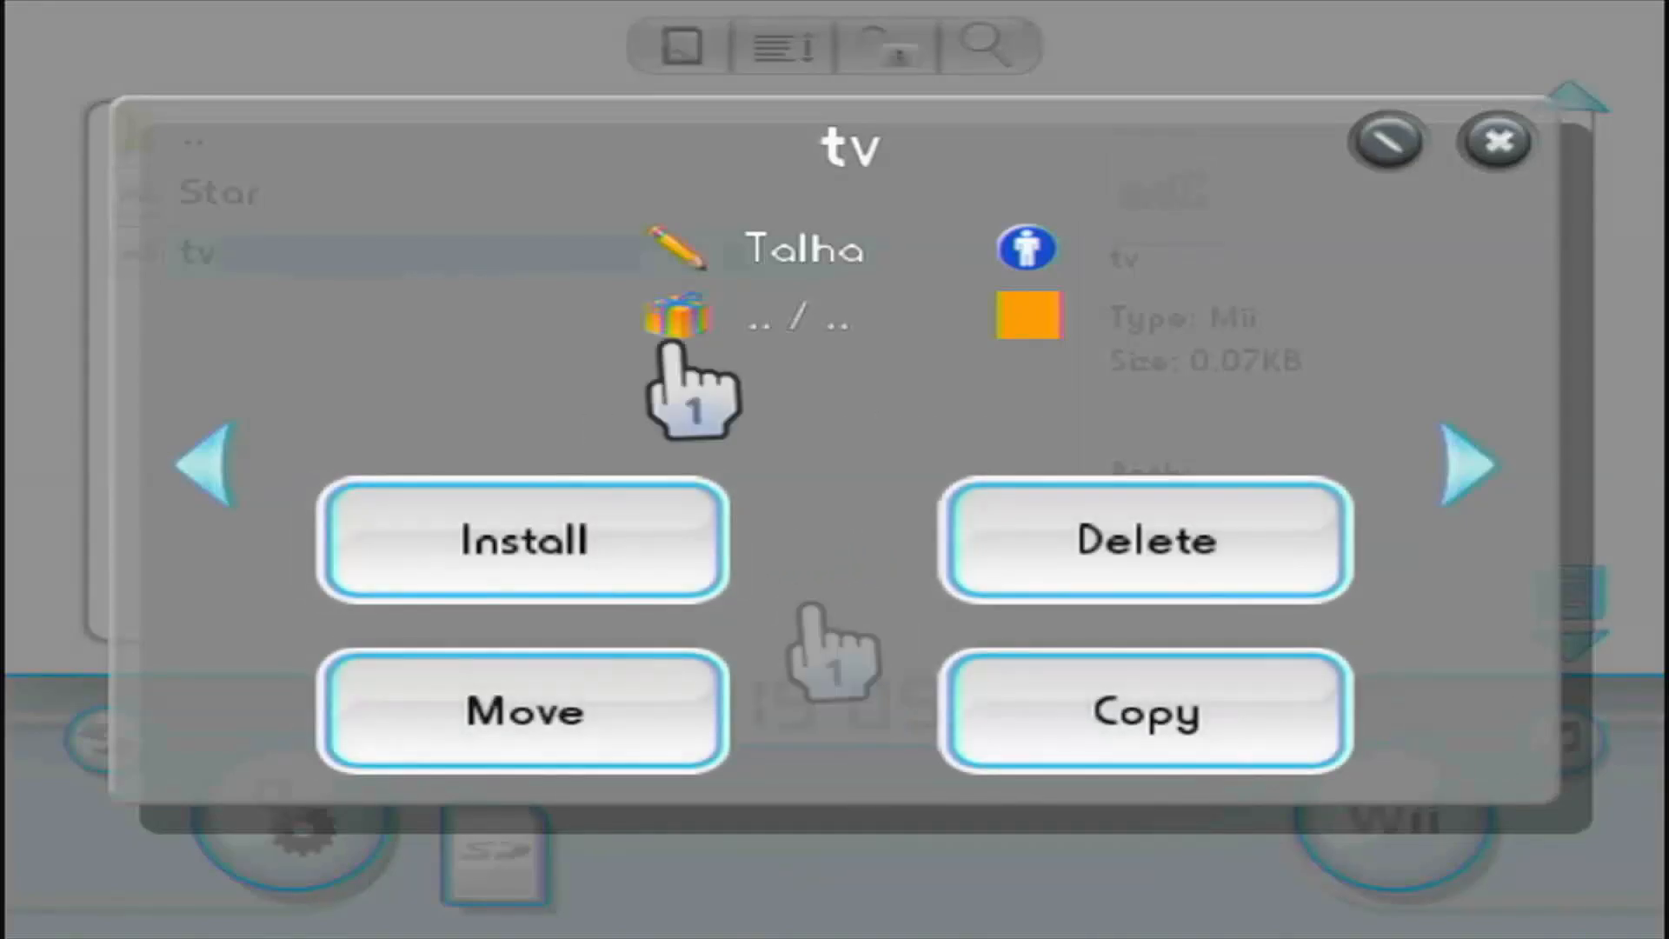
{"action": "left_click", "coordinate": [1496, 142]}
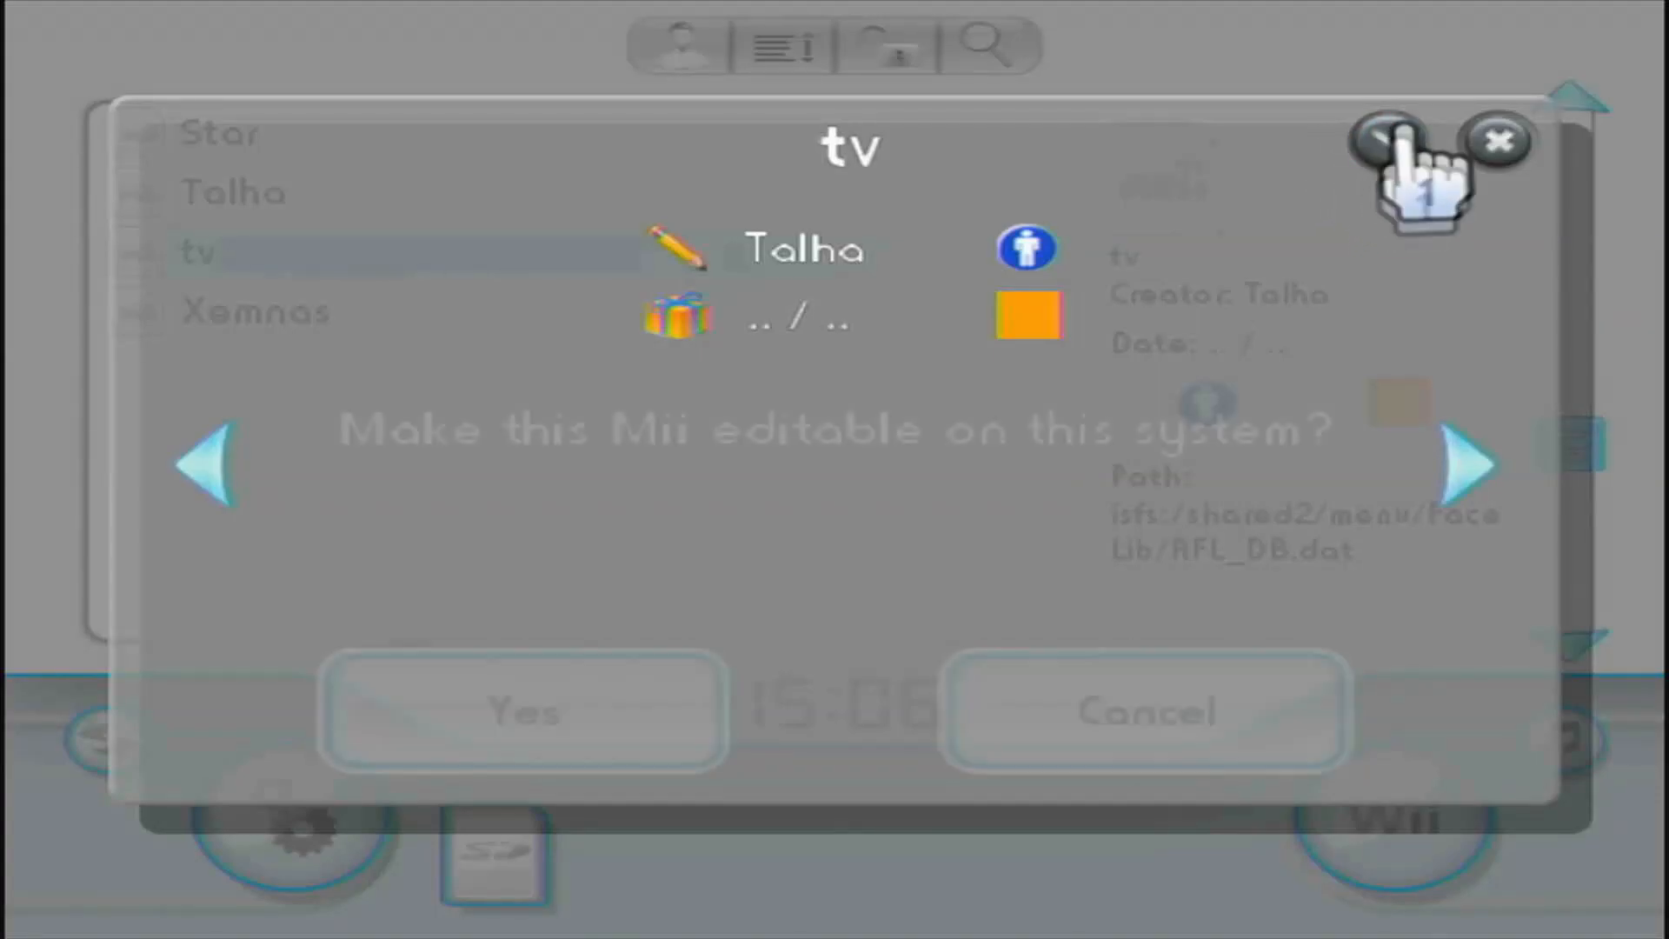
{"action": "left_click", "coordinate": [522, 711]}
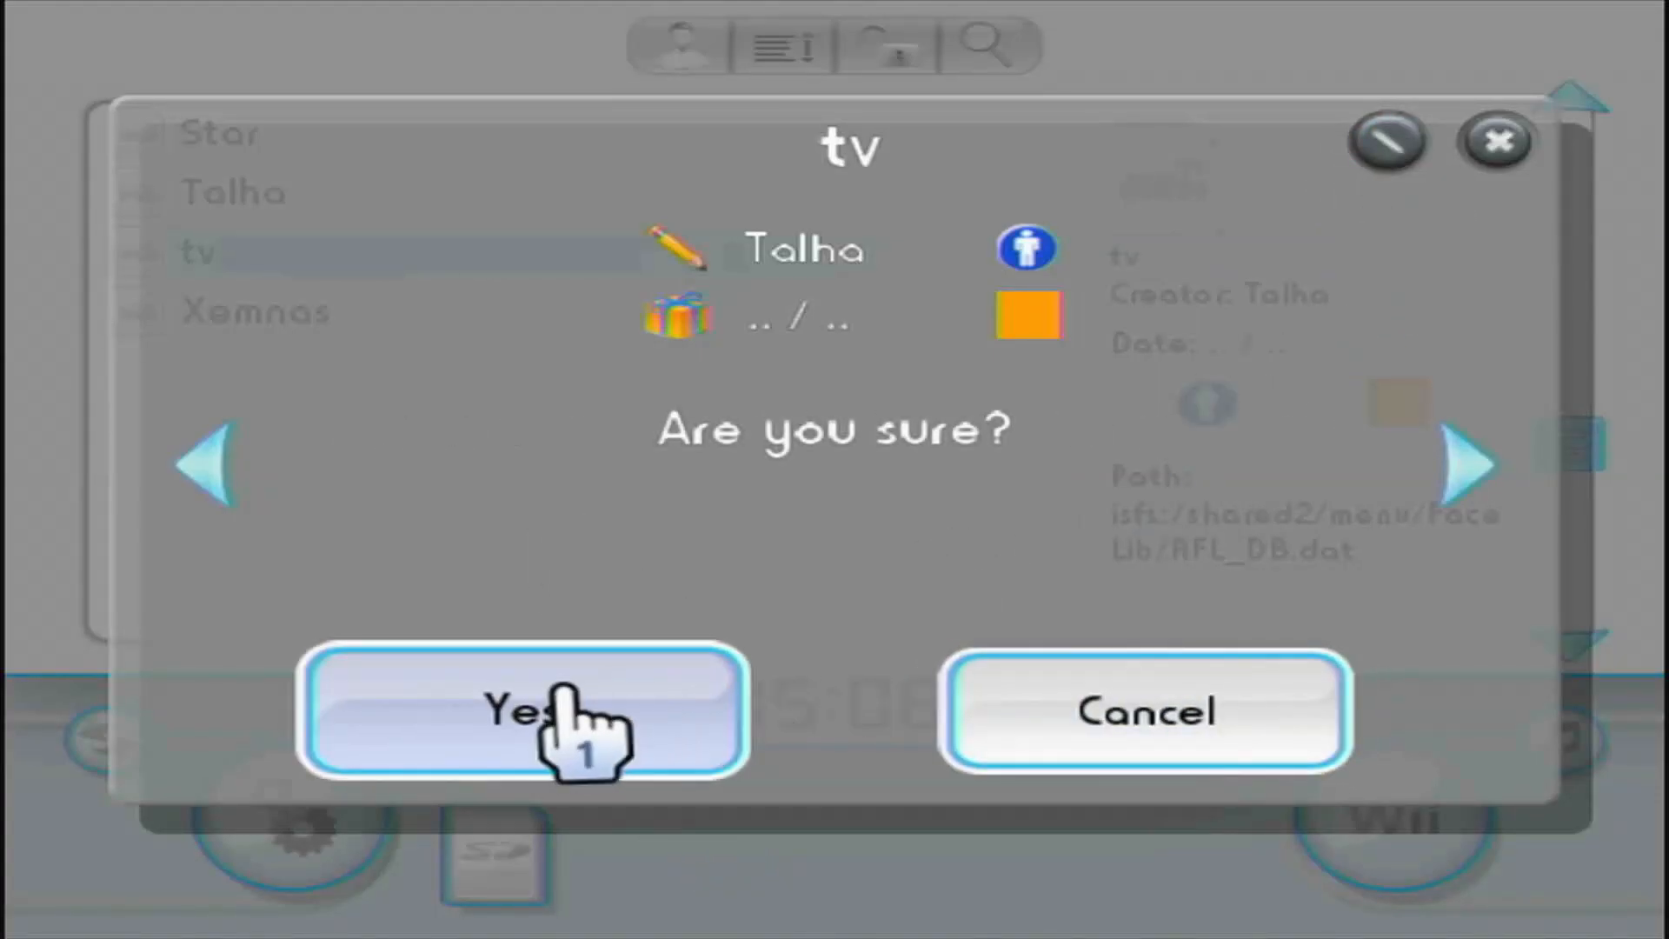
{"action": "left_click", "coordinate": [521, 711]}
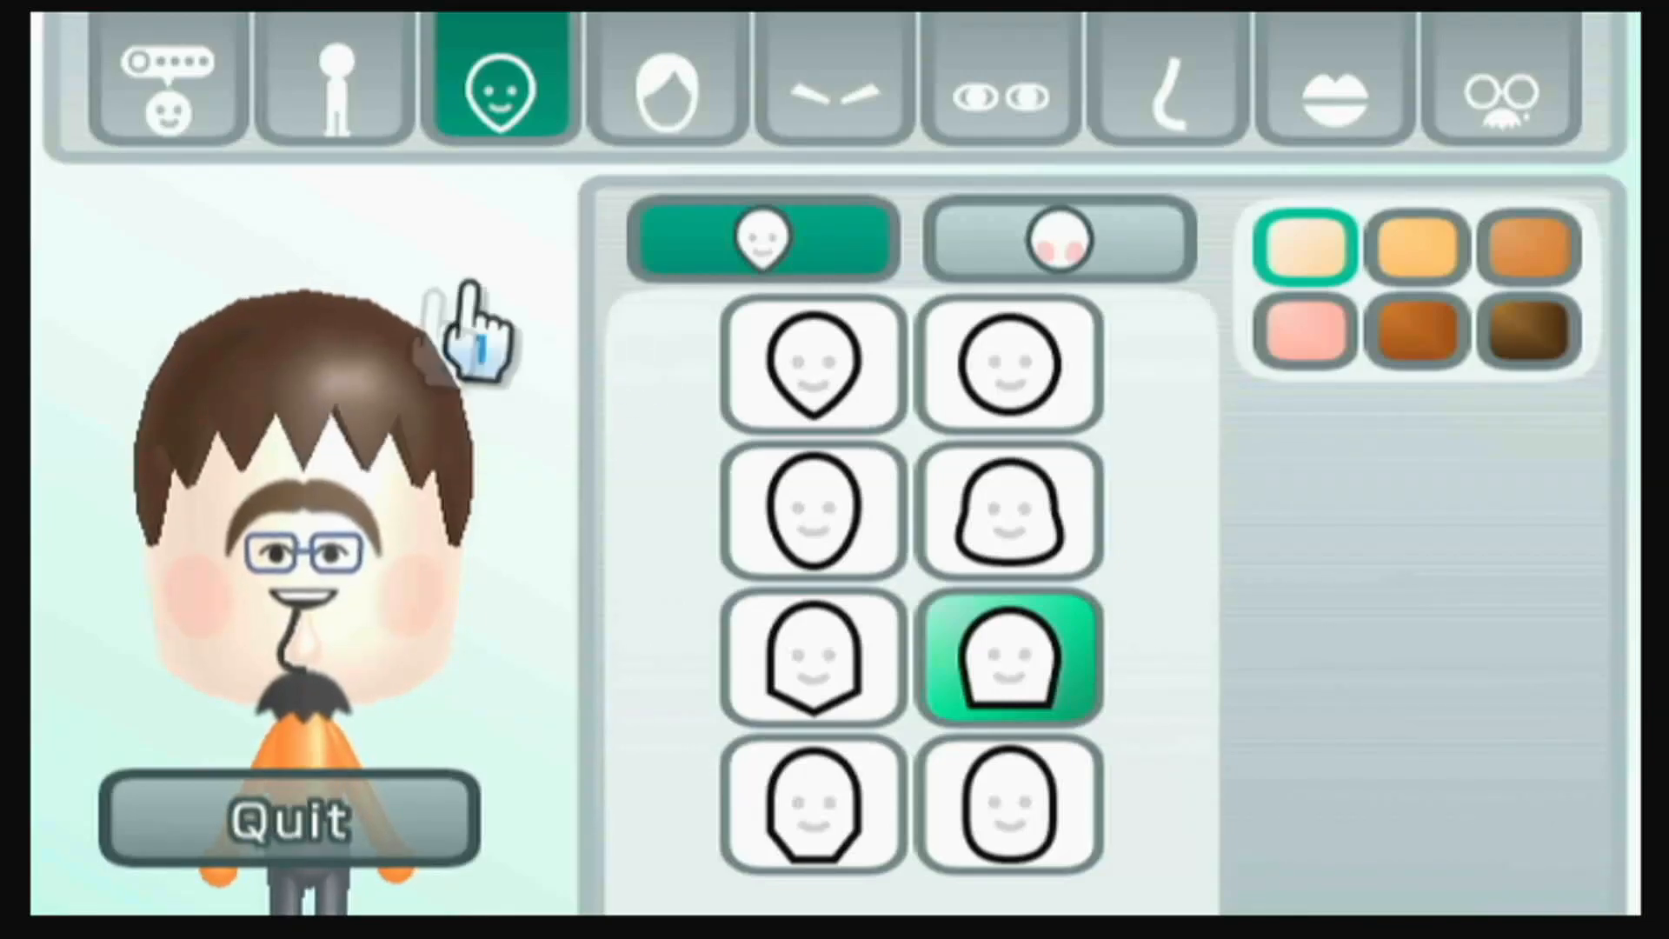
{"action": "mouse_move", "coordinate": [213, 276]}
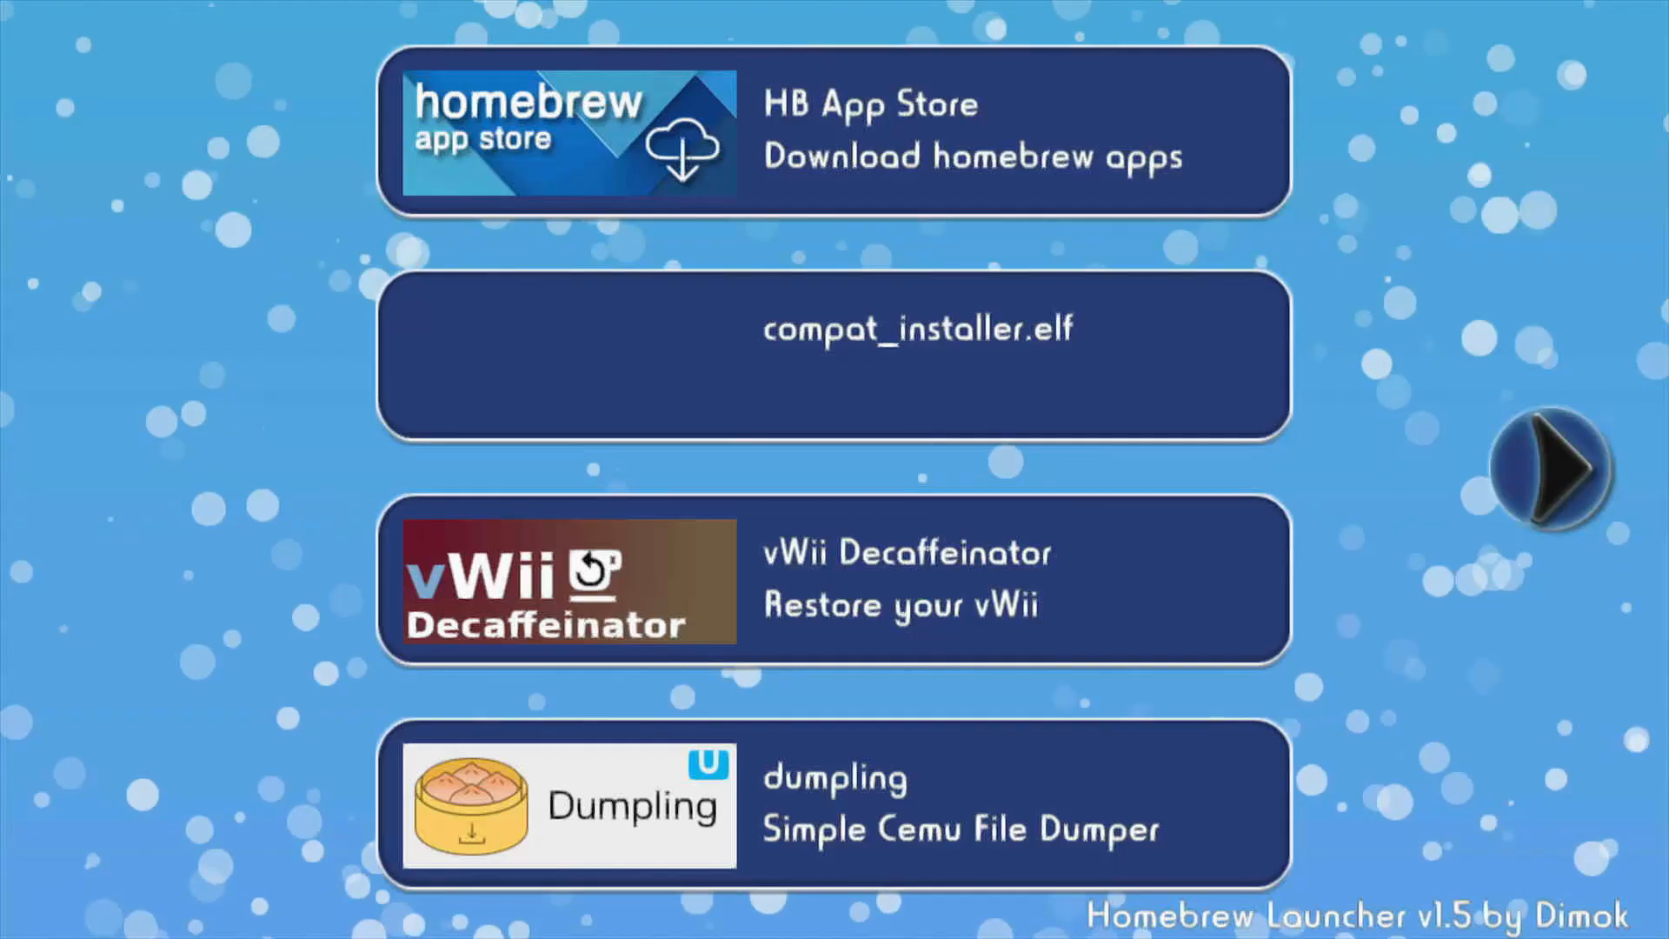
Step: Launch vWii Decaffeinator and run its Light restore mode
{"action": "left_click", "coordinate": [836, 579]}
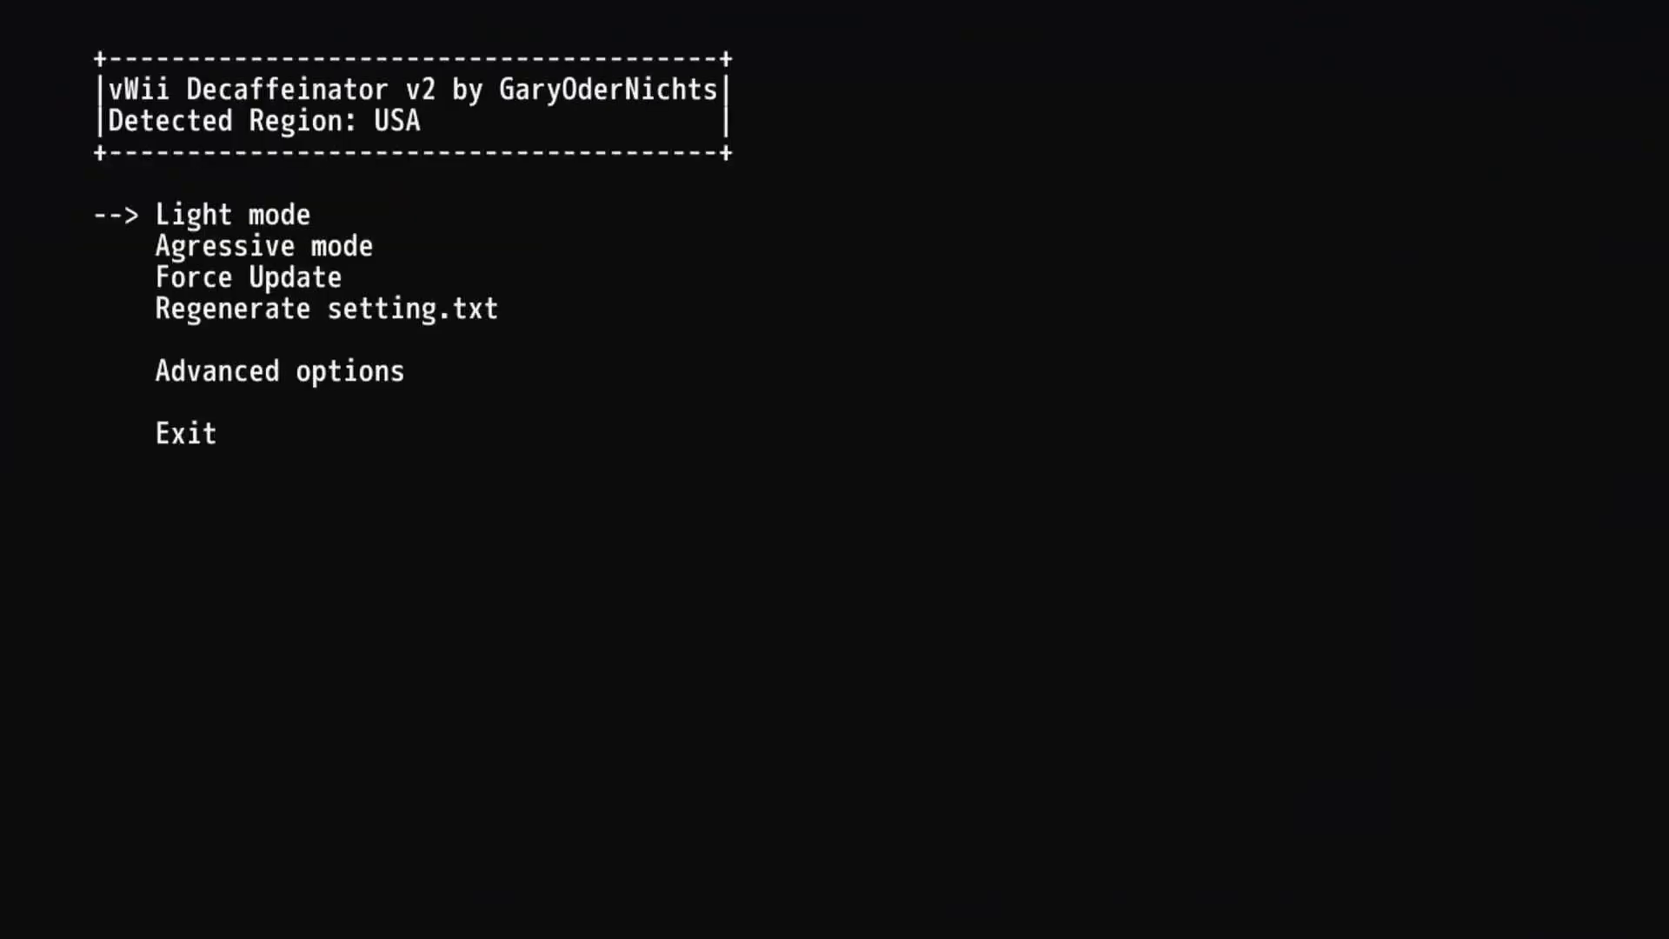
{"action": "key", "text": "down"}
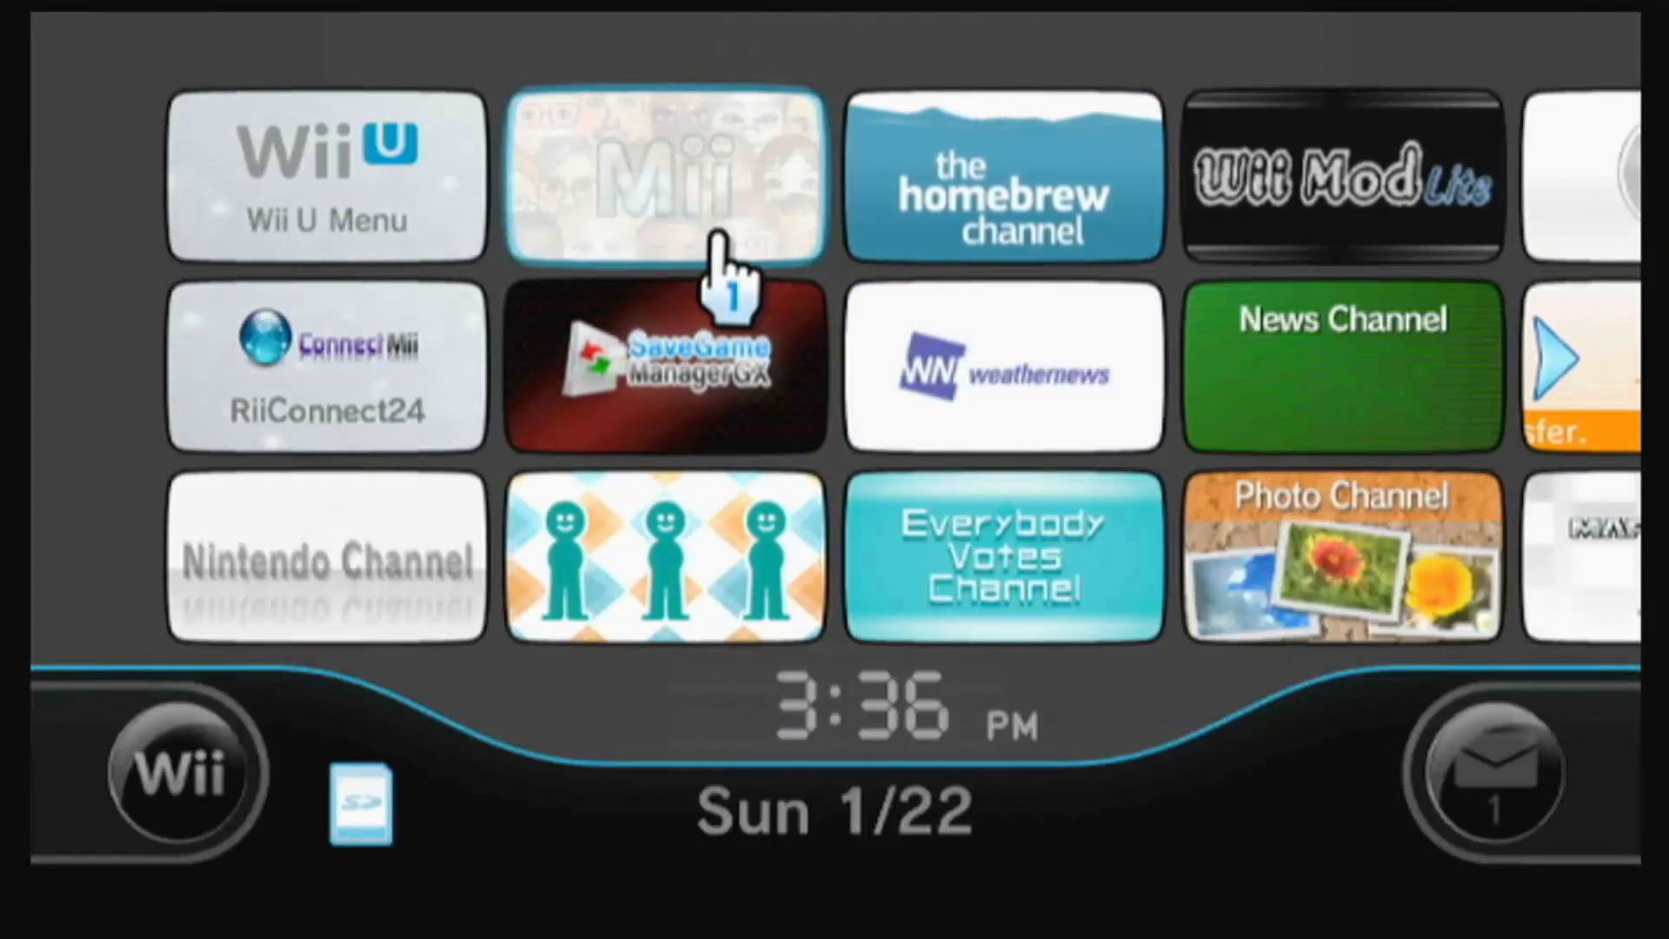
{"action": "mouse_move", "coordinate": [665, 425]}
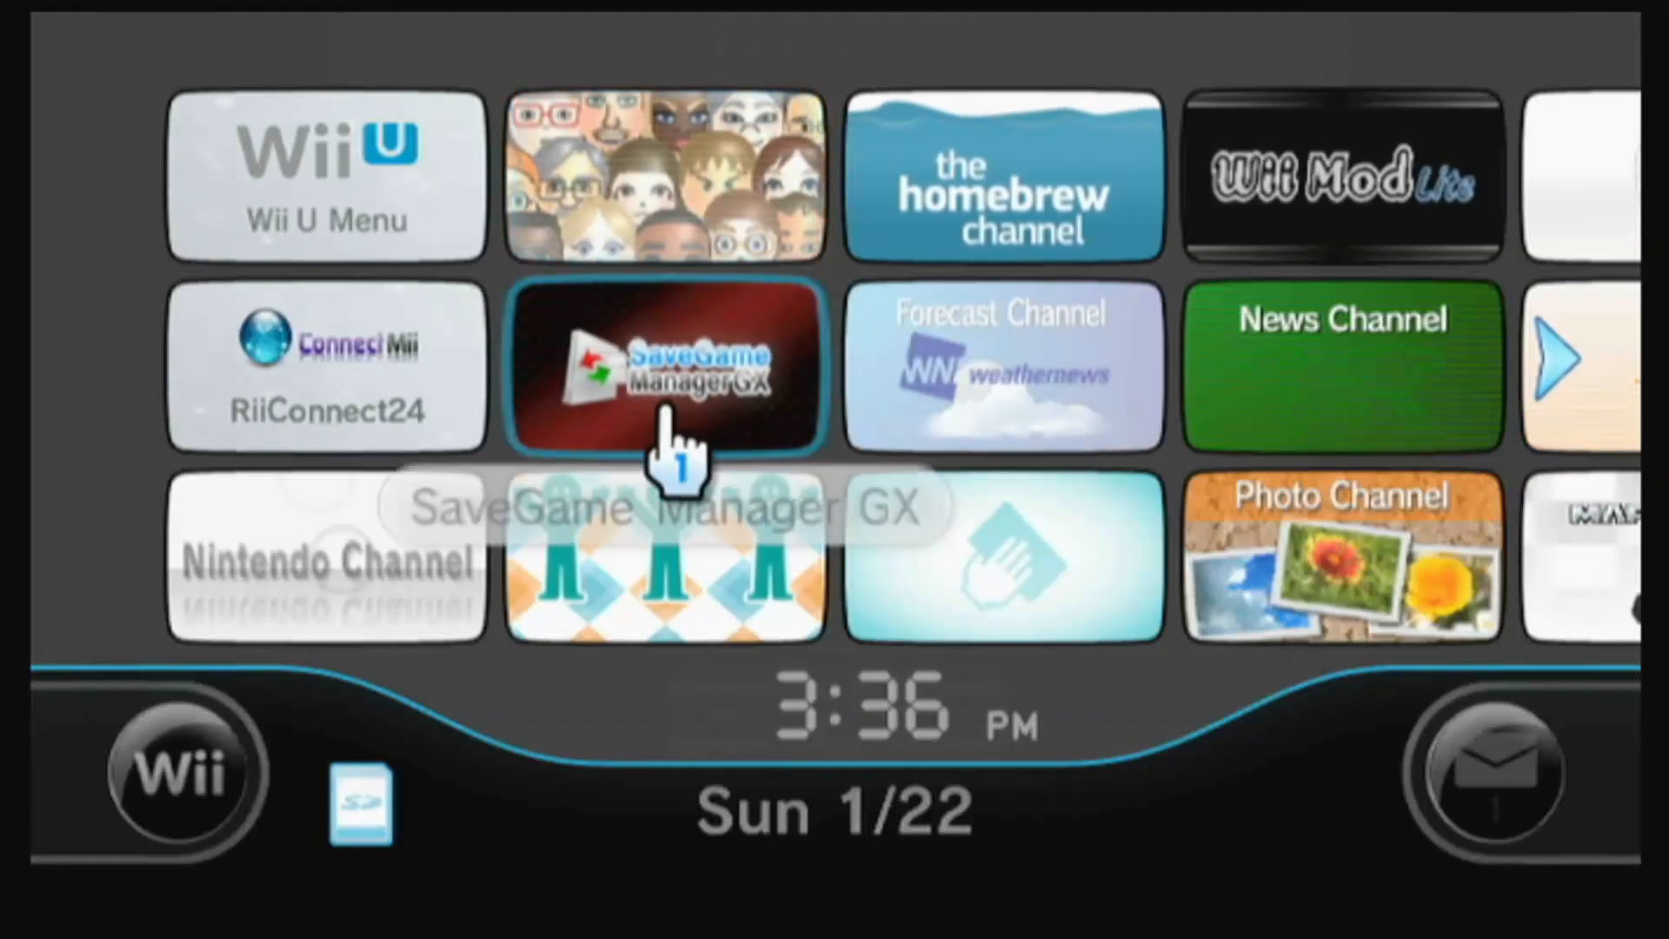
Step: Open the SaveGame Manager GX channel preview on the Wii Menu and start it
{"action": "left_click", "coordinate": [664, 367]}
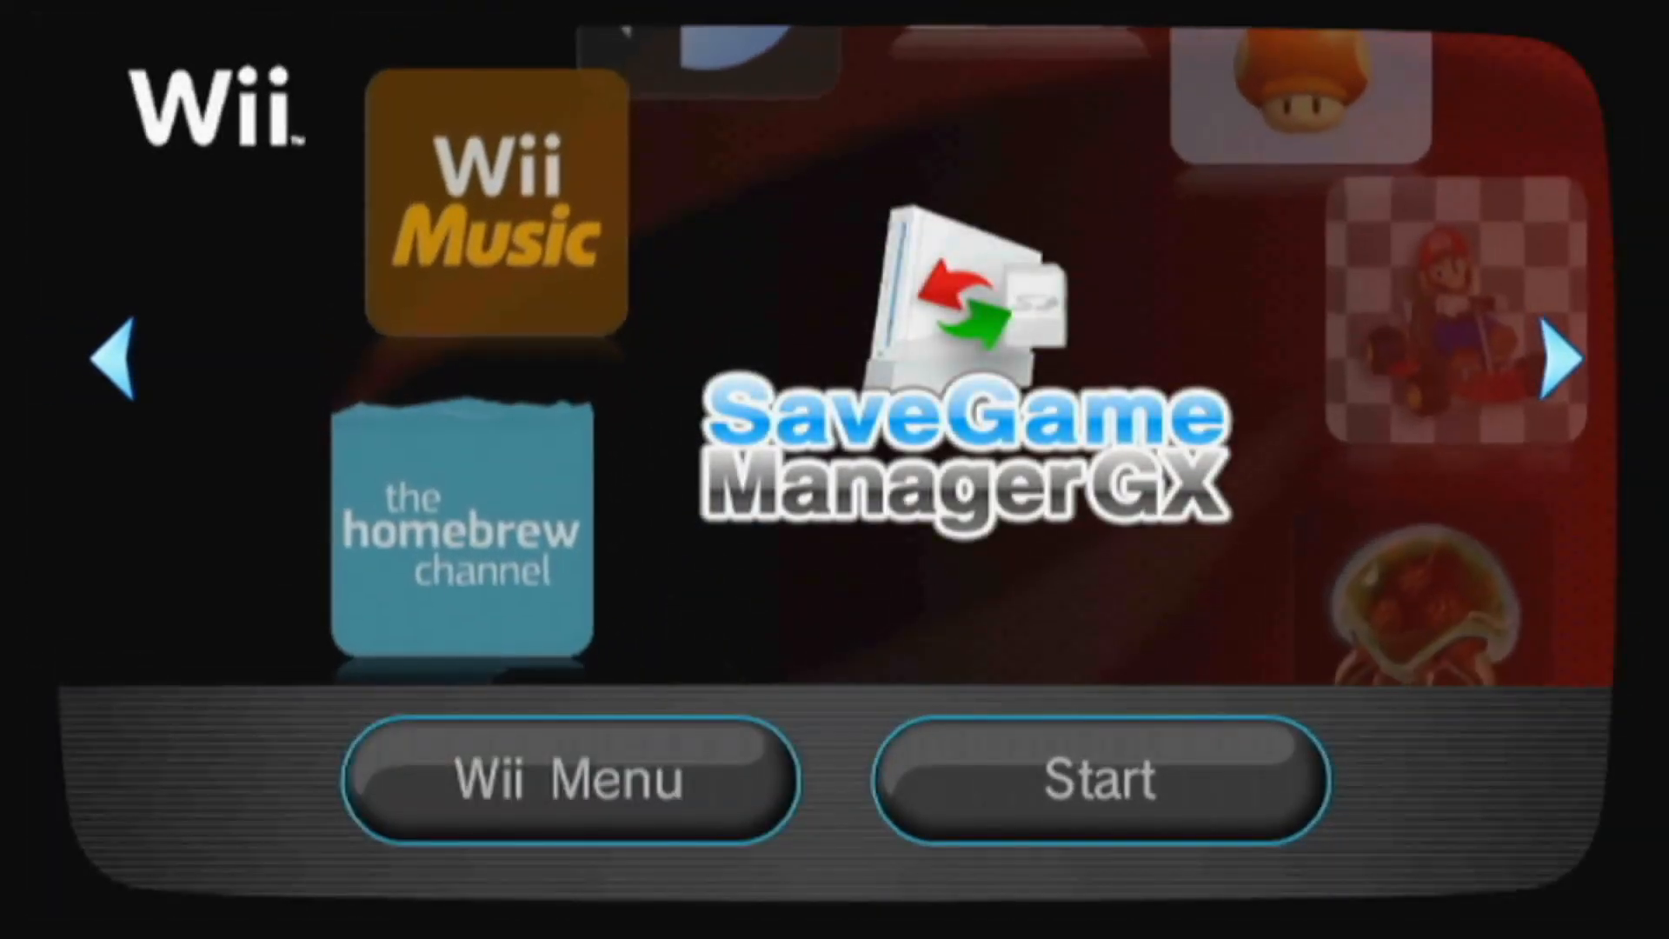
{"action": "left_click", "coordinate": [1087, 777]}
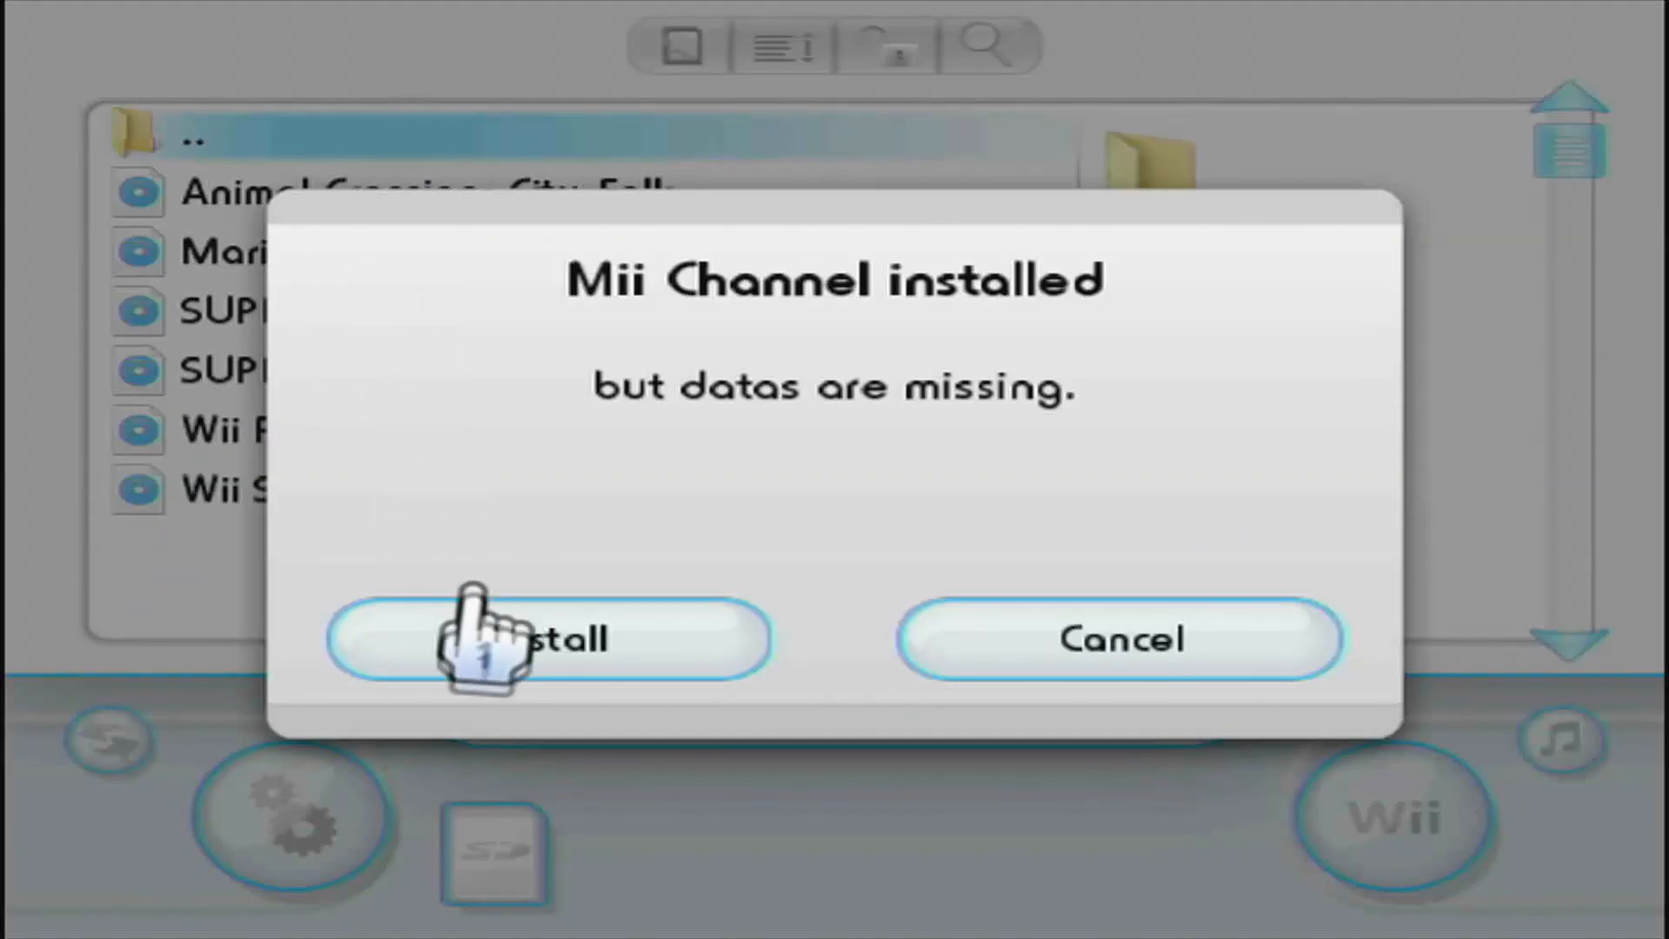
Step: Accept installing the Mii Channel's missing data
{"action": "left_click", "coordinate": [549, 638]}
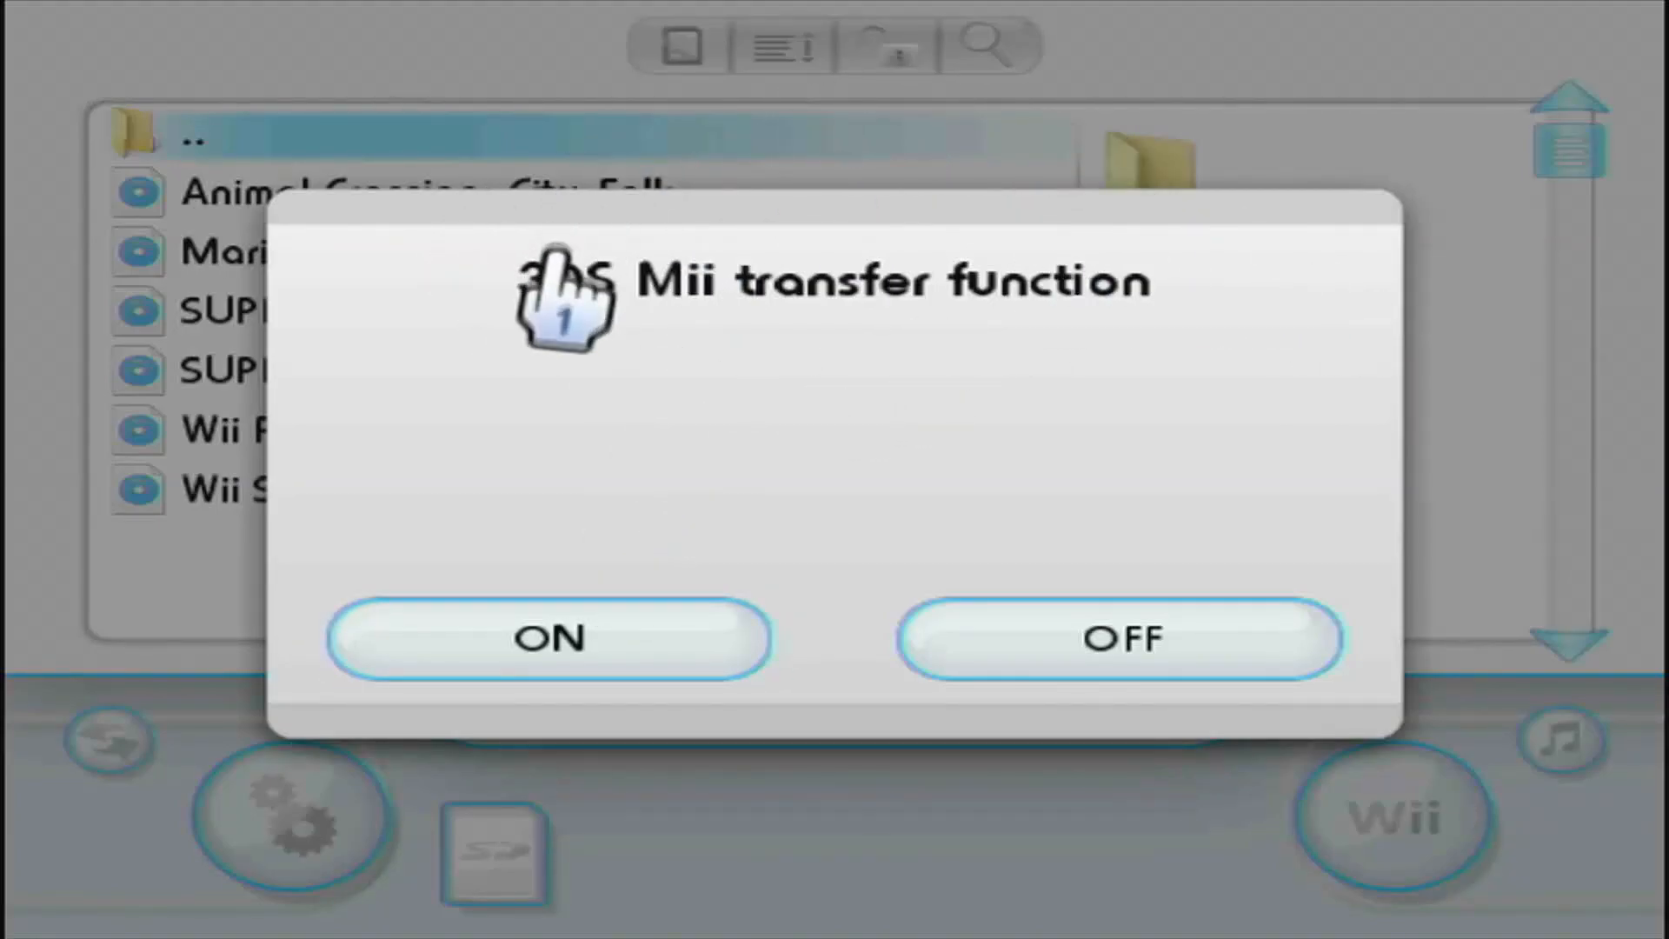
{"action": "mouse_move", "coordinate": [1086, 383]}
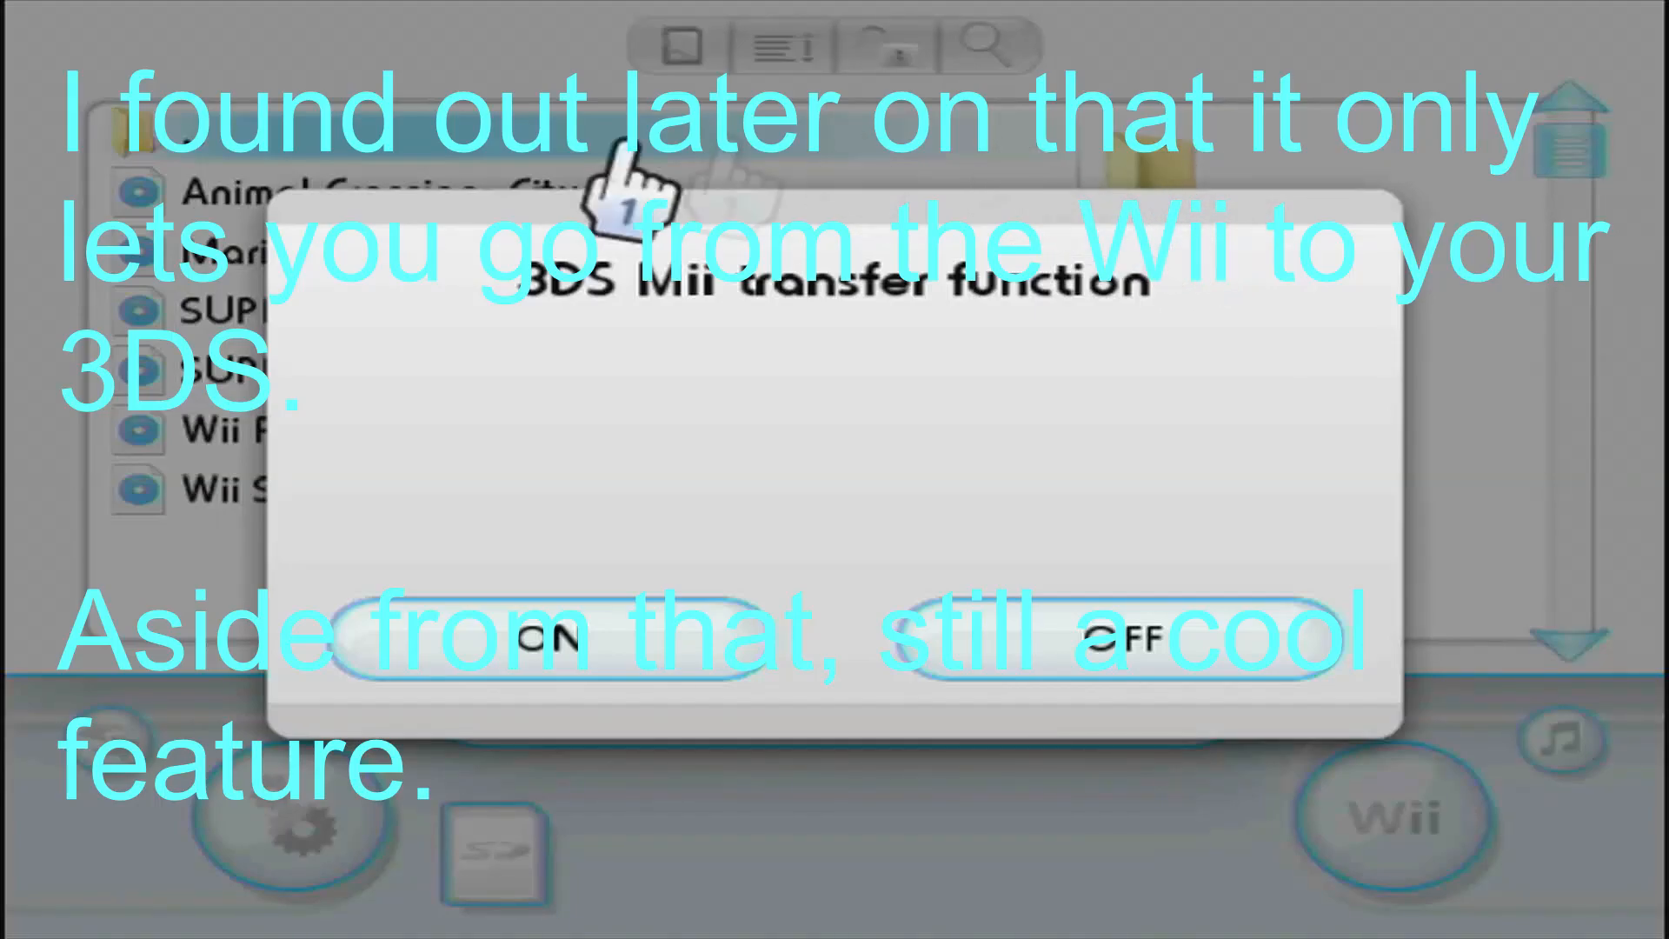
{"action": "mouse_move", "coordinate": [554, 309]}
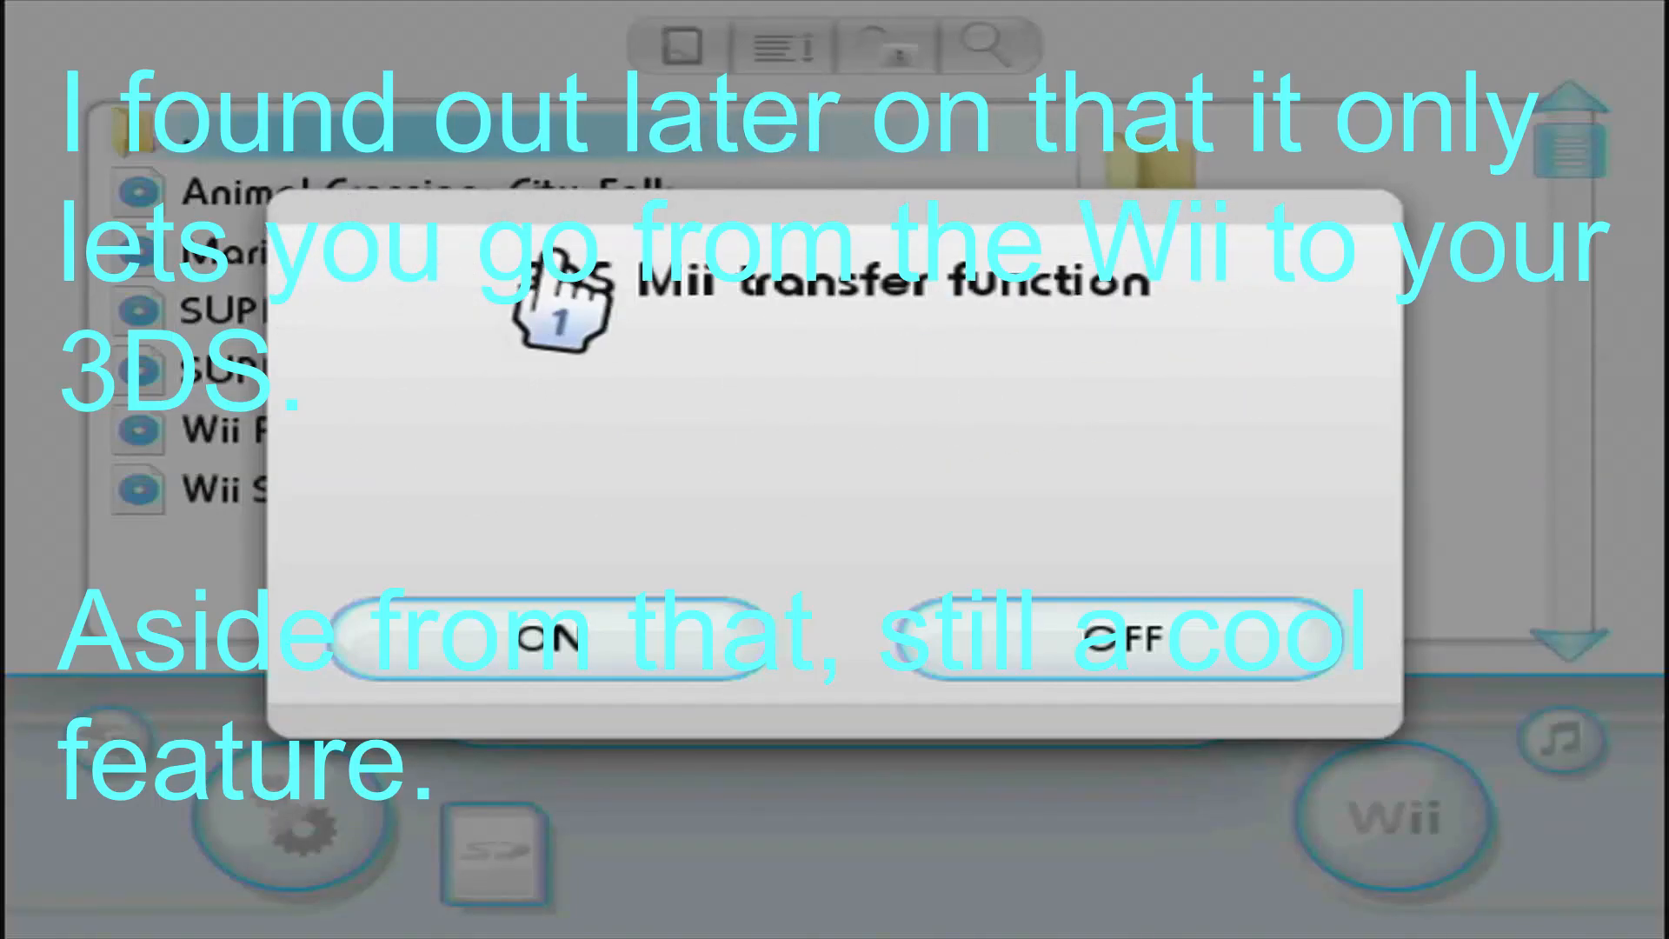
{"action": "mouse_move", "coordinate": [974, 489]}
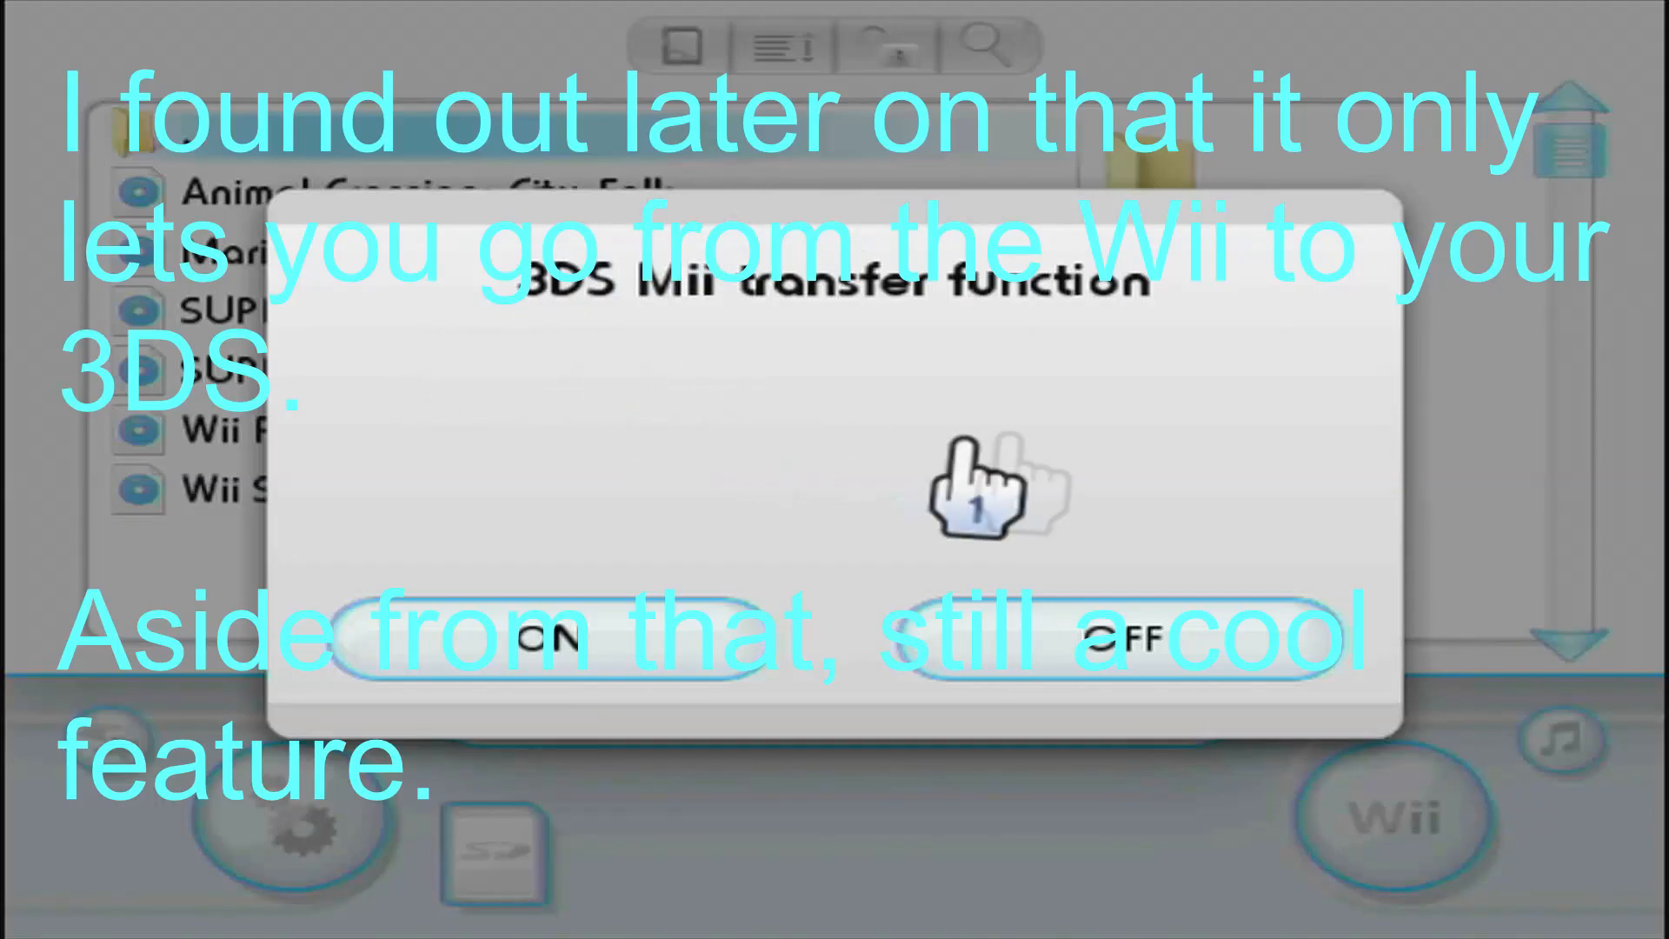
{"action": "mouse_move", "coordinate": [490, 373]}
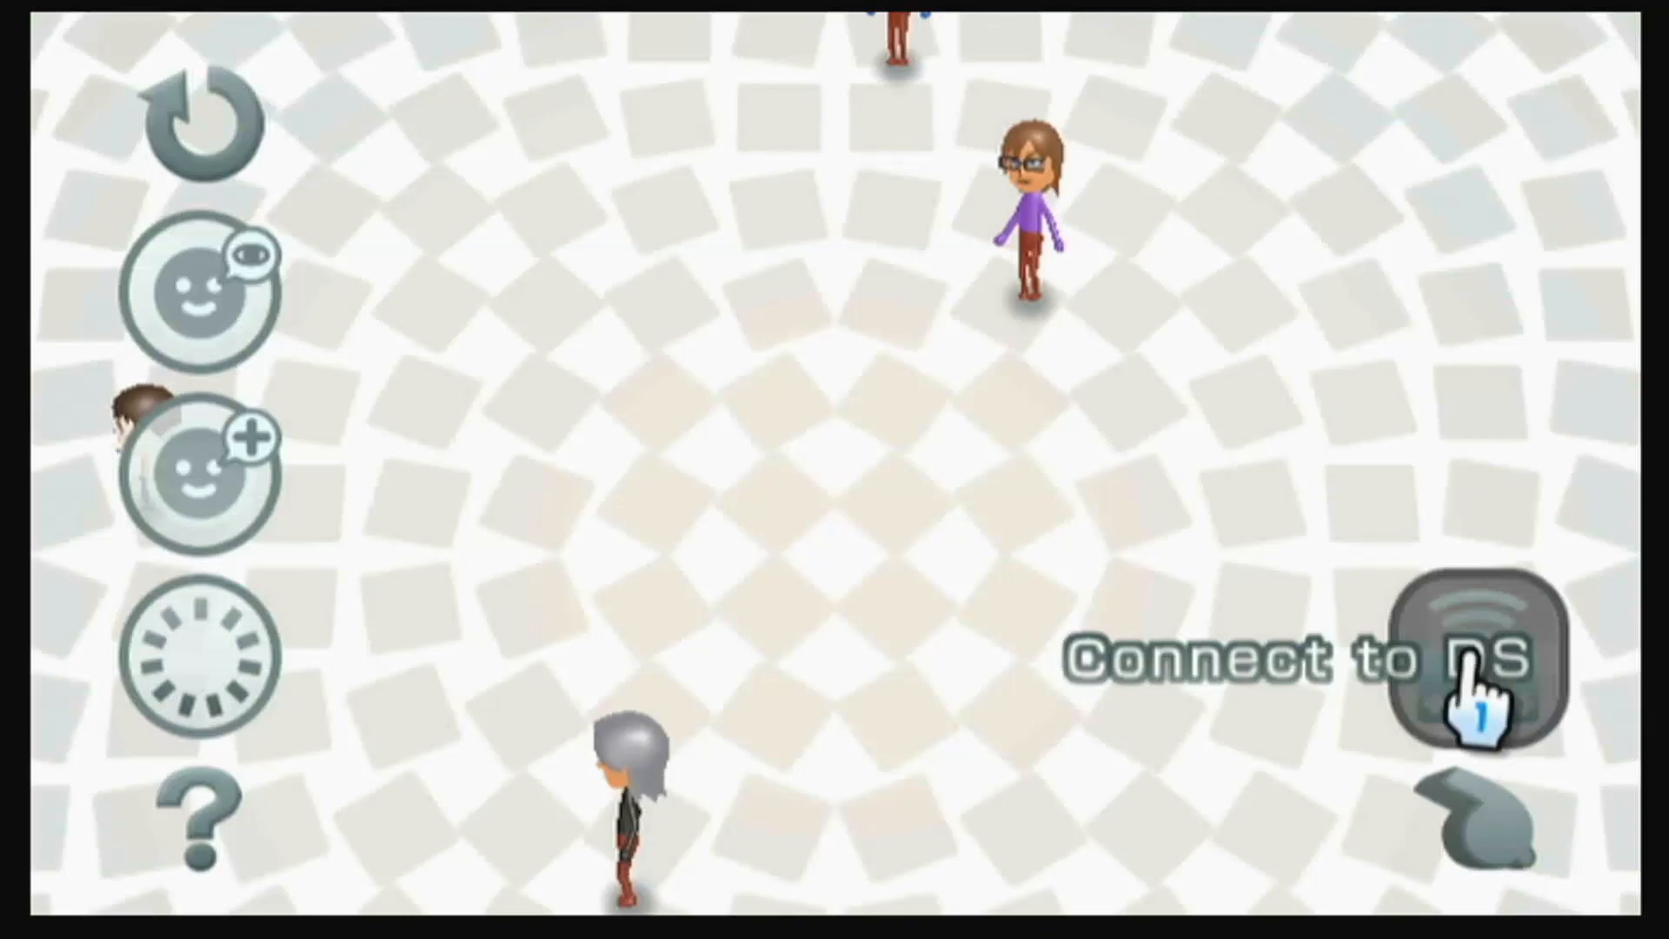
Step: Connect the Mii Channel plaza to Xemnas's Nintendo DS and dismiss the exchange instructions
{"action": "left_click", "coordinate": [1469, 660]}
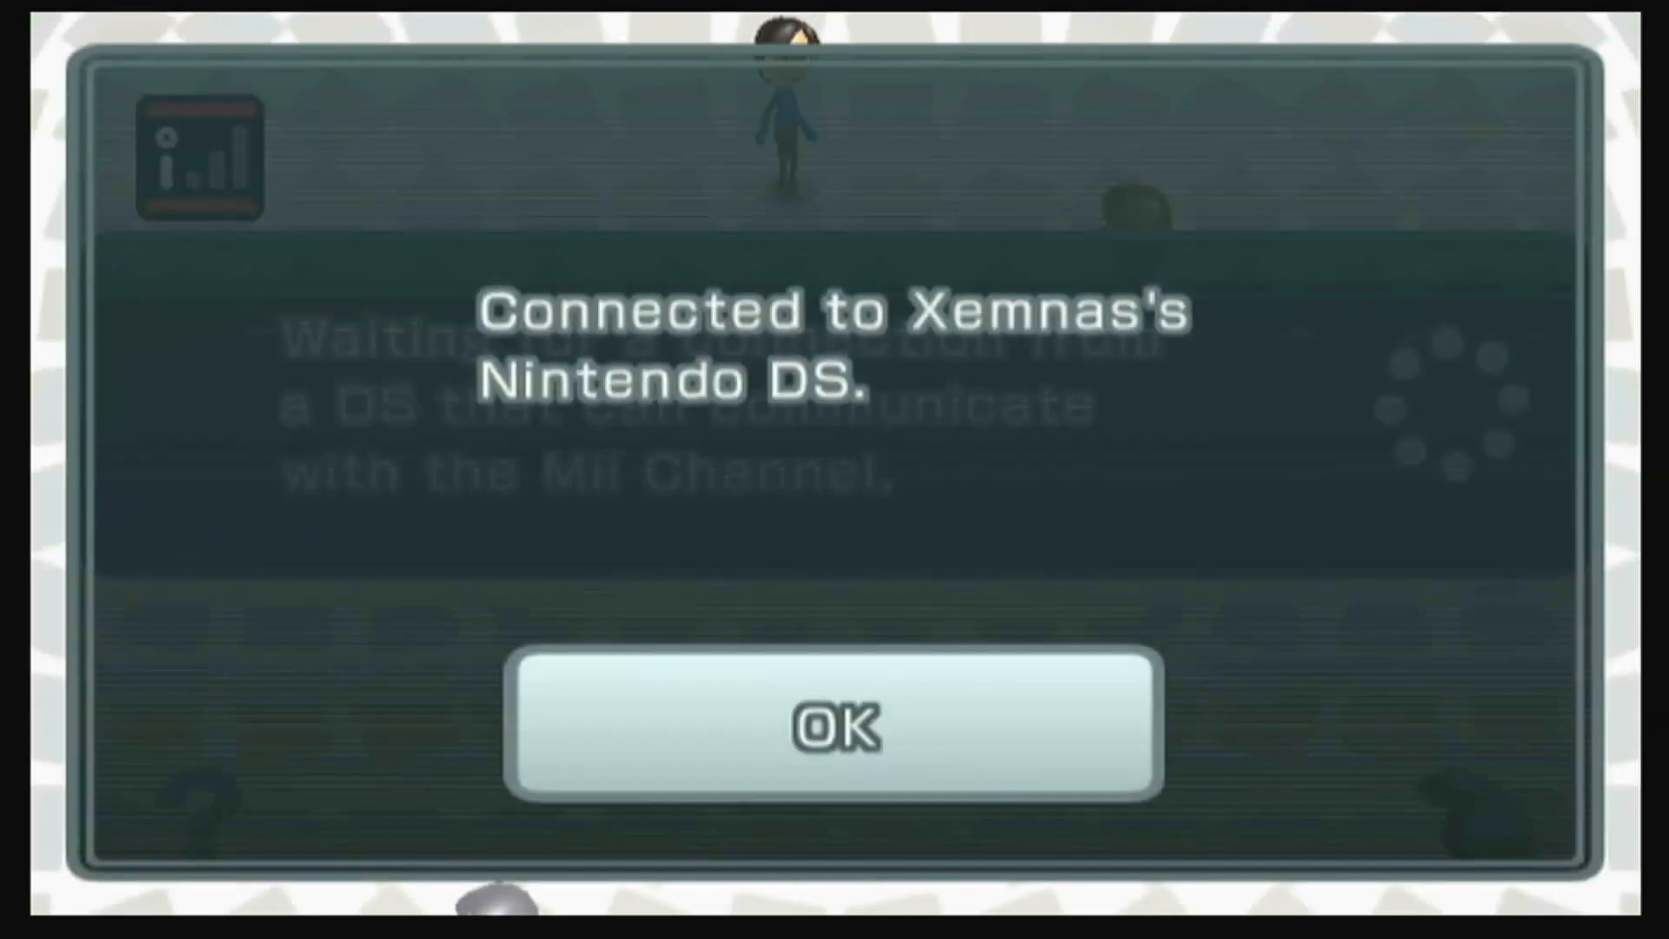
{"action": "mouse_move", "coordinate": [532, 820]}
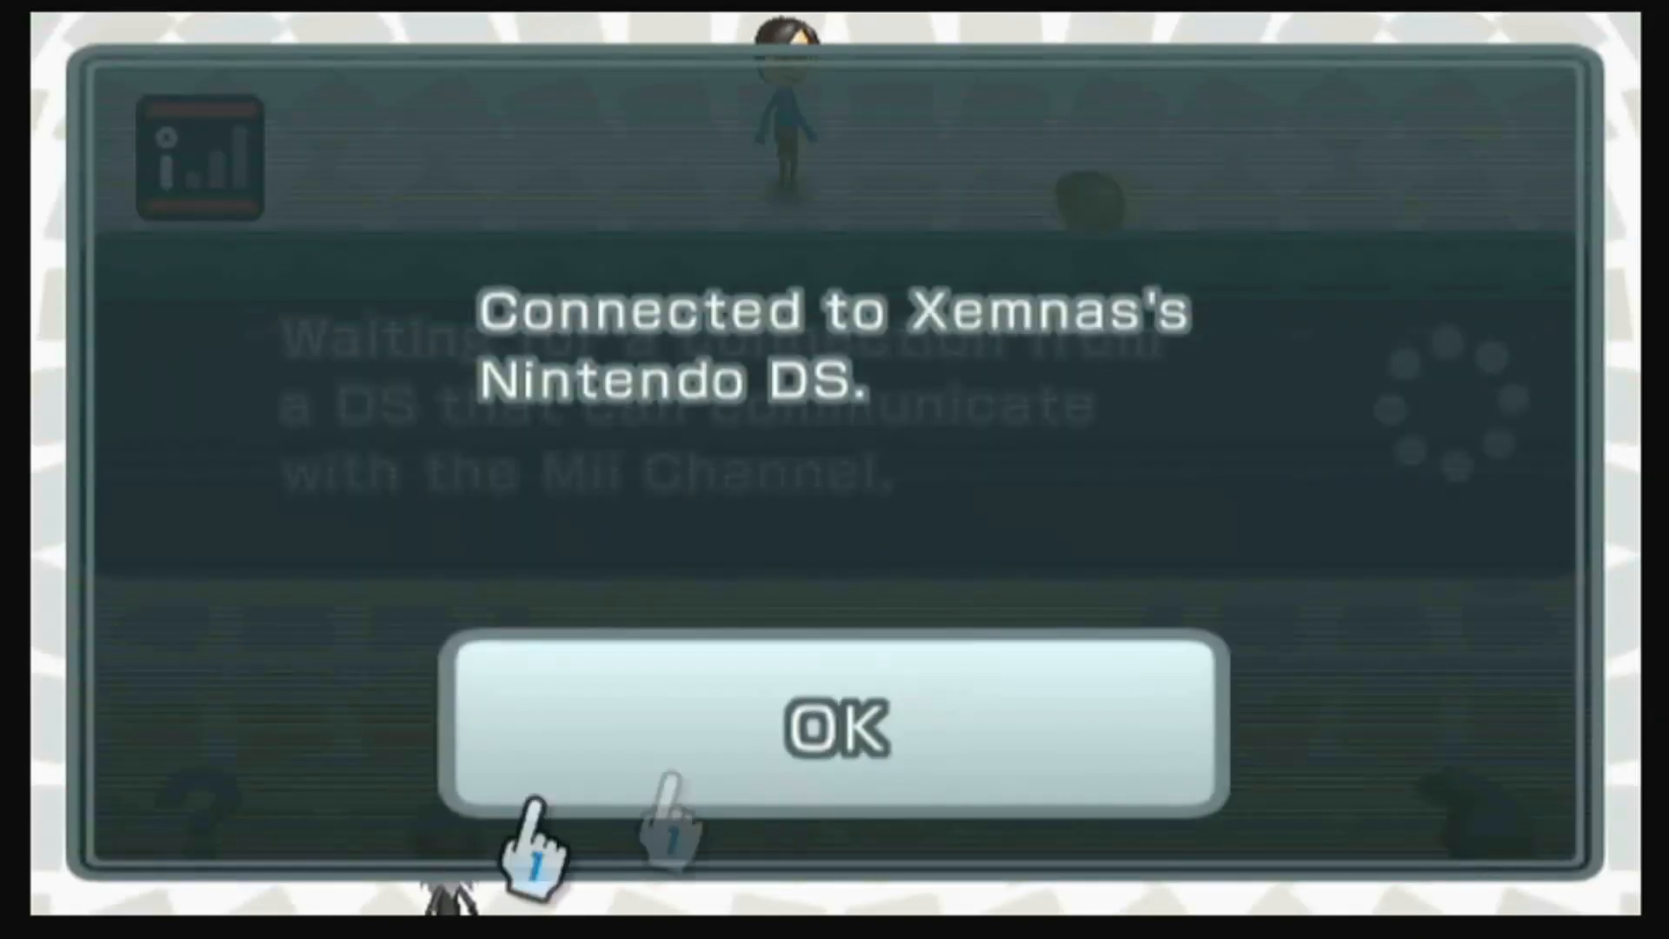
{"action": "left_click", "coordinate": [839, 727]}
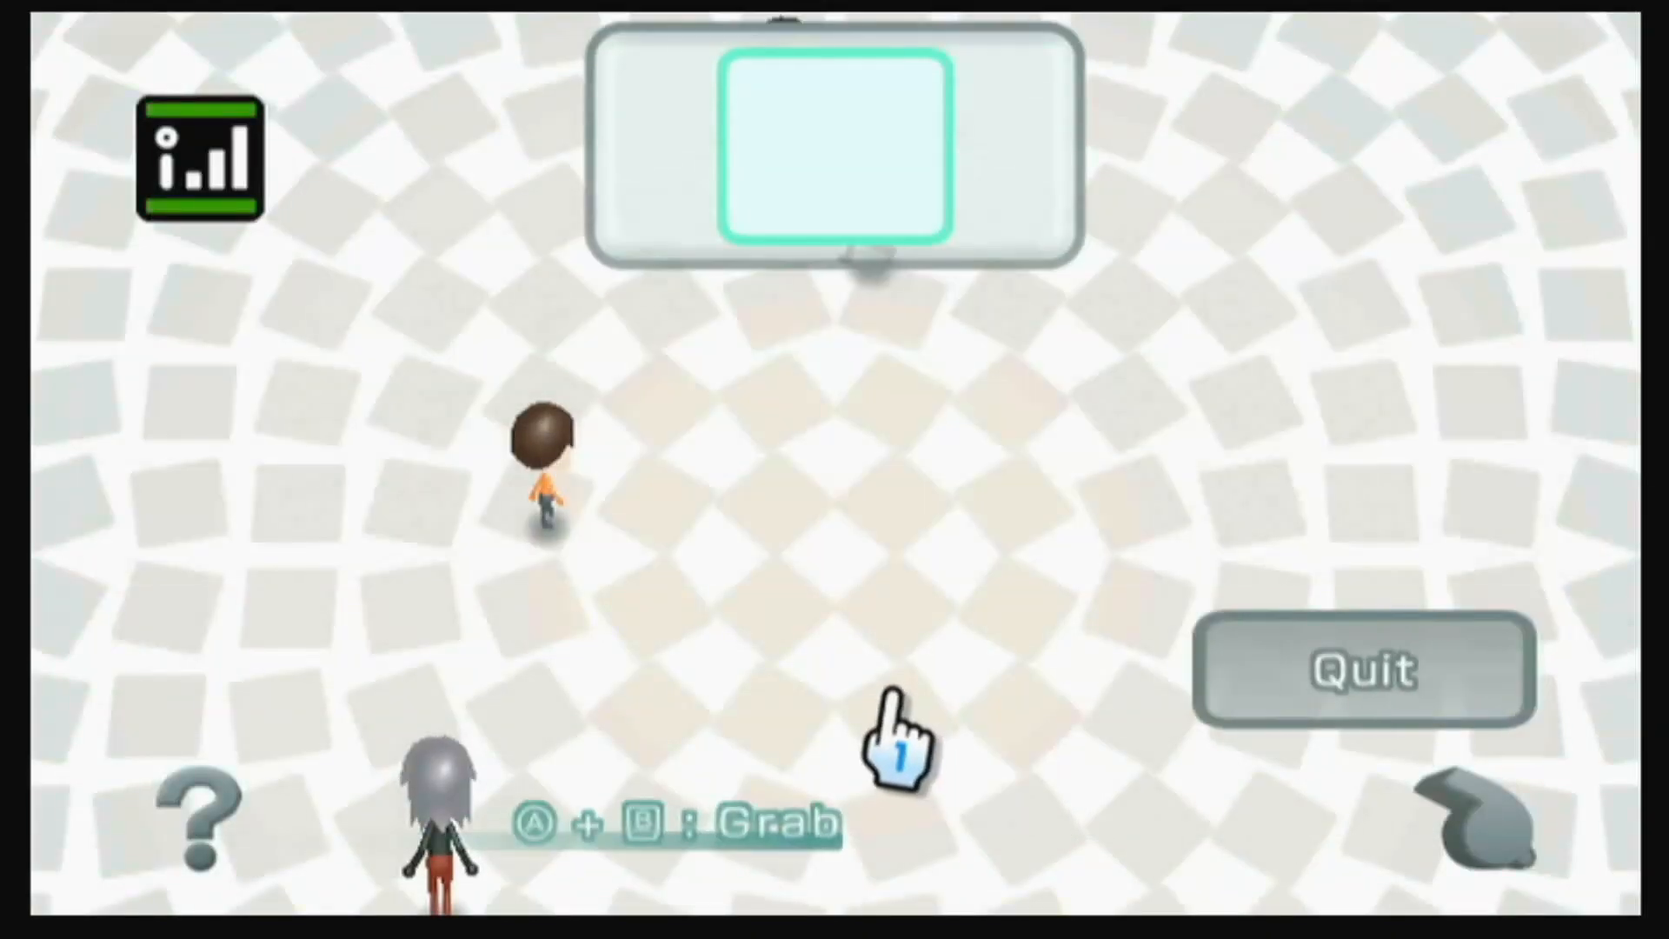
{"action": "left_click", "coordinate": [197, 809]}
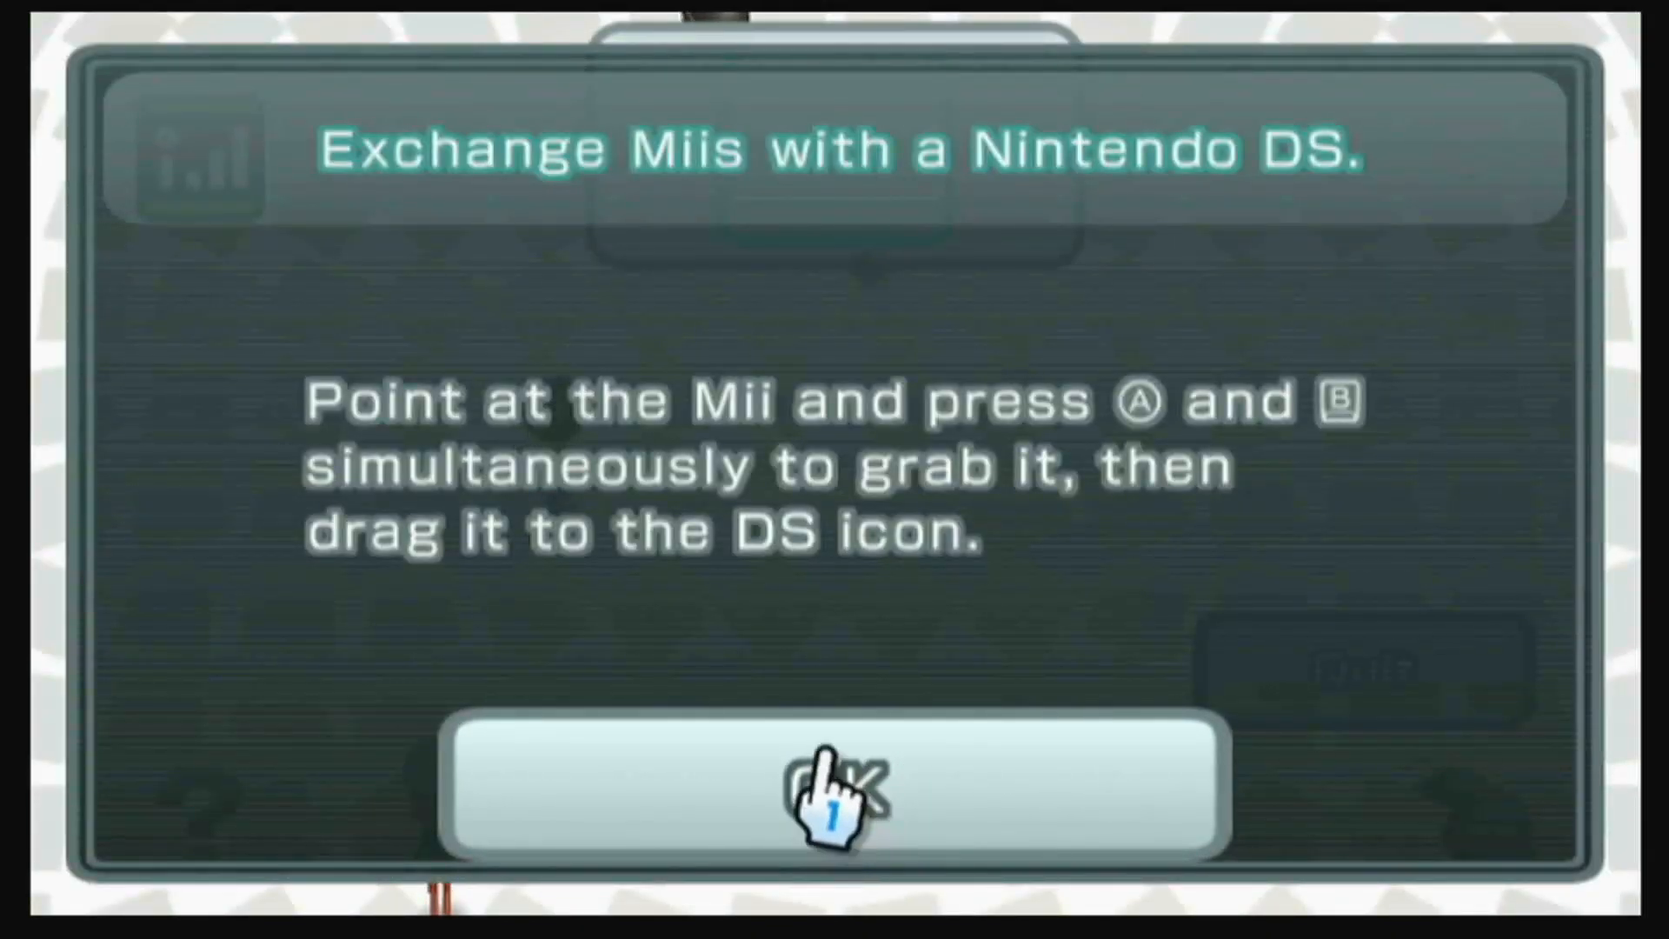
{"action": "left_click", "coordinate": [834, 782]}
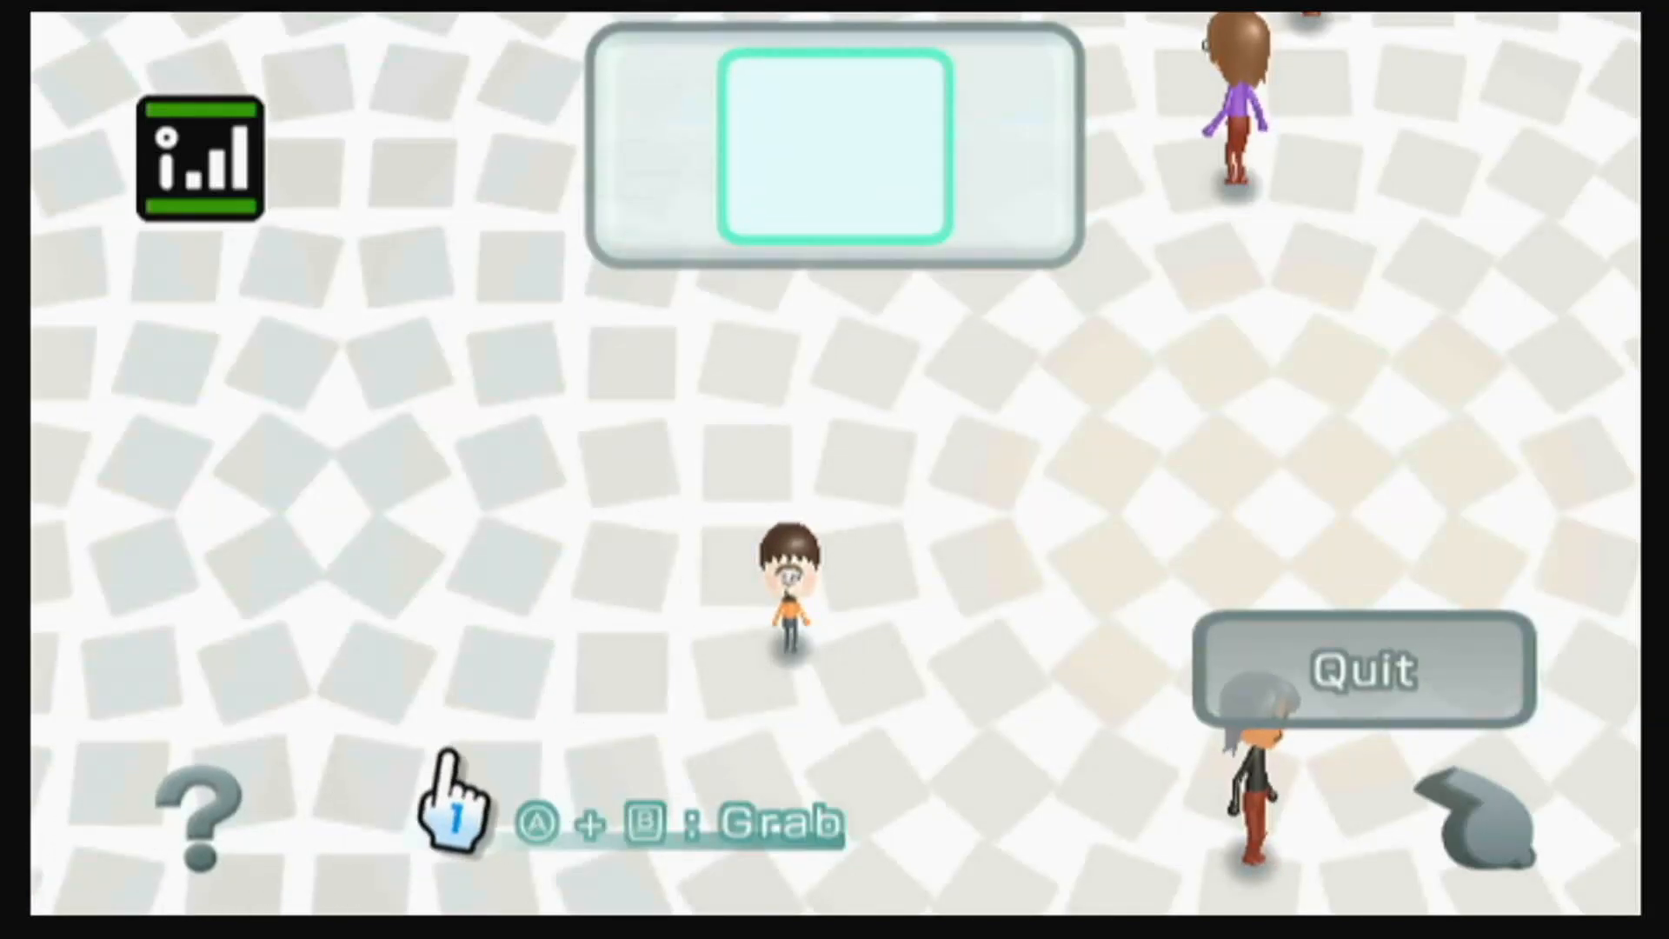
{"action": "mouse_move", "coordinate": [213, 825]}
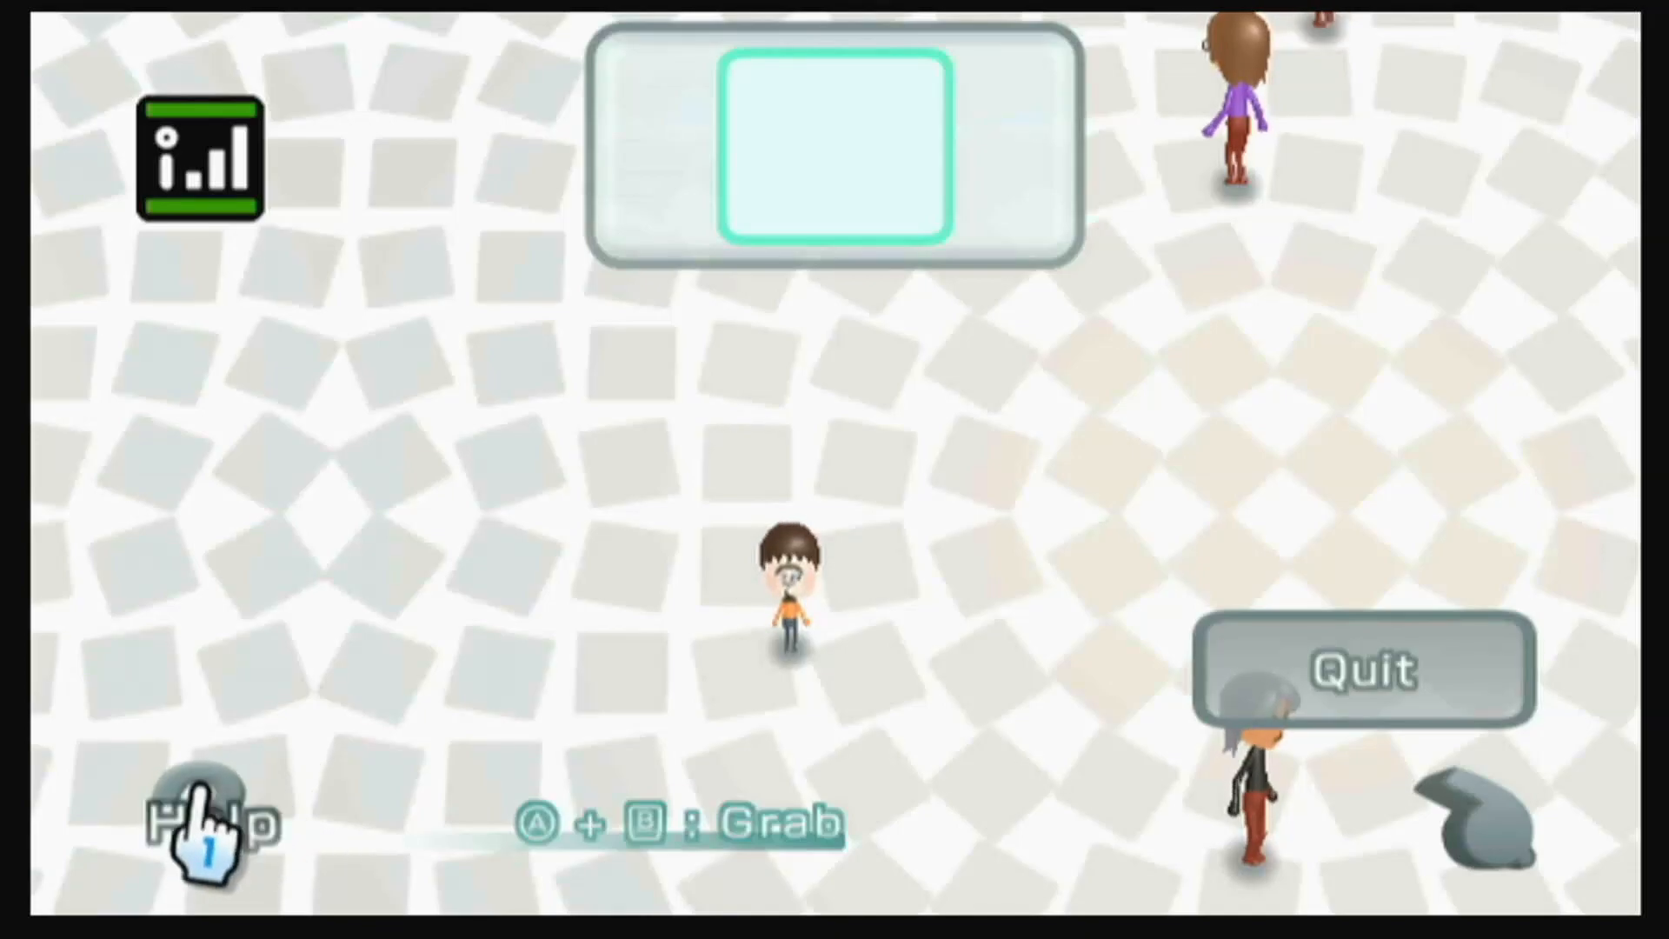